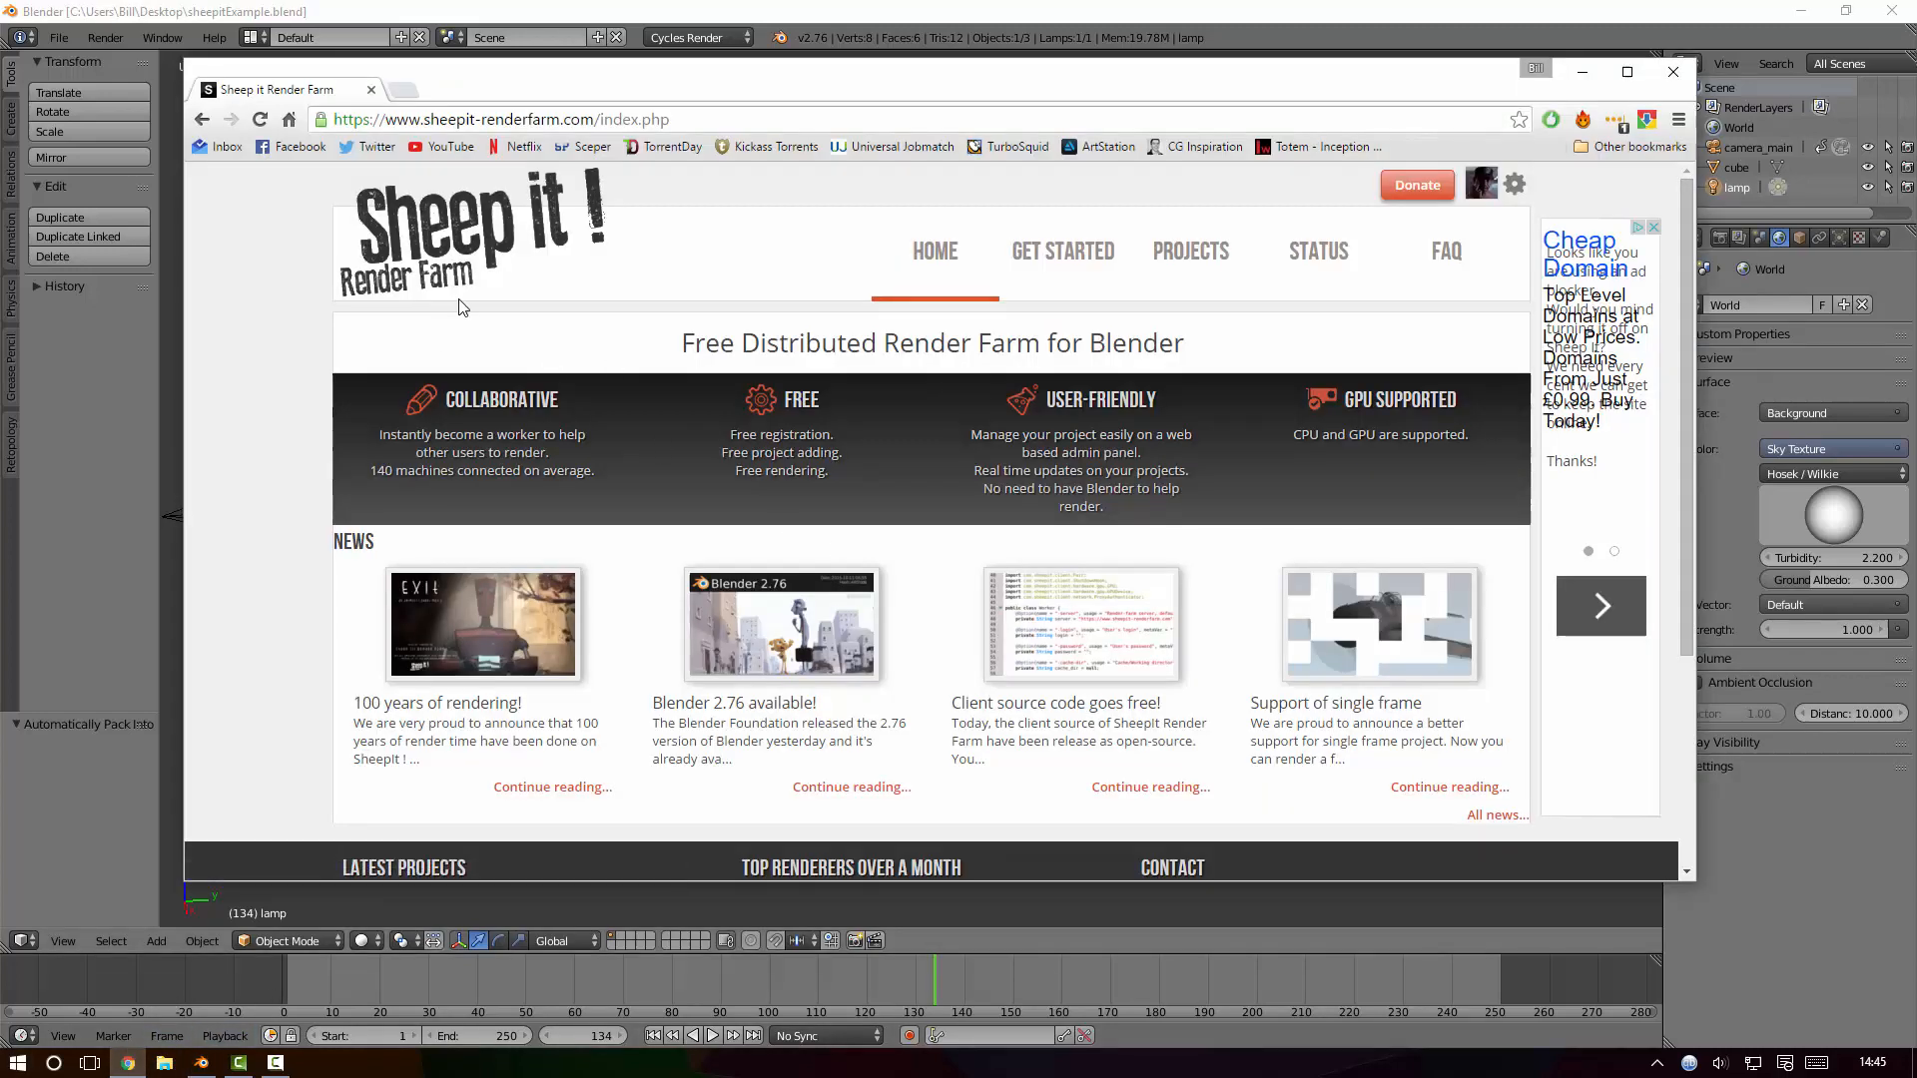
mouse_move(665, 400)
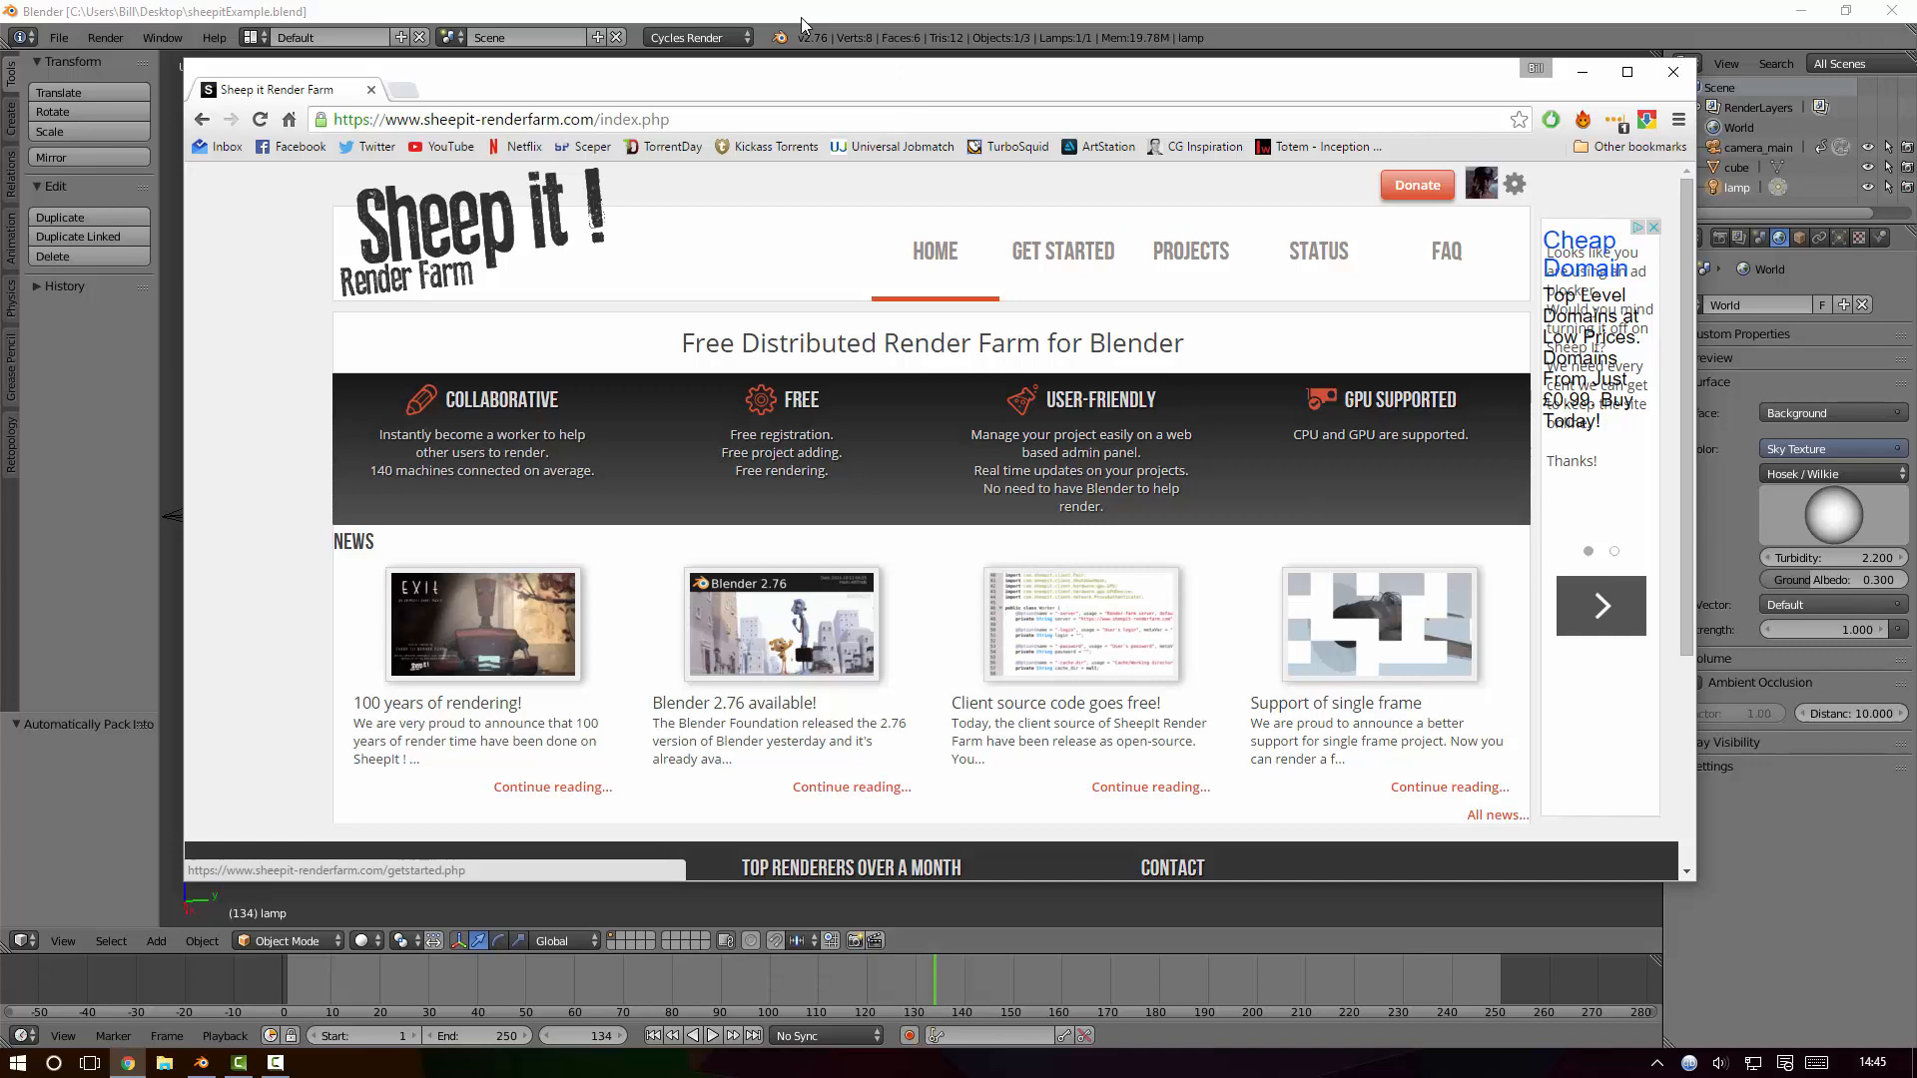
Bring Blender forward and jump to another frame to look over the cube animation.
click(1671, 71)
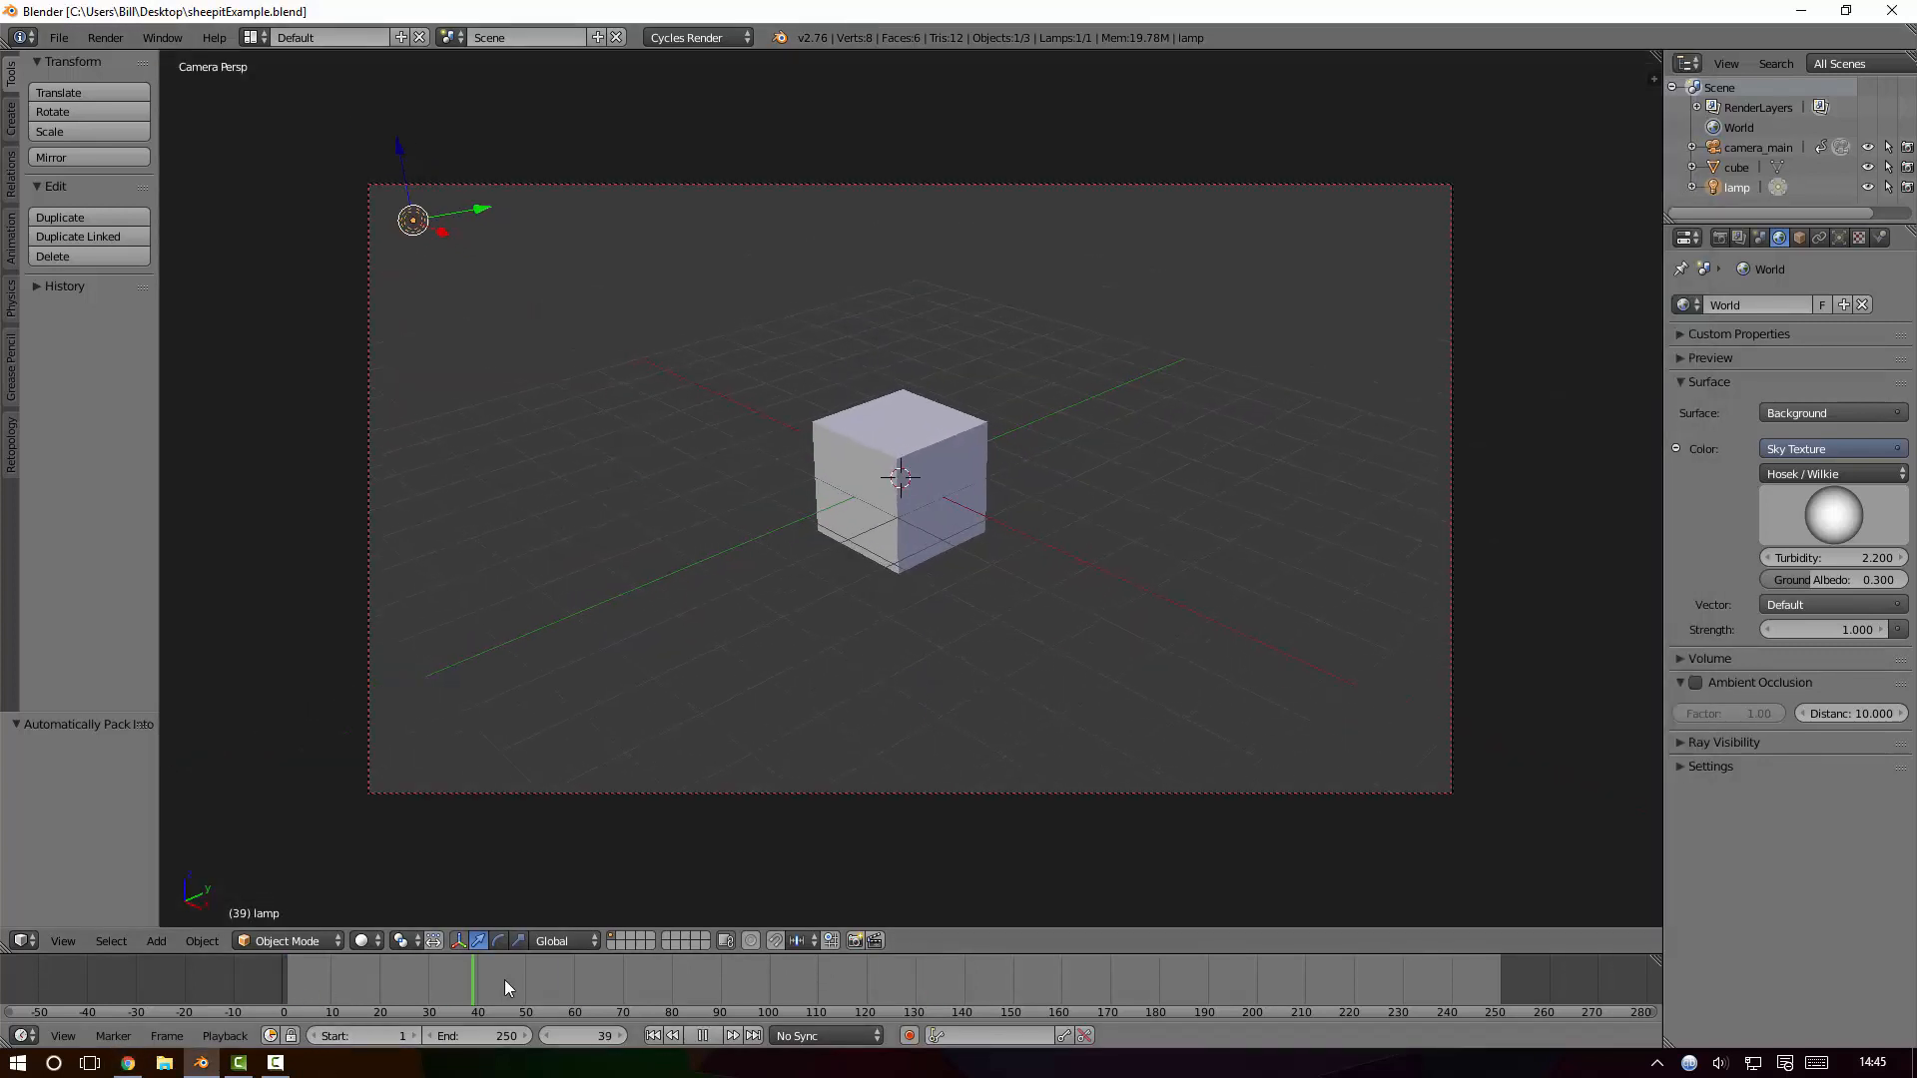
click(295, 974)
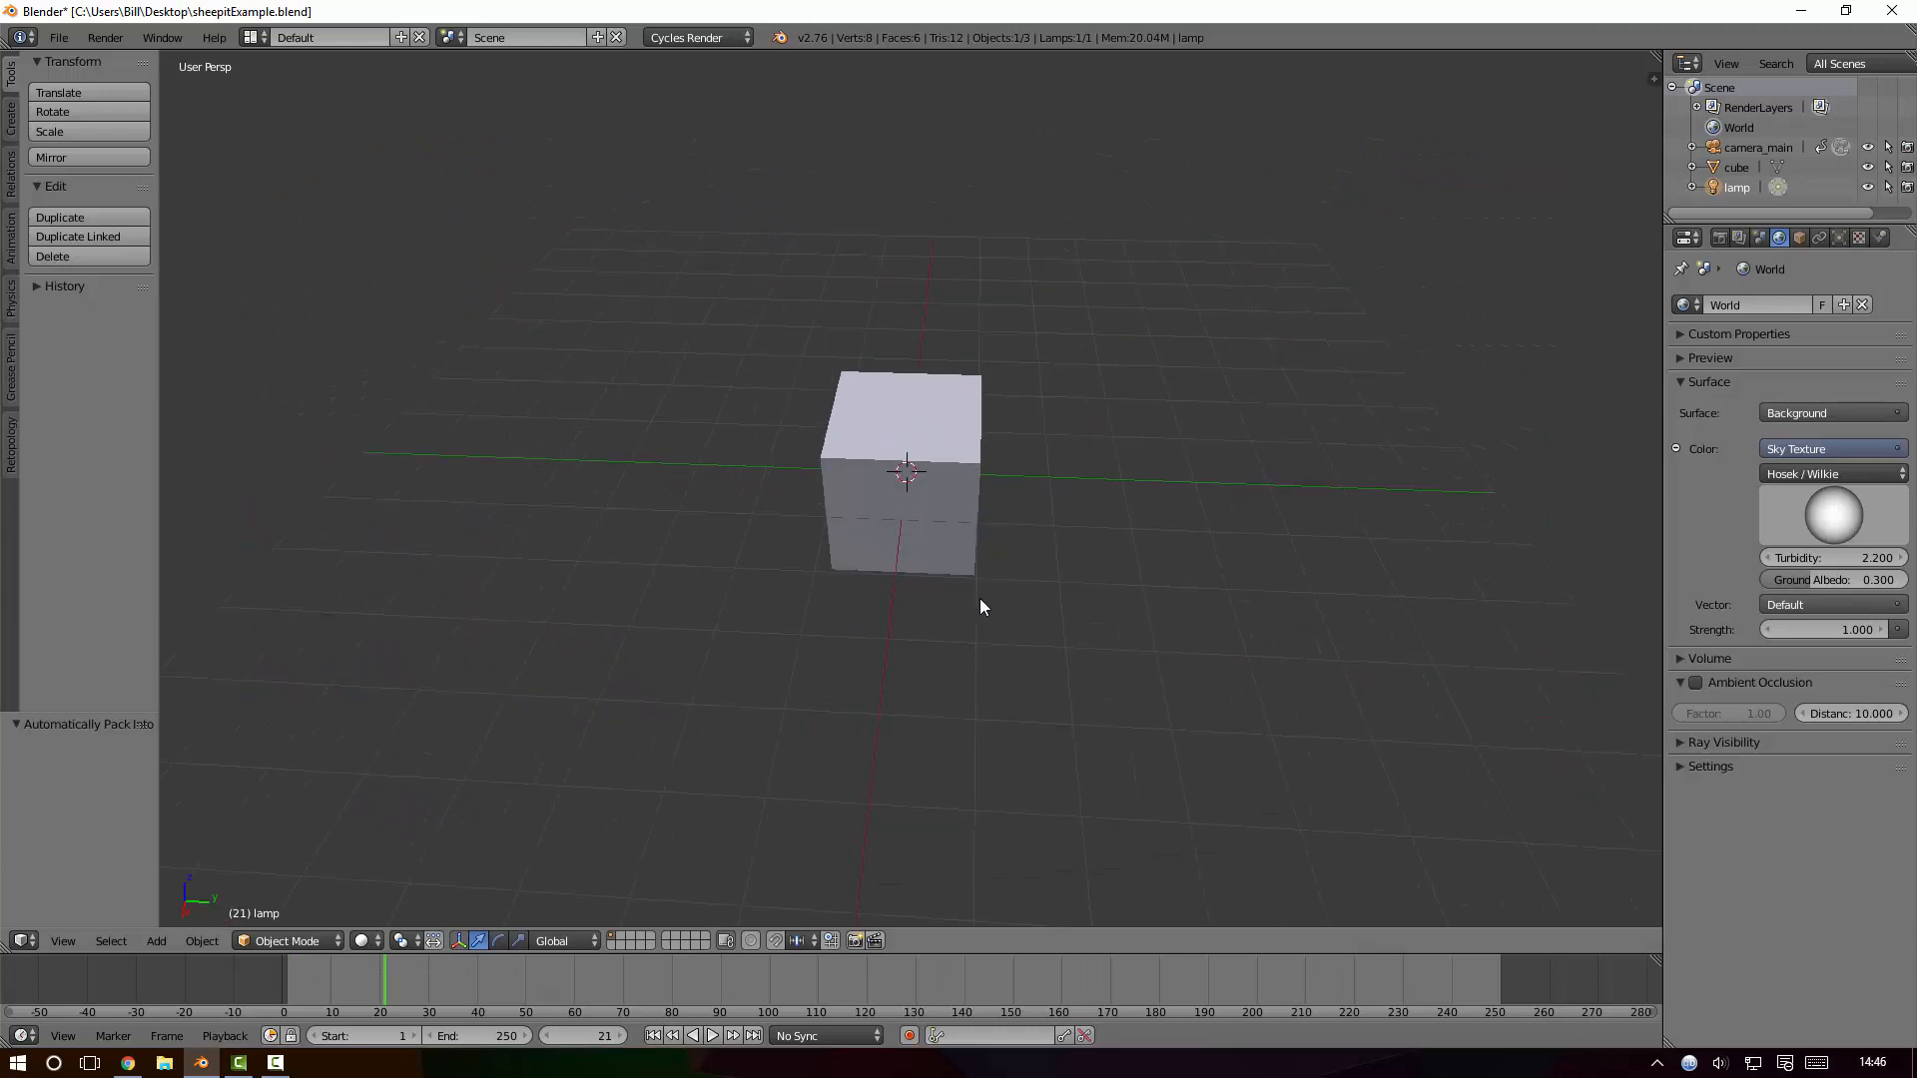
mouse_move(642, 816)
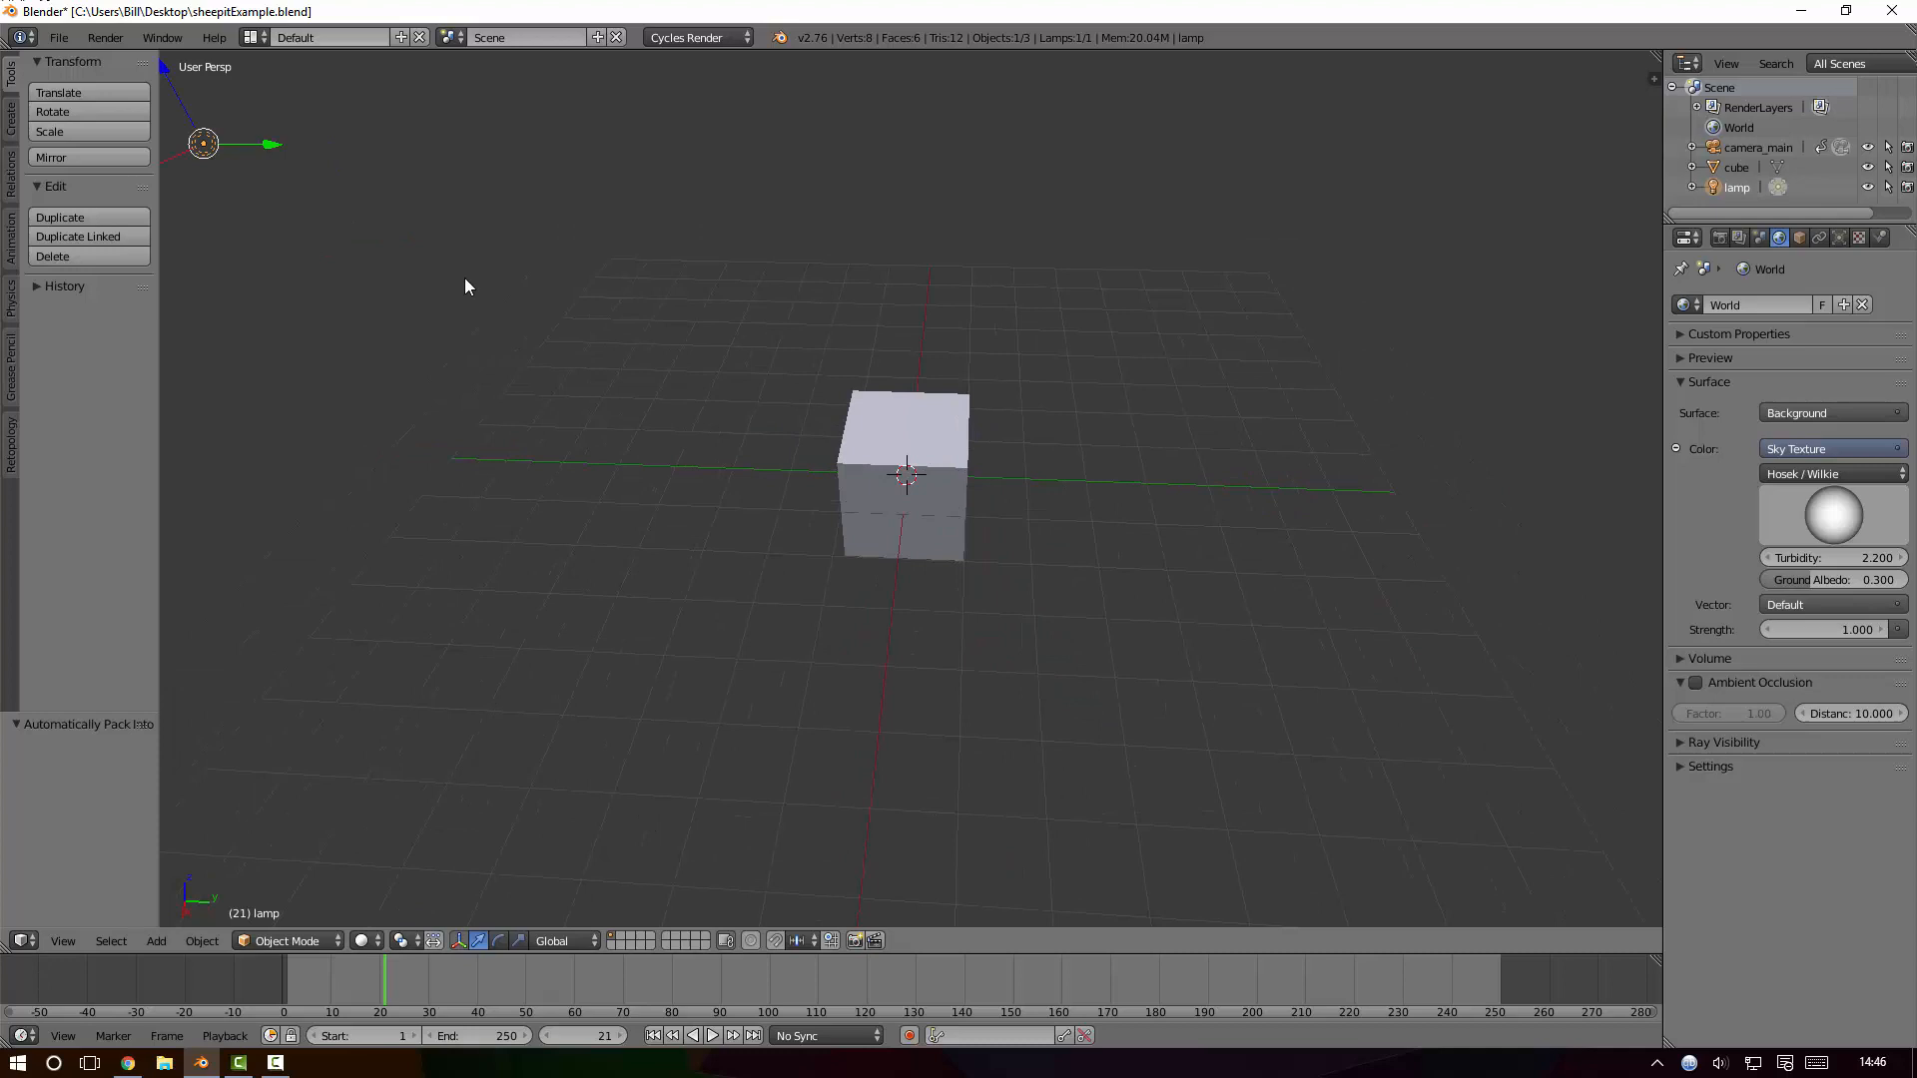
click(58, 37)
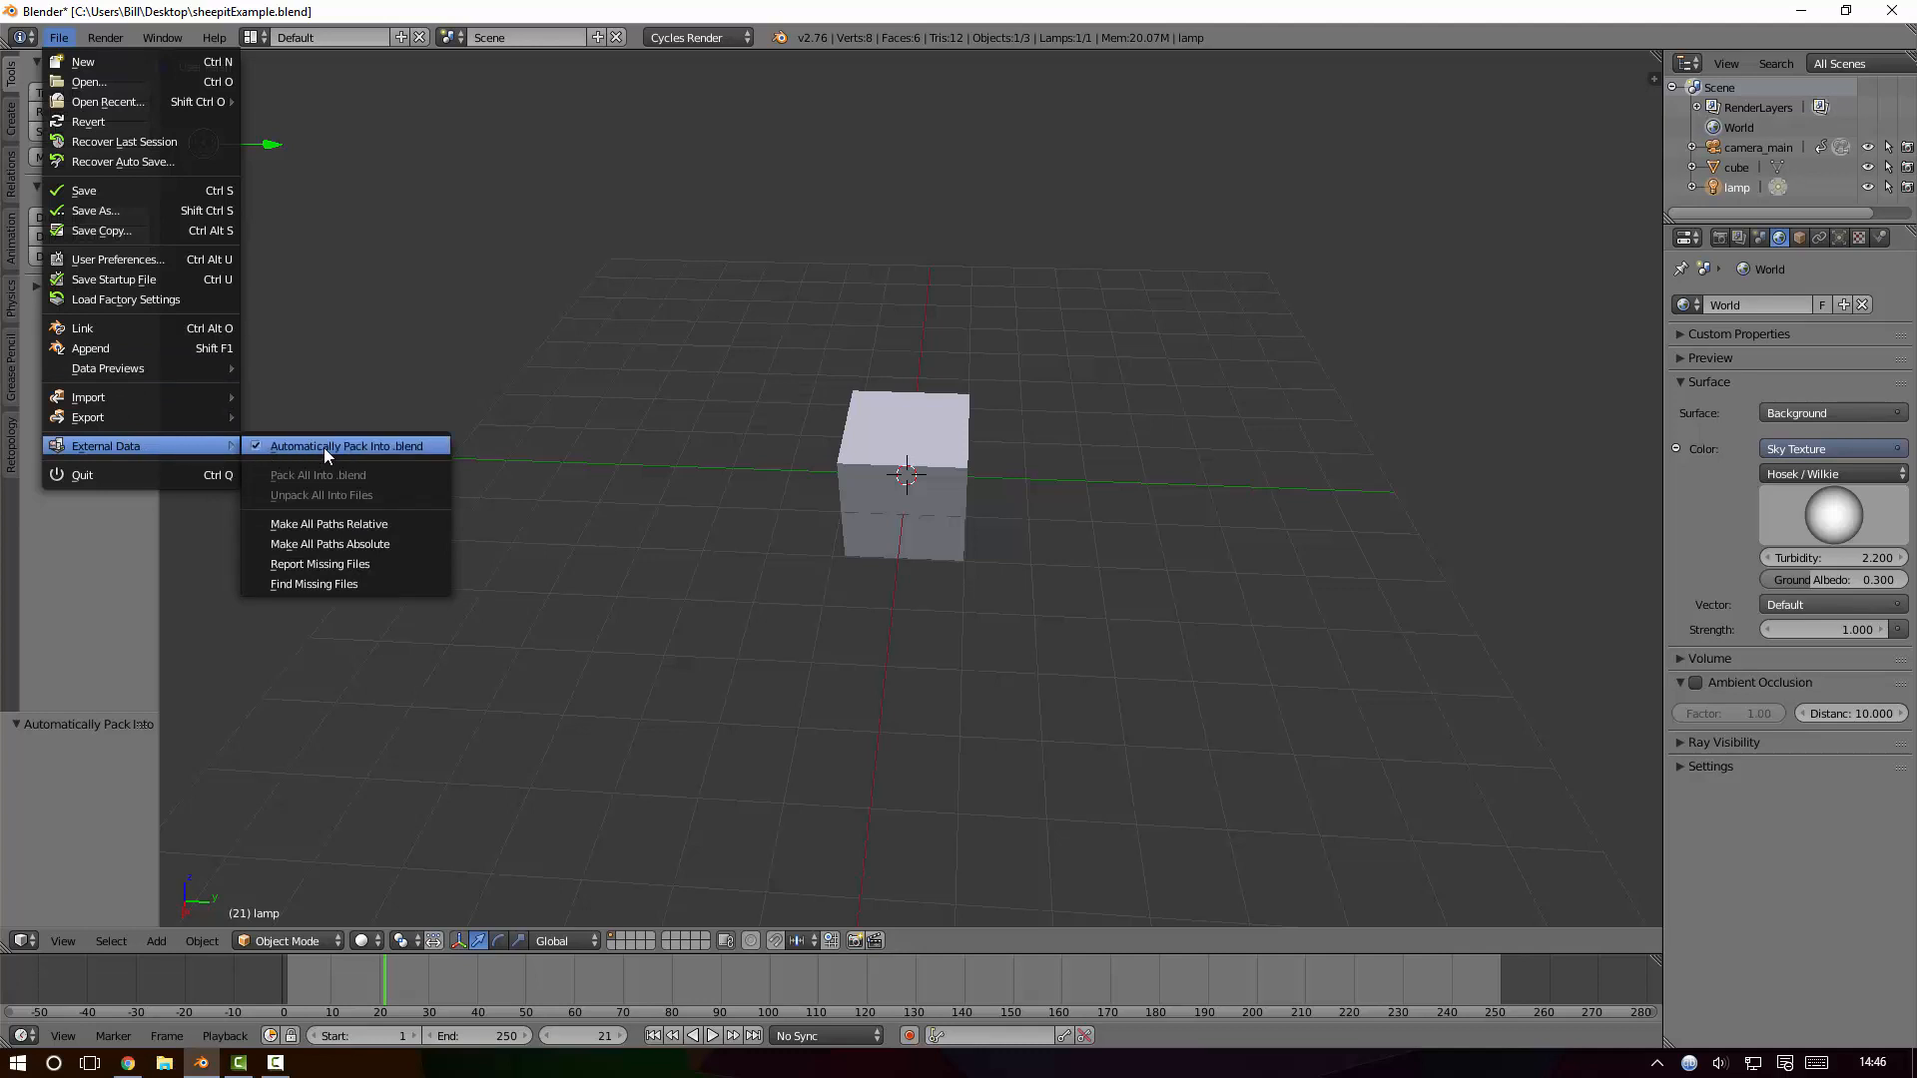
mouse_move(298, 456)
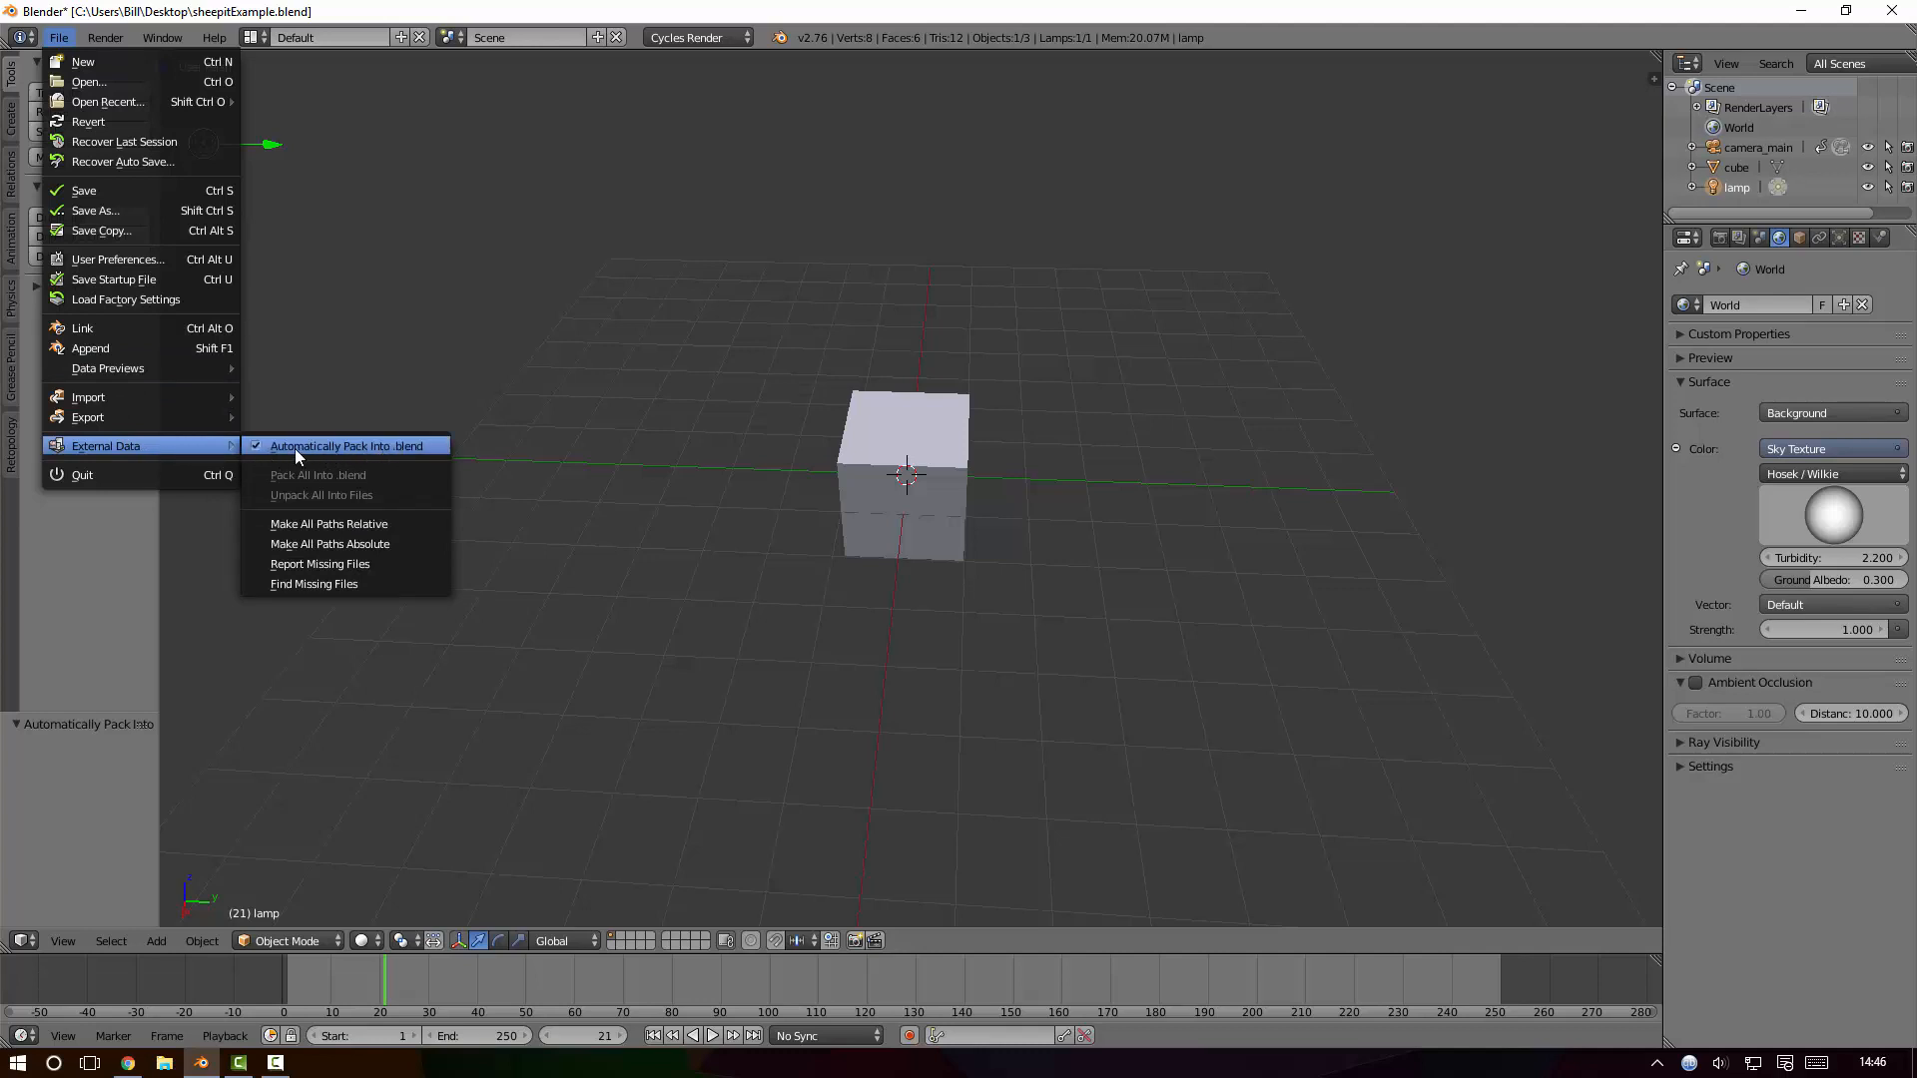
mouse_move(100, 229)
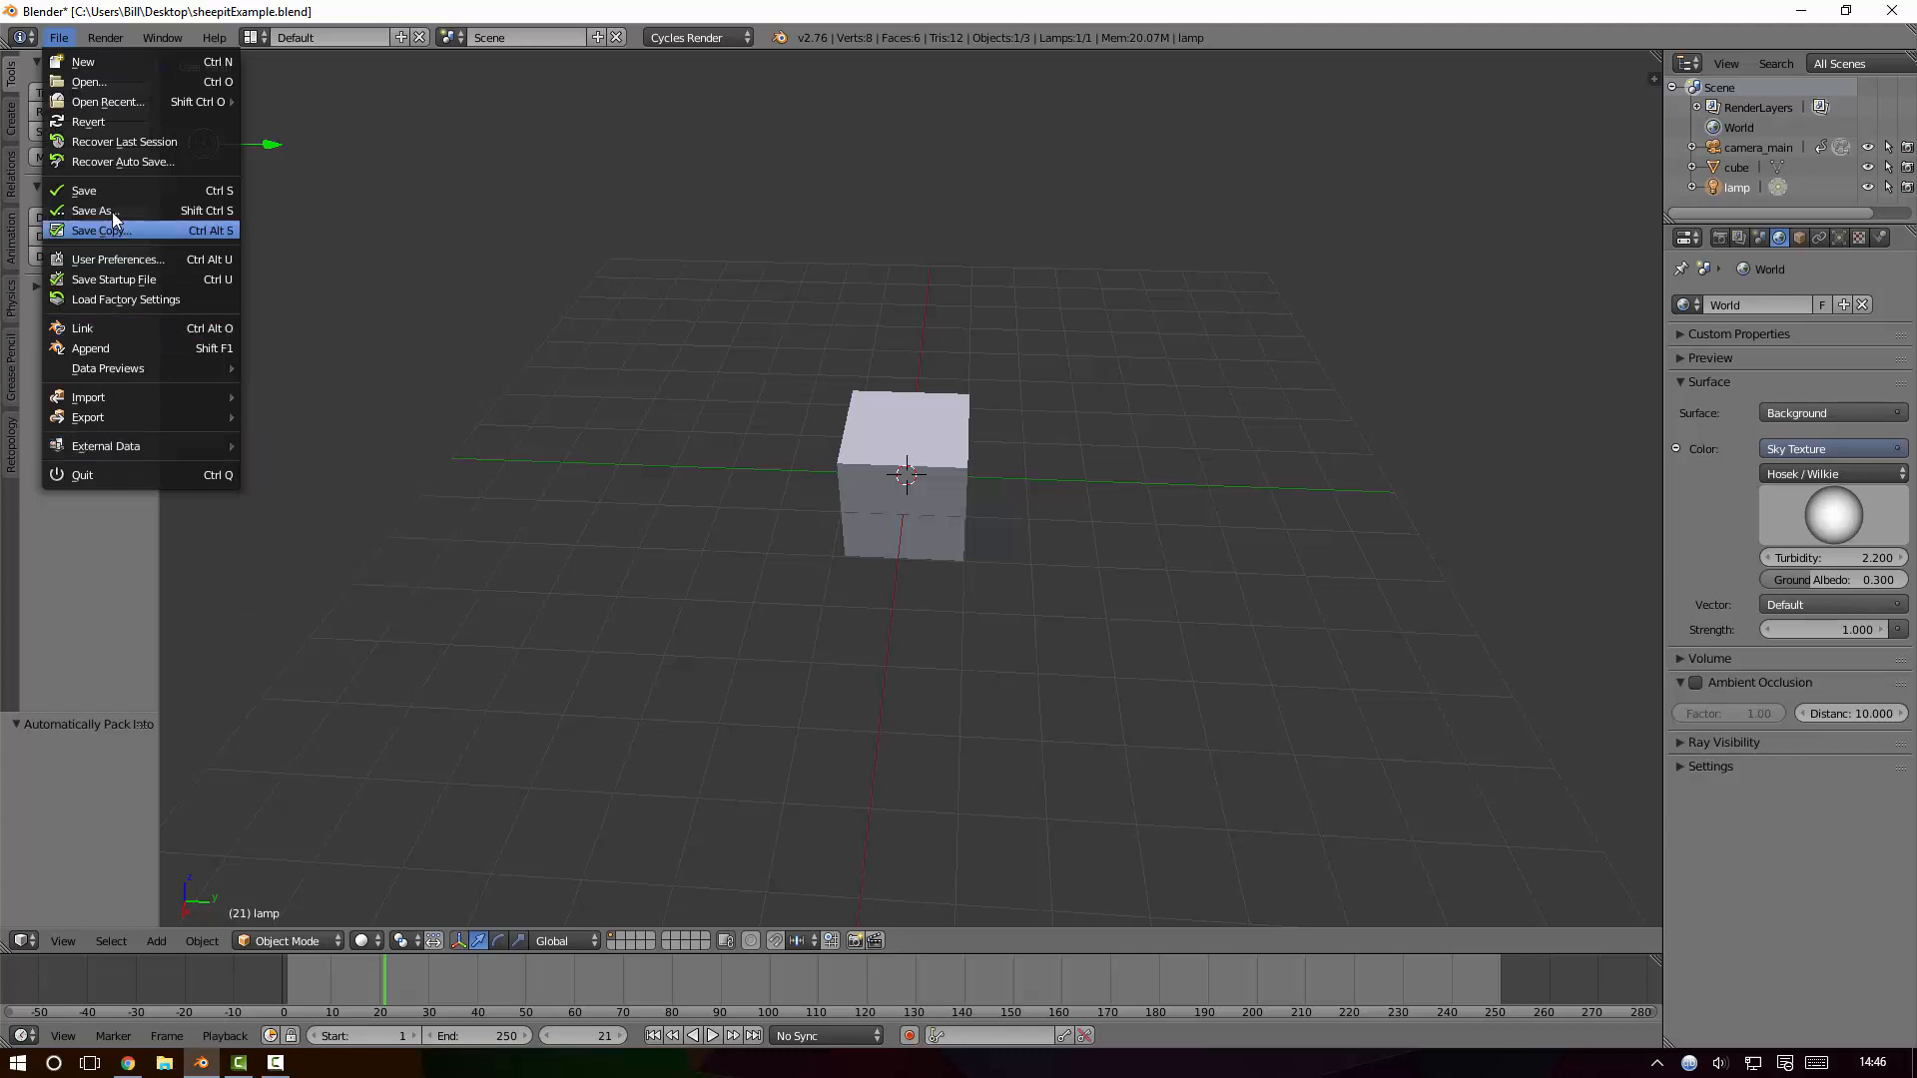
mouse_move(162, 37)
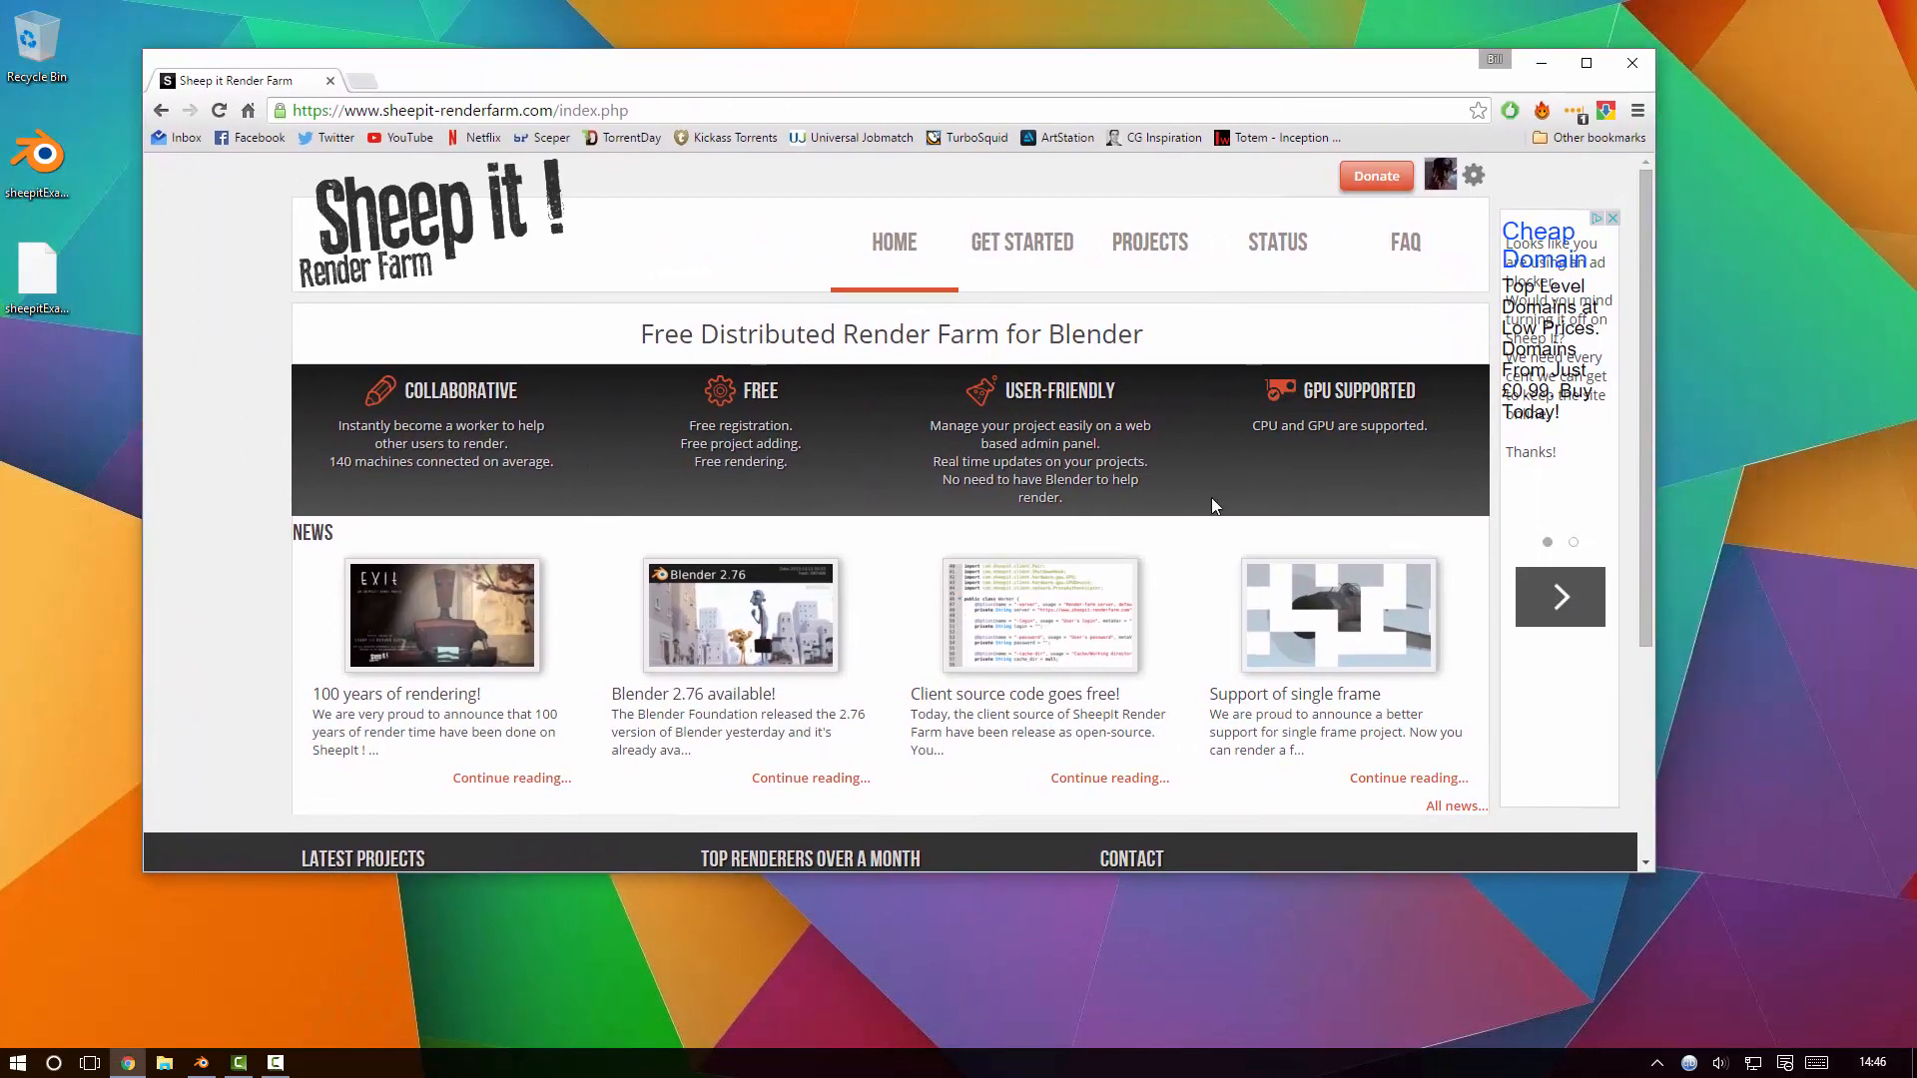
Go to the SheepIt Projects page and choose 'Add a project'.
click(1439, 174)
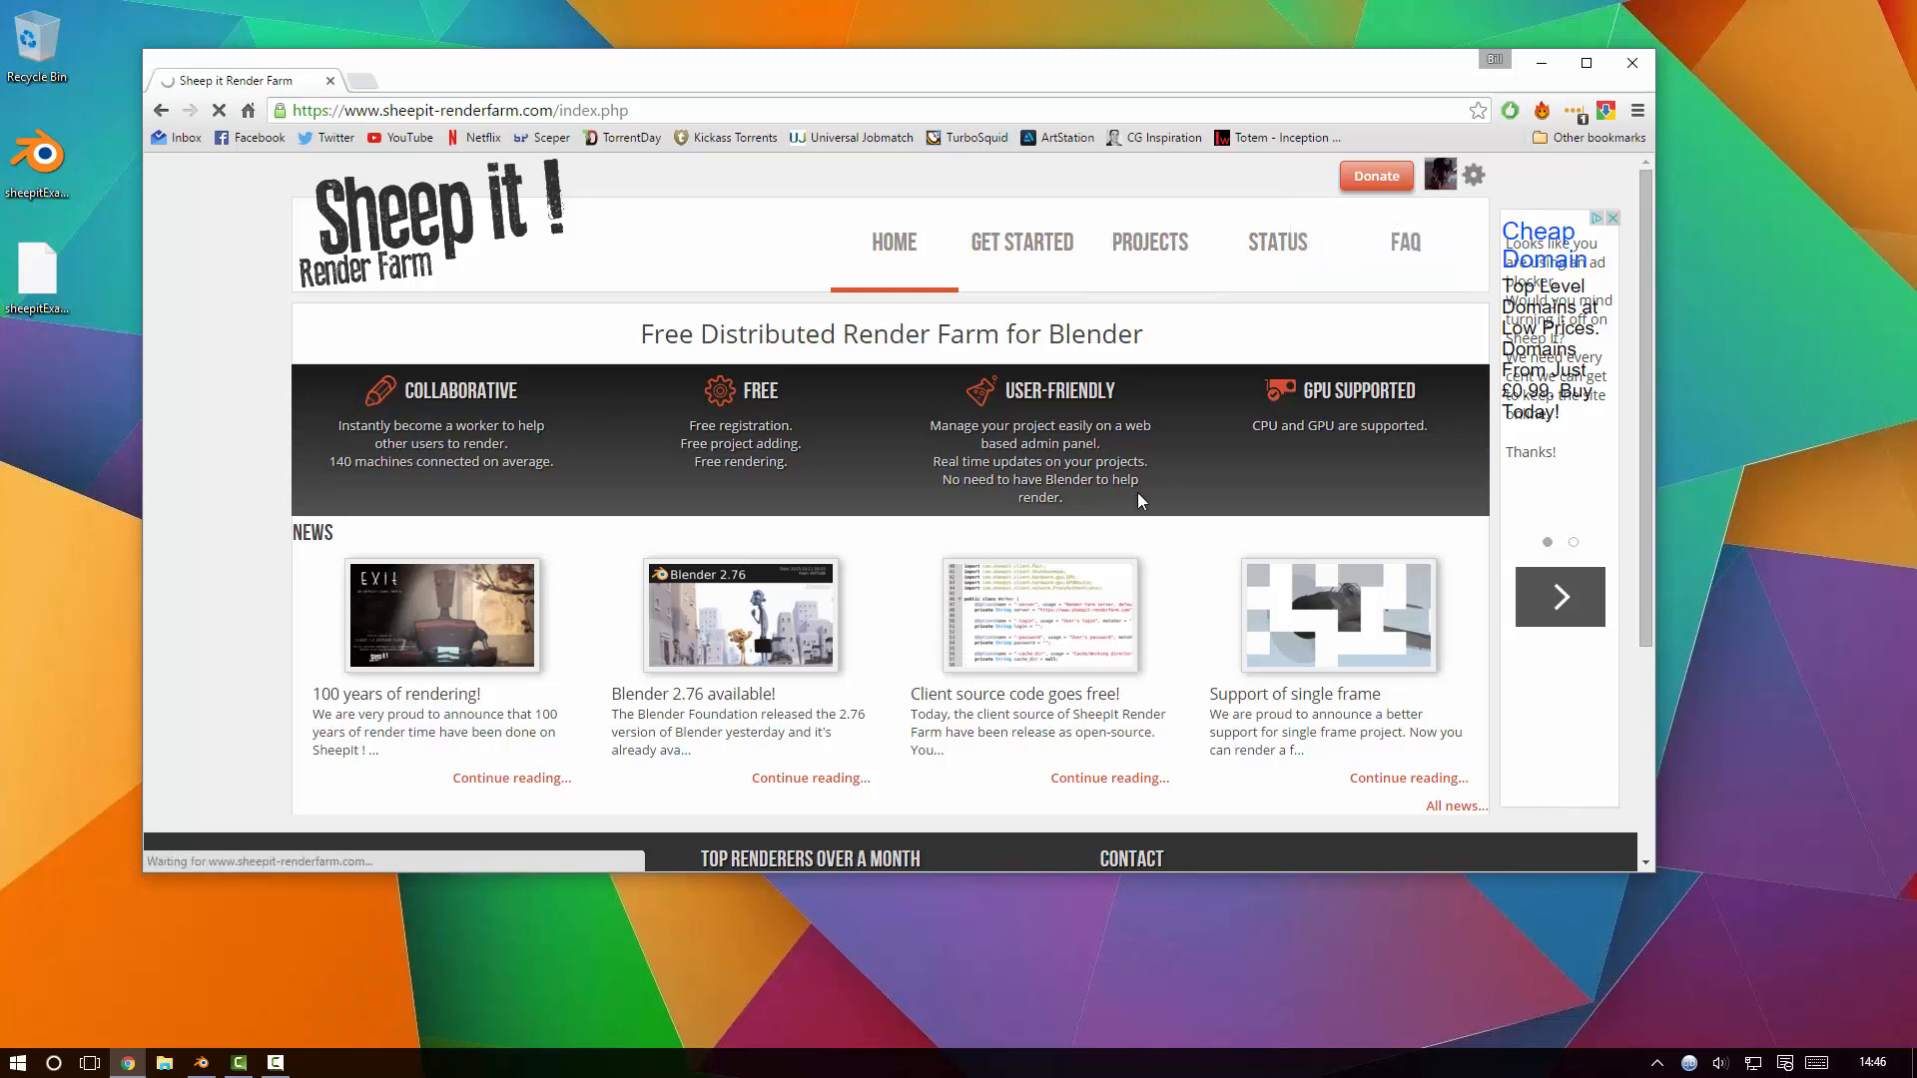
mouse_move(568, 600)
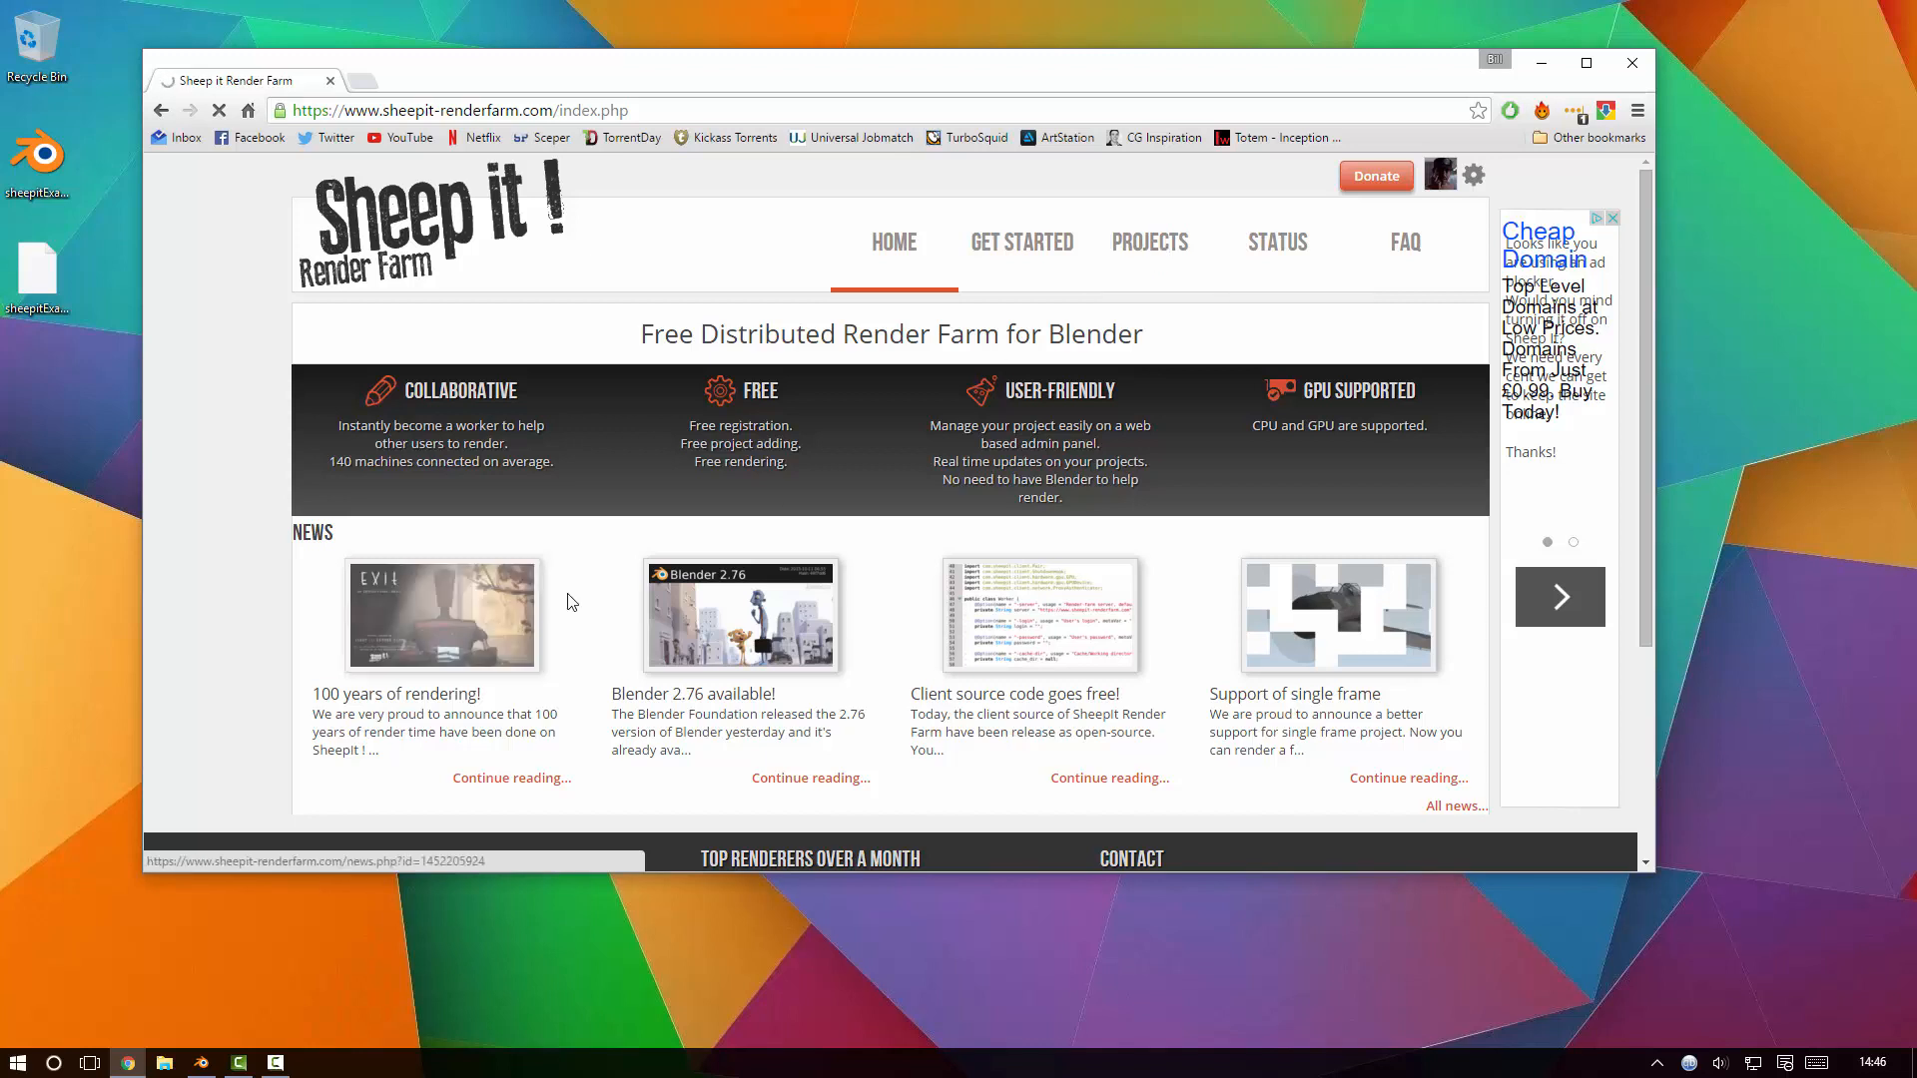
click(1149, 241)
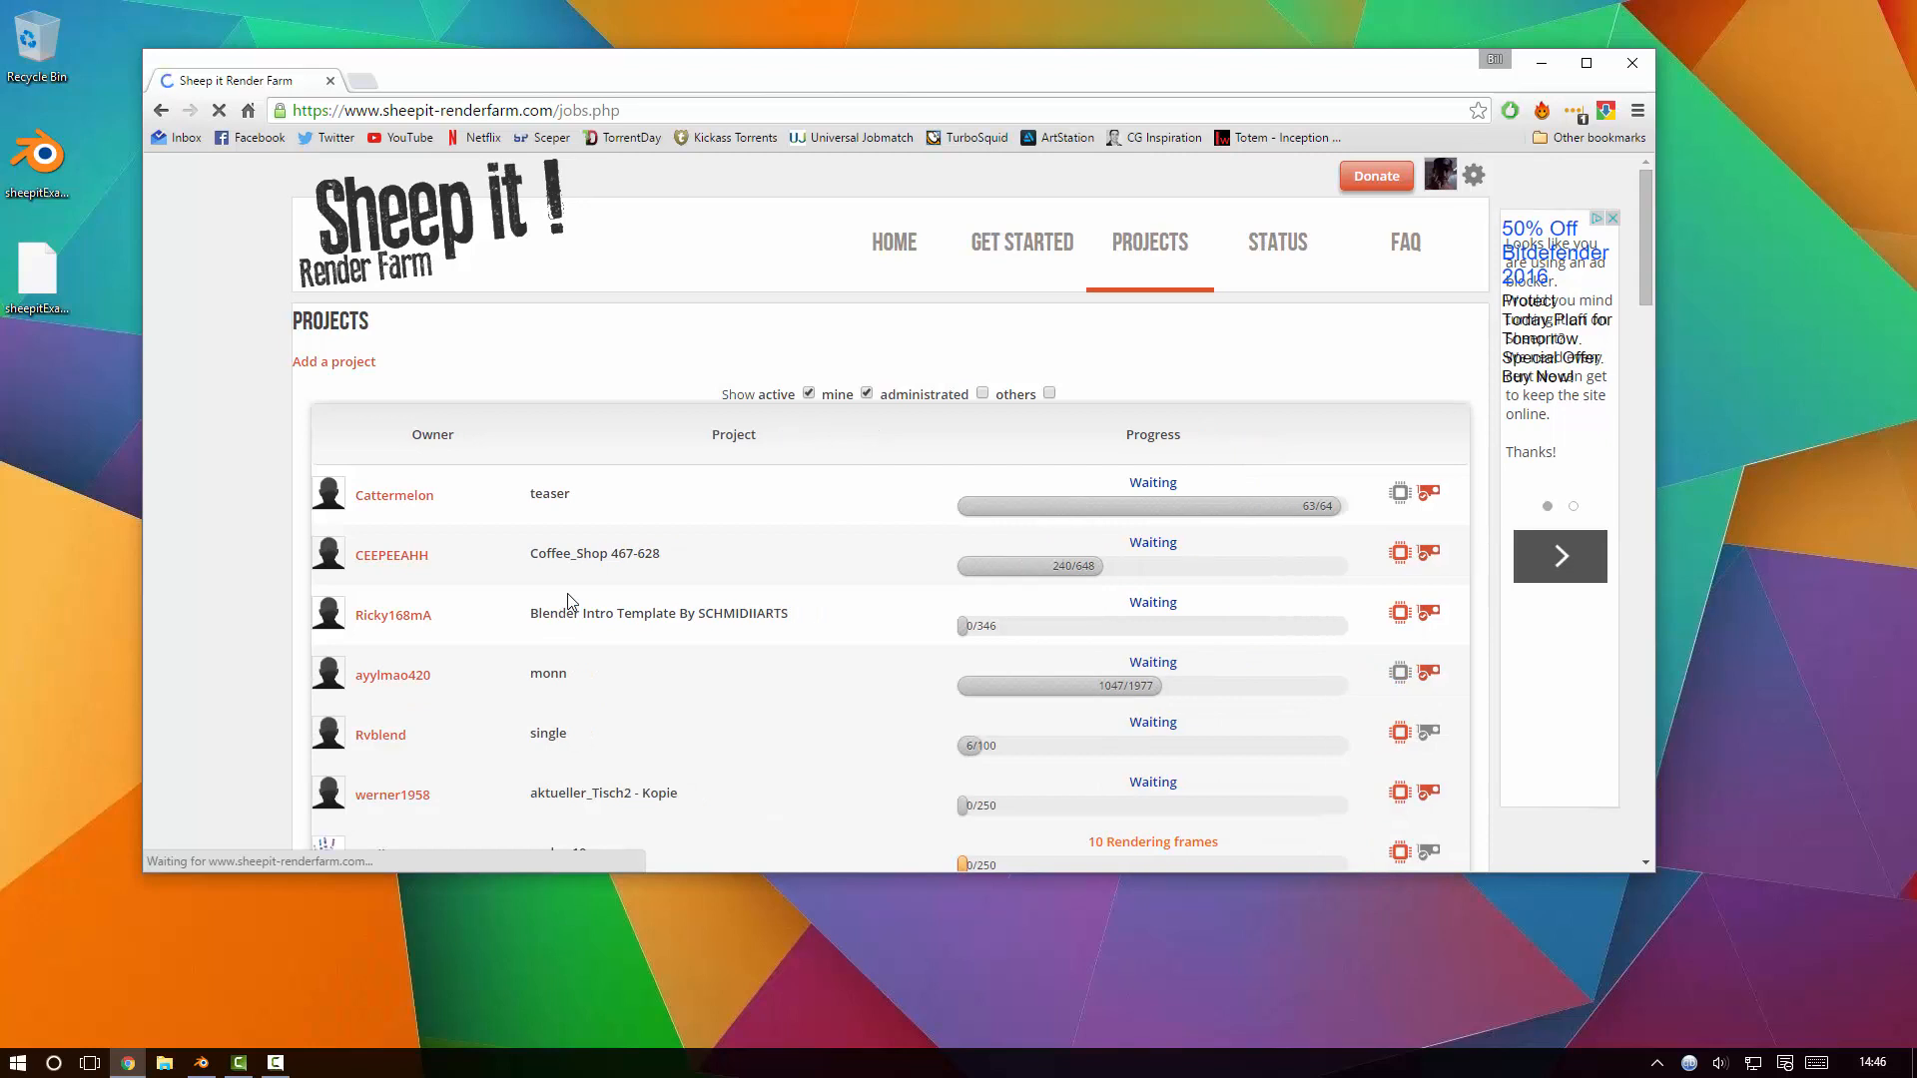
click(332, 361)
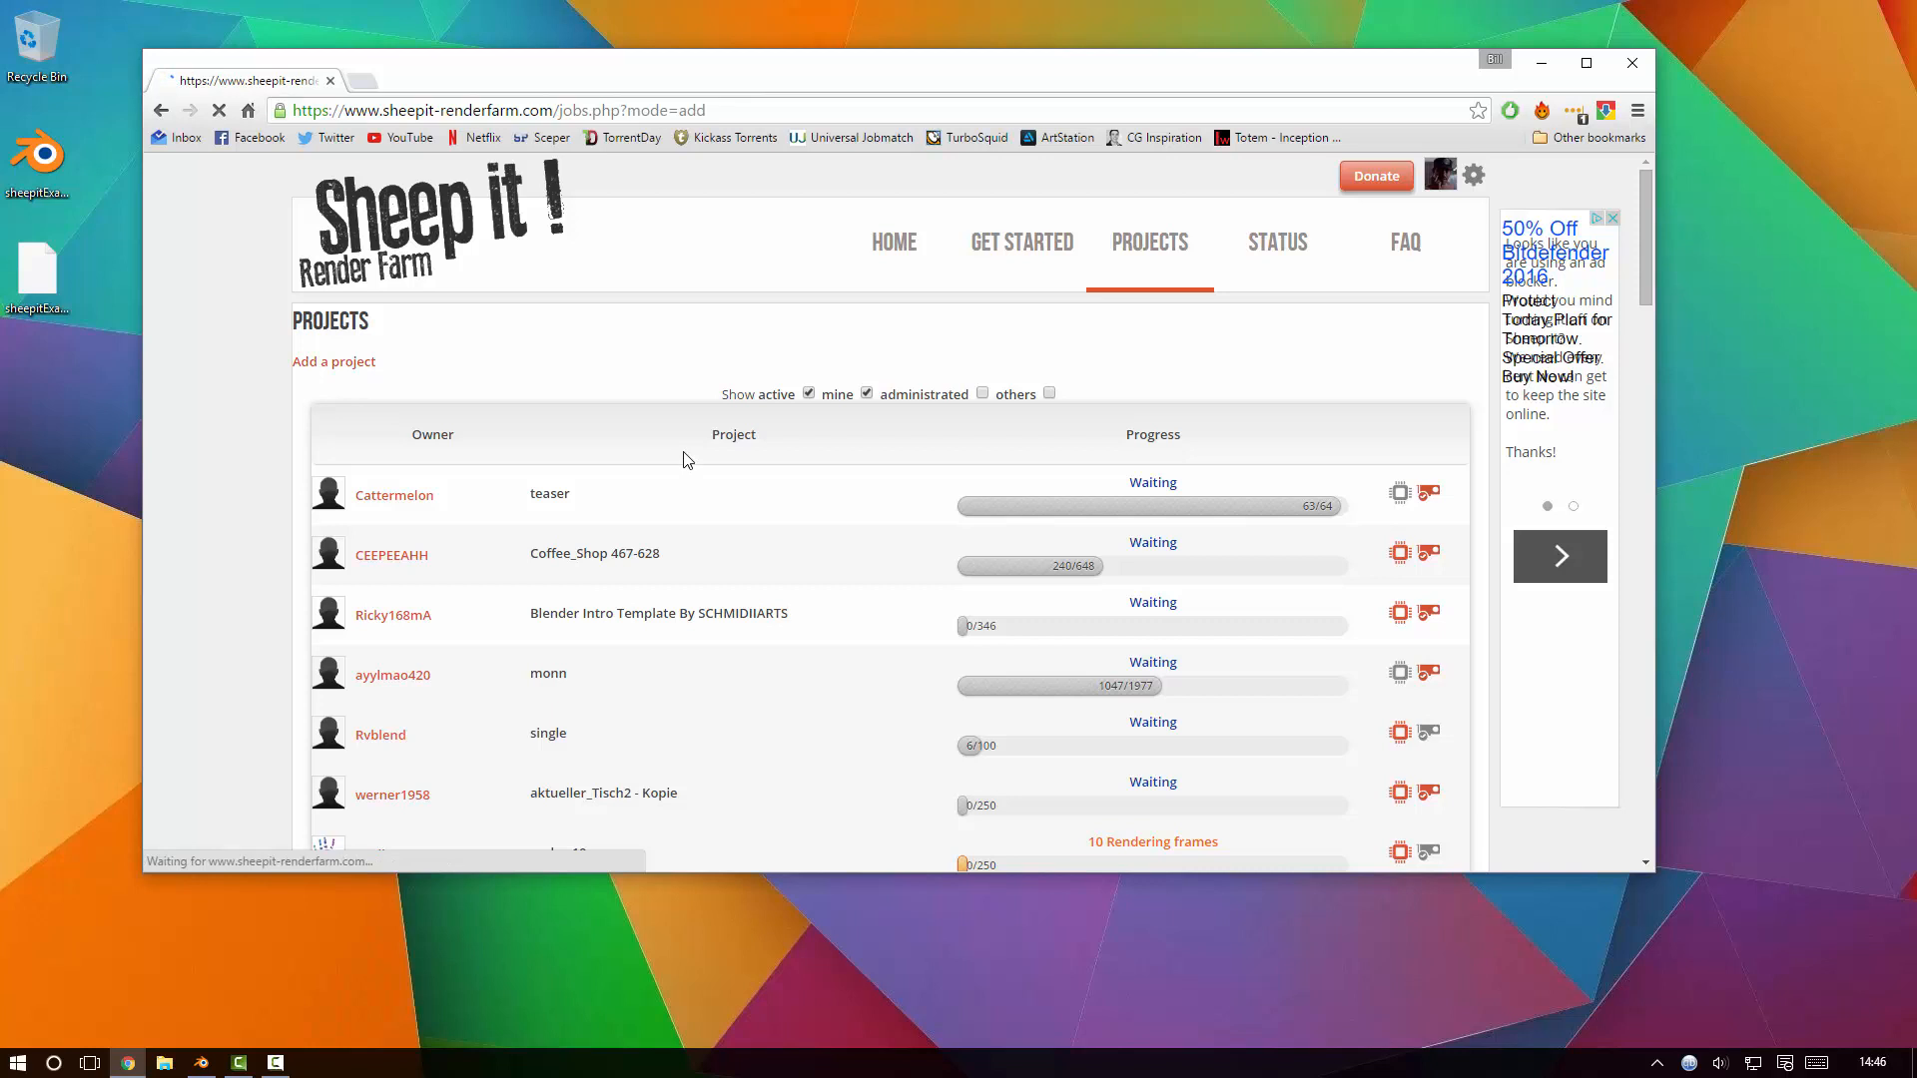
Upload sheepitExample.blend from the Desktop as a new SheepIt project.
click(333, 360)
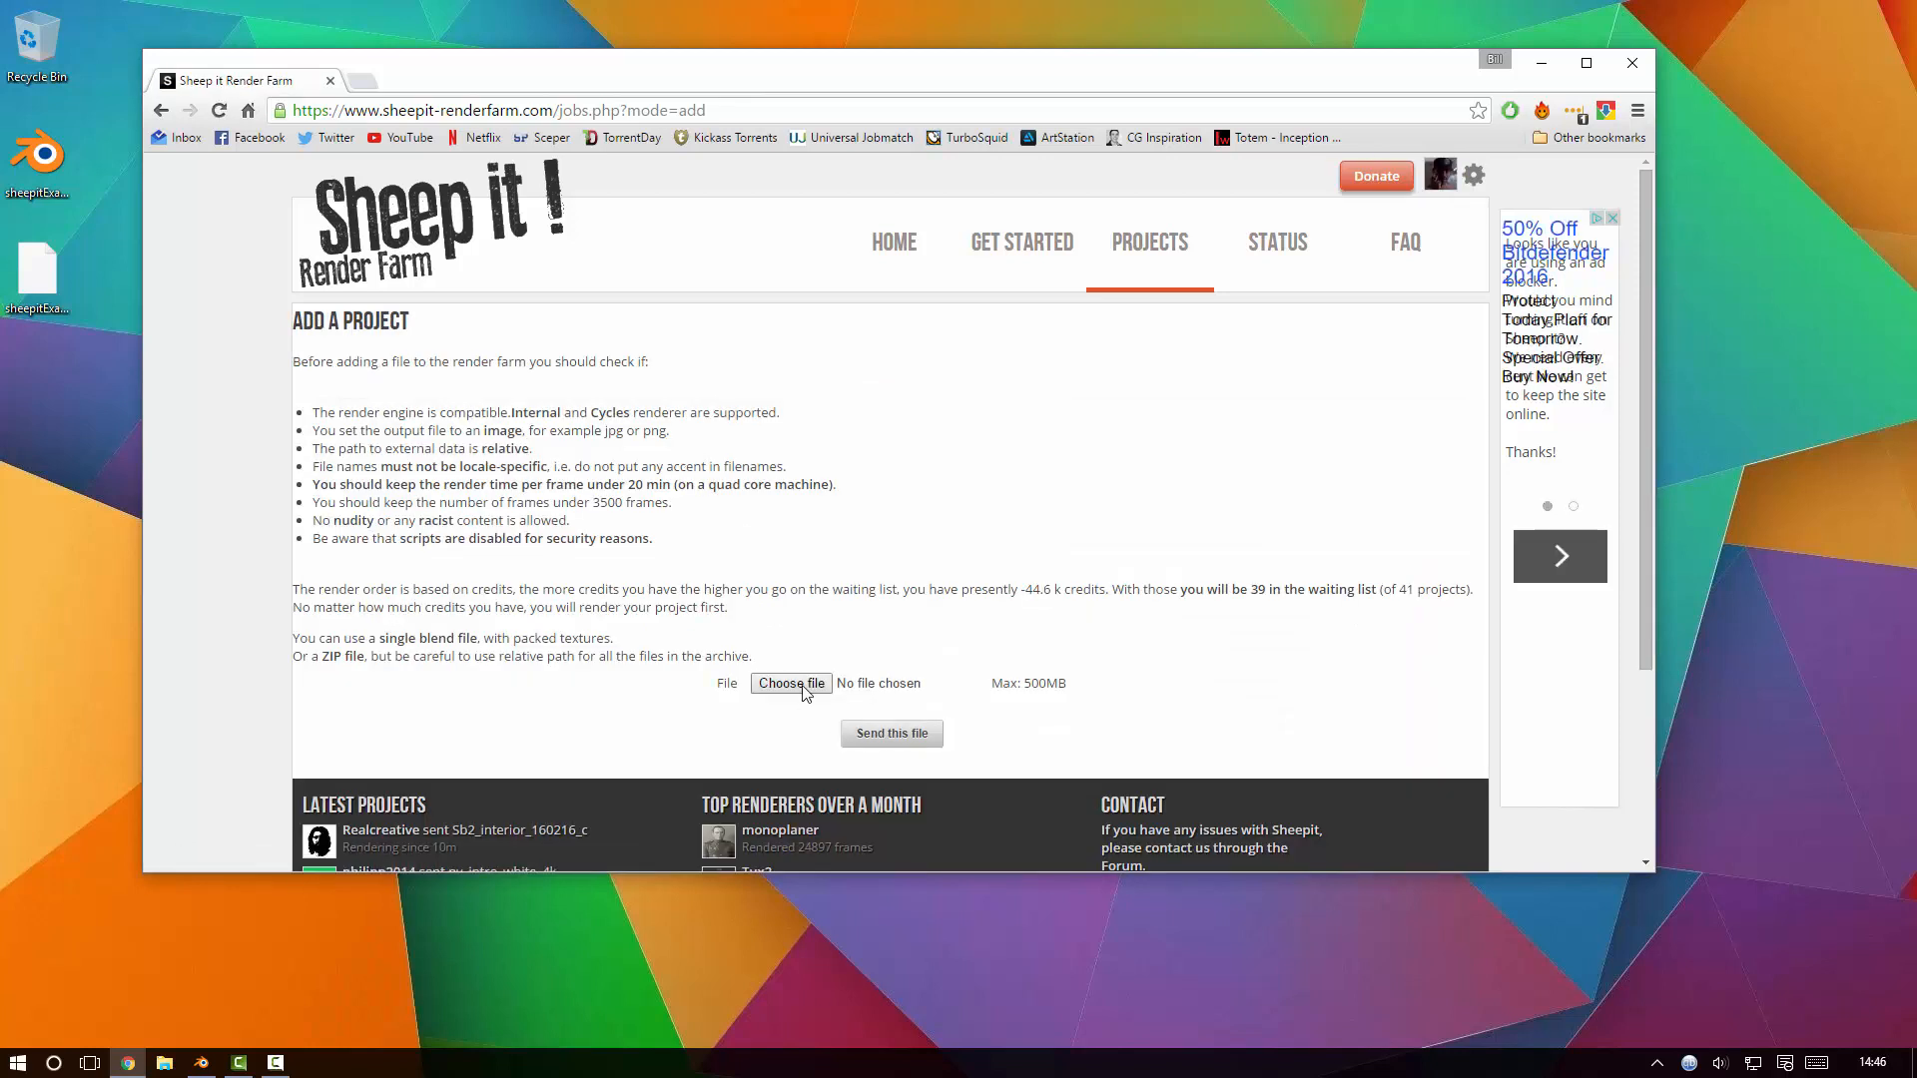
click(790, 683)
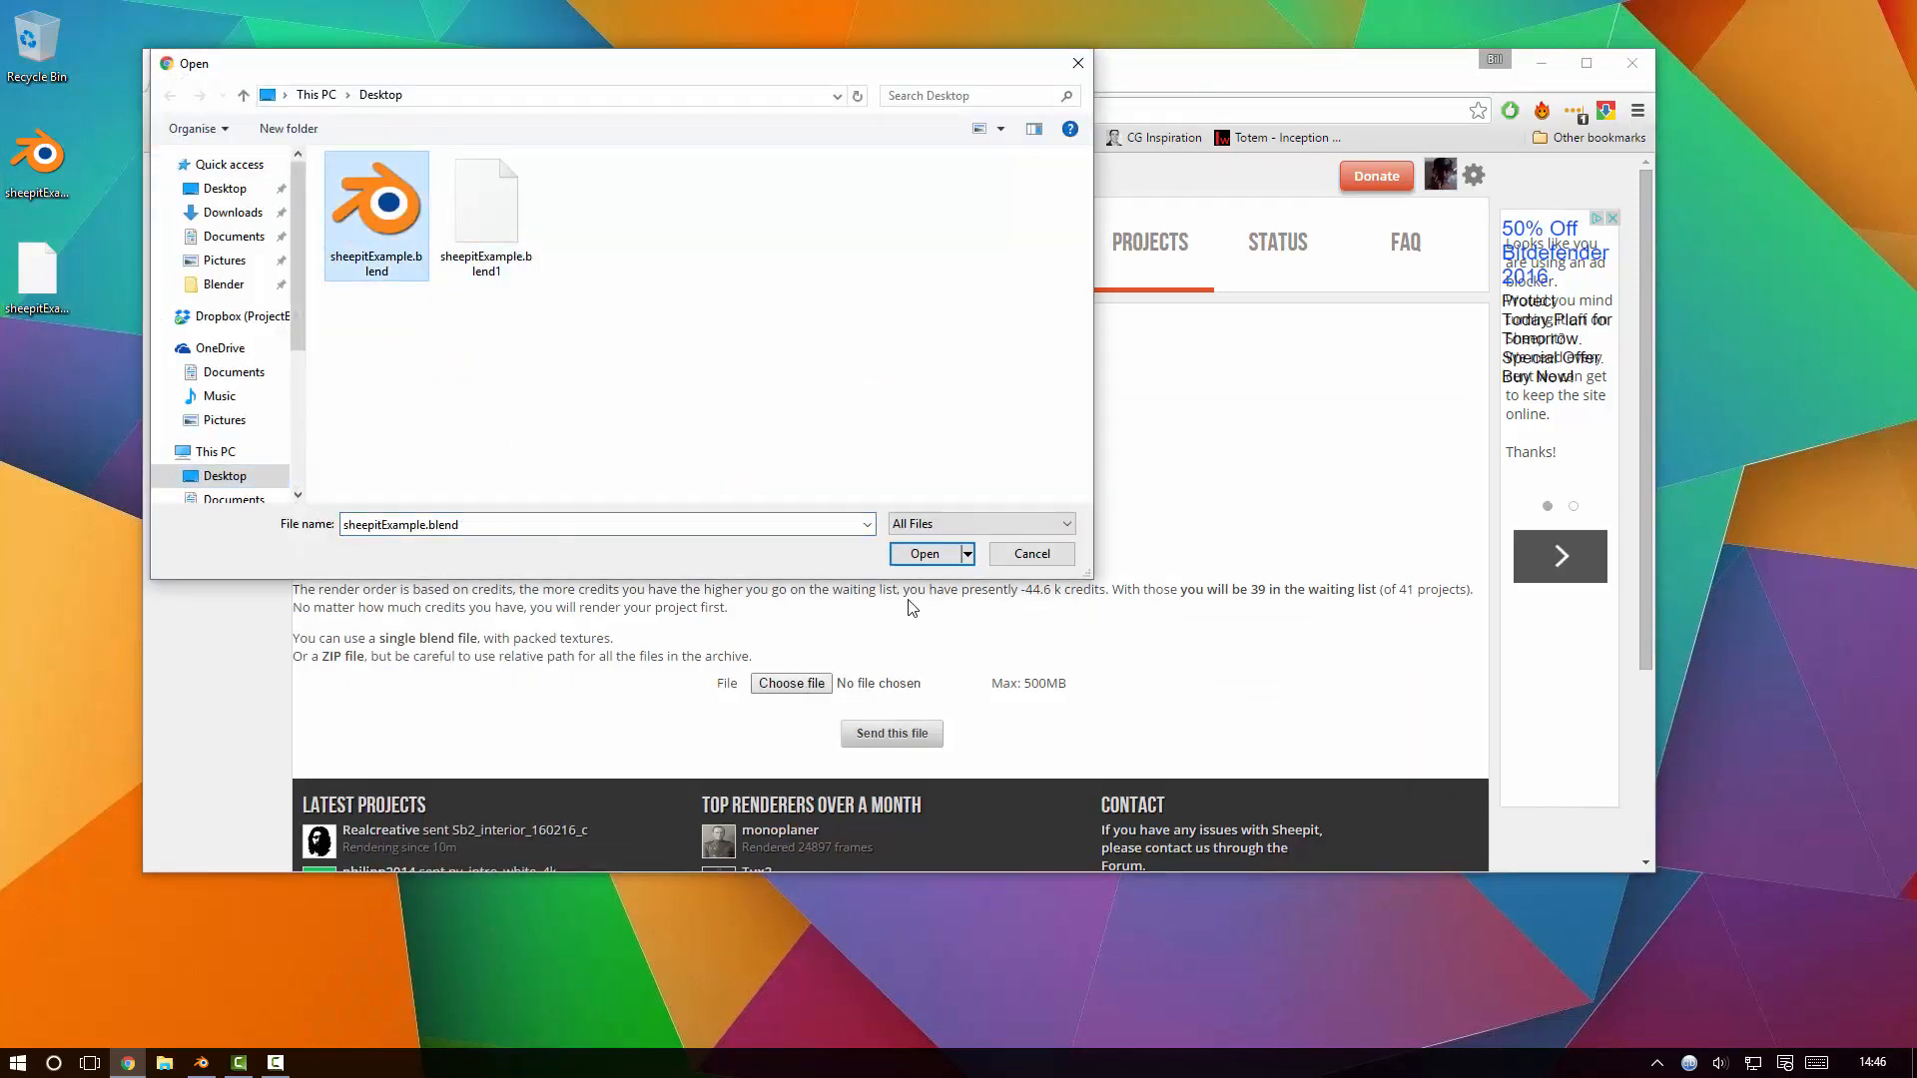
click(923, 555)
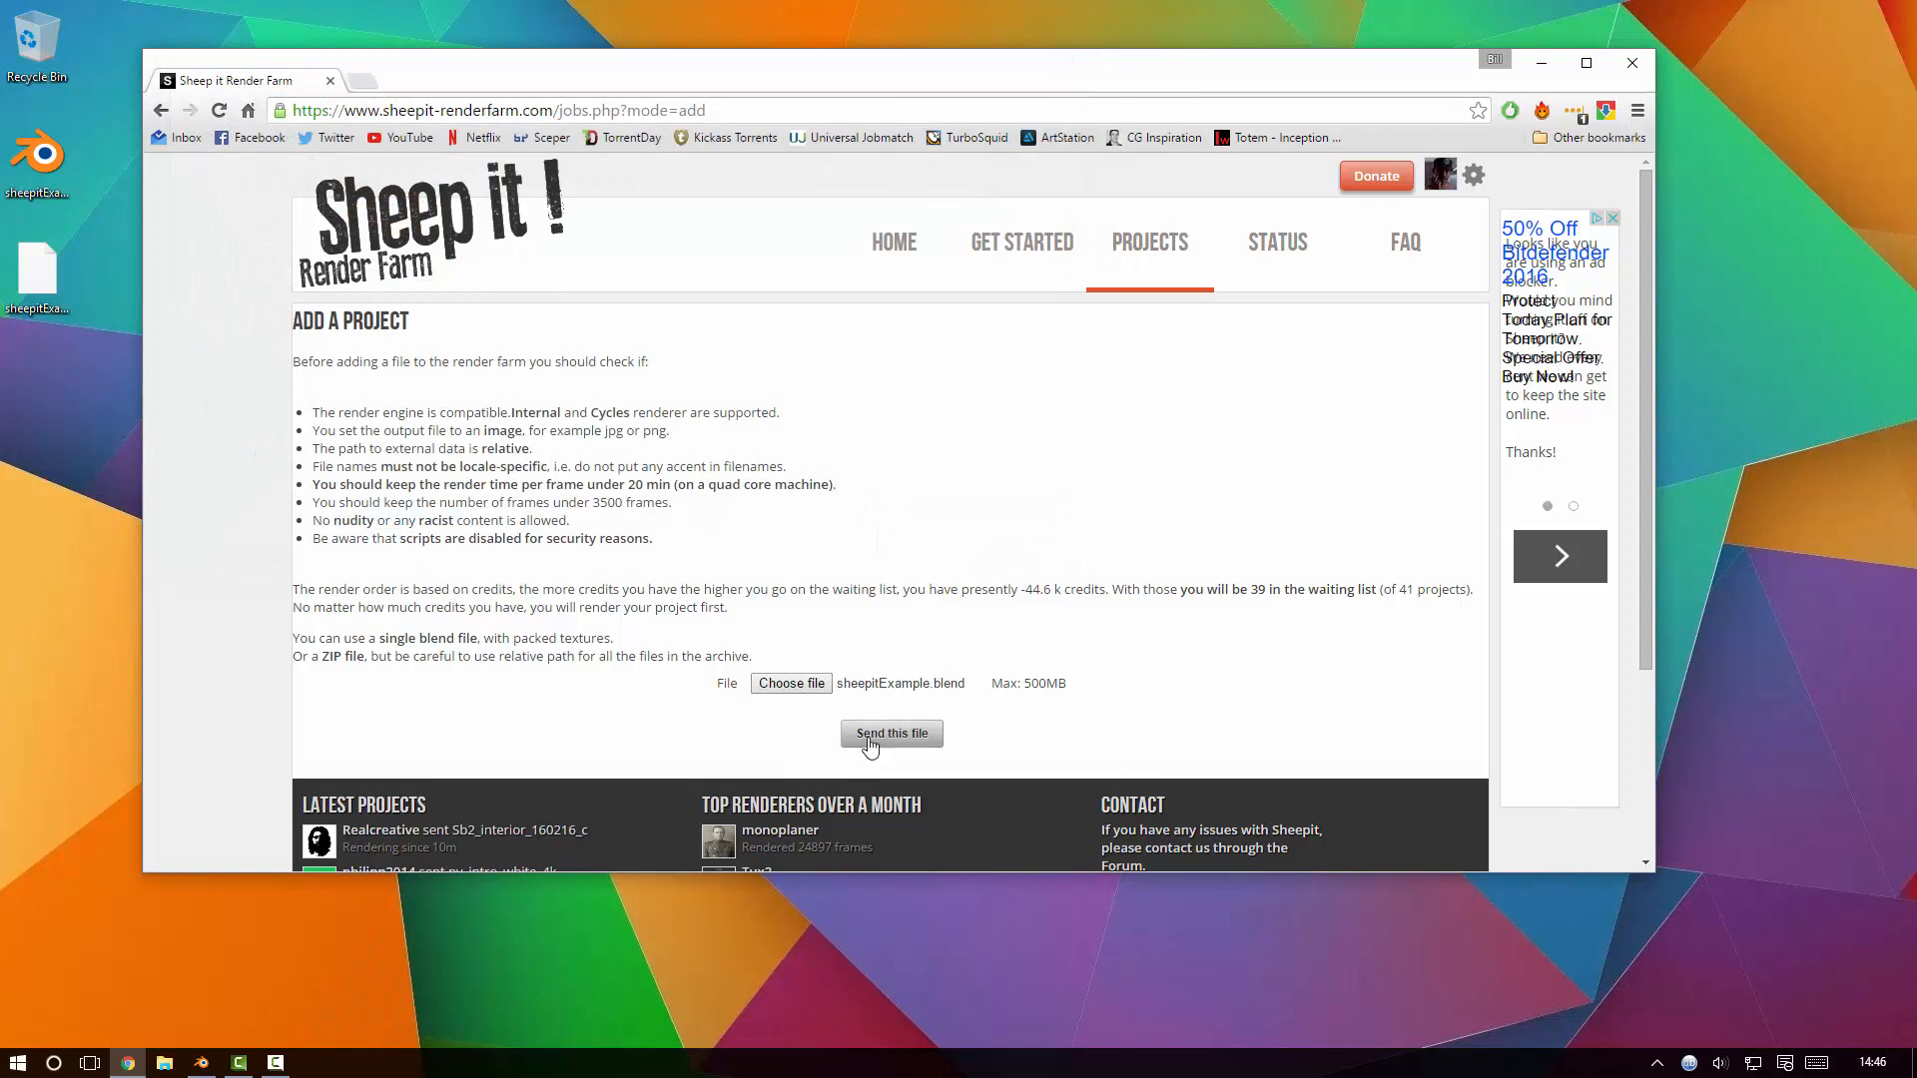
click(891, 732)
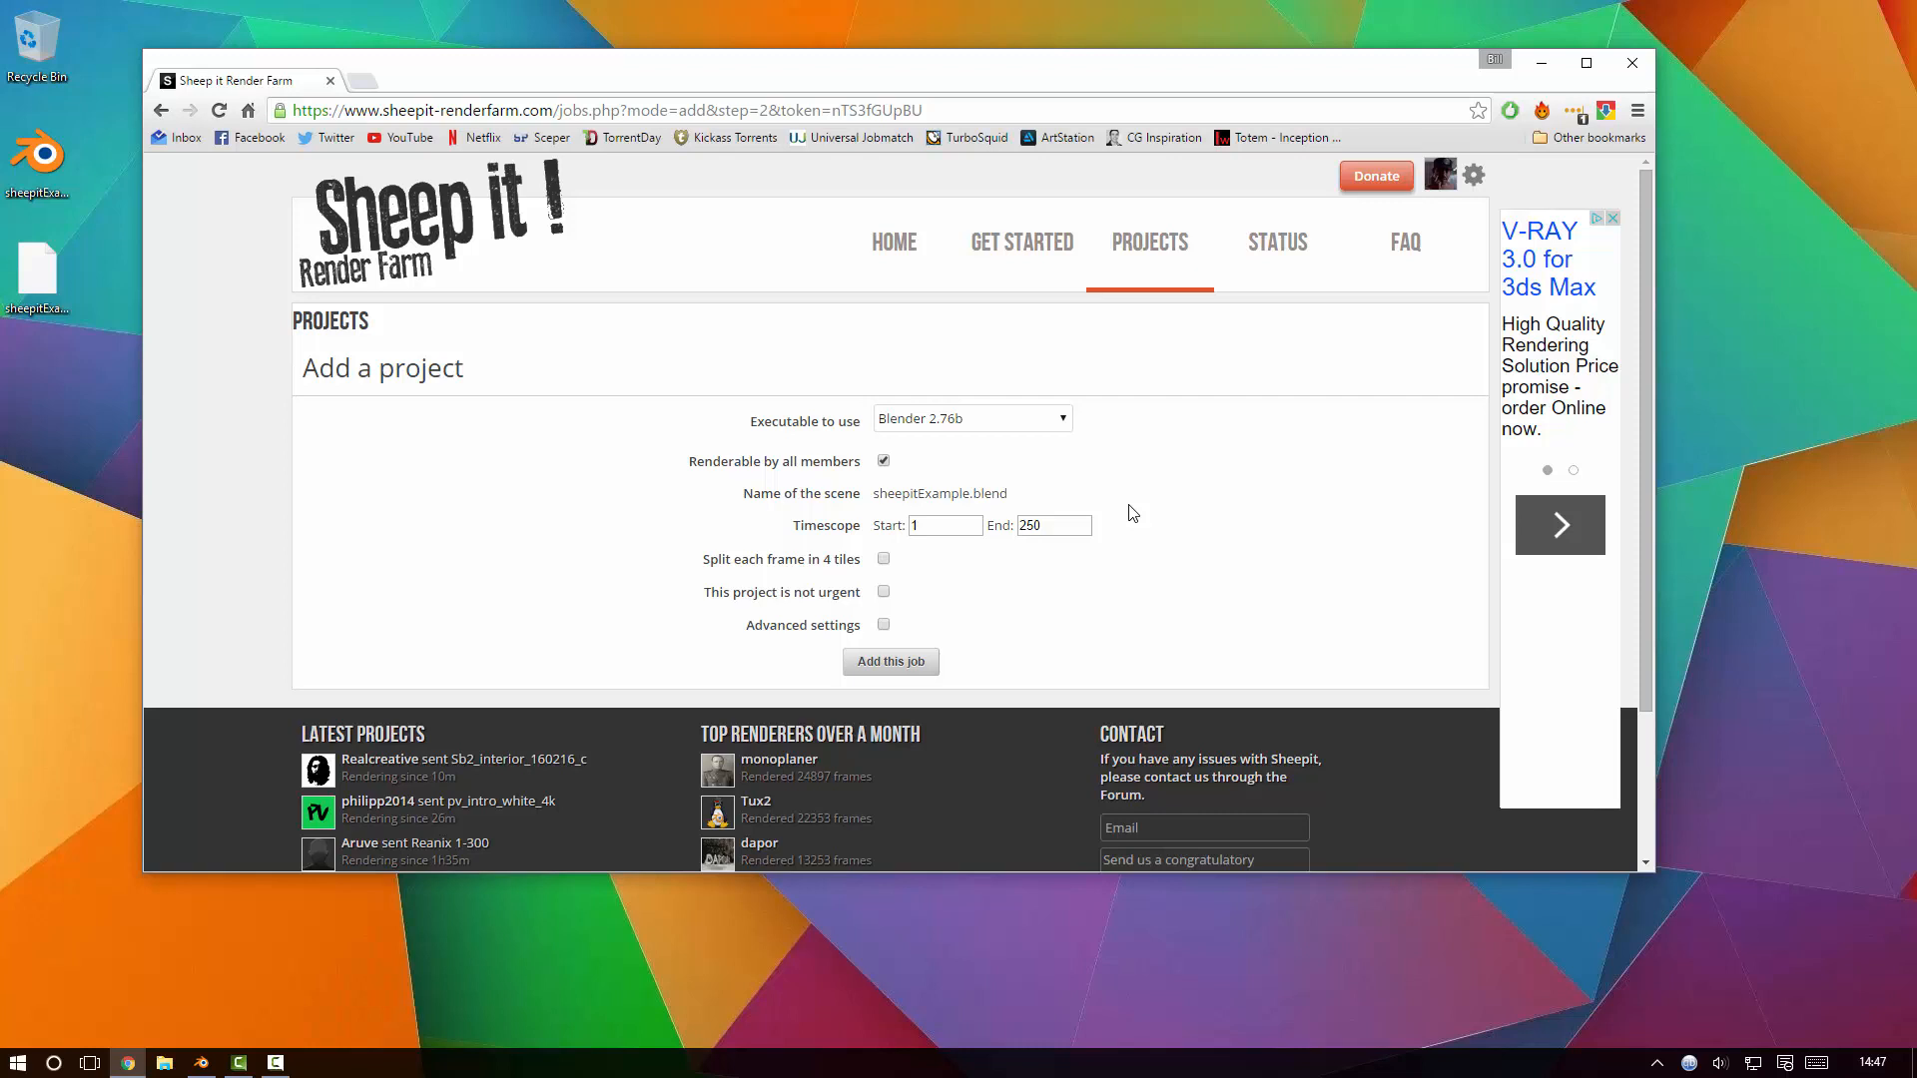
mouse_move(819, 415)
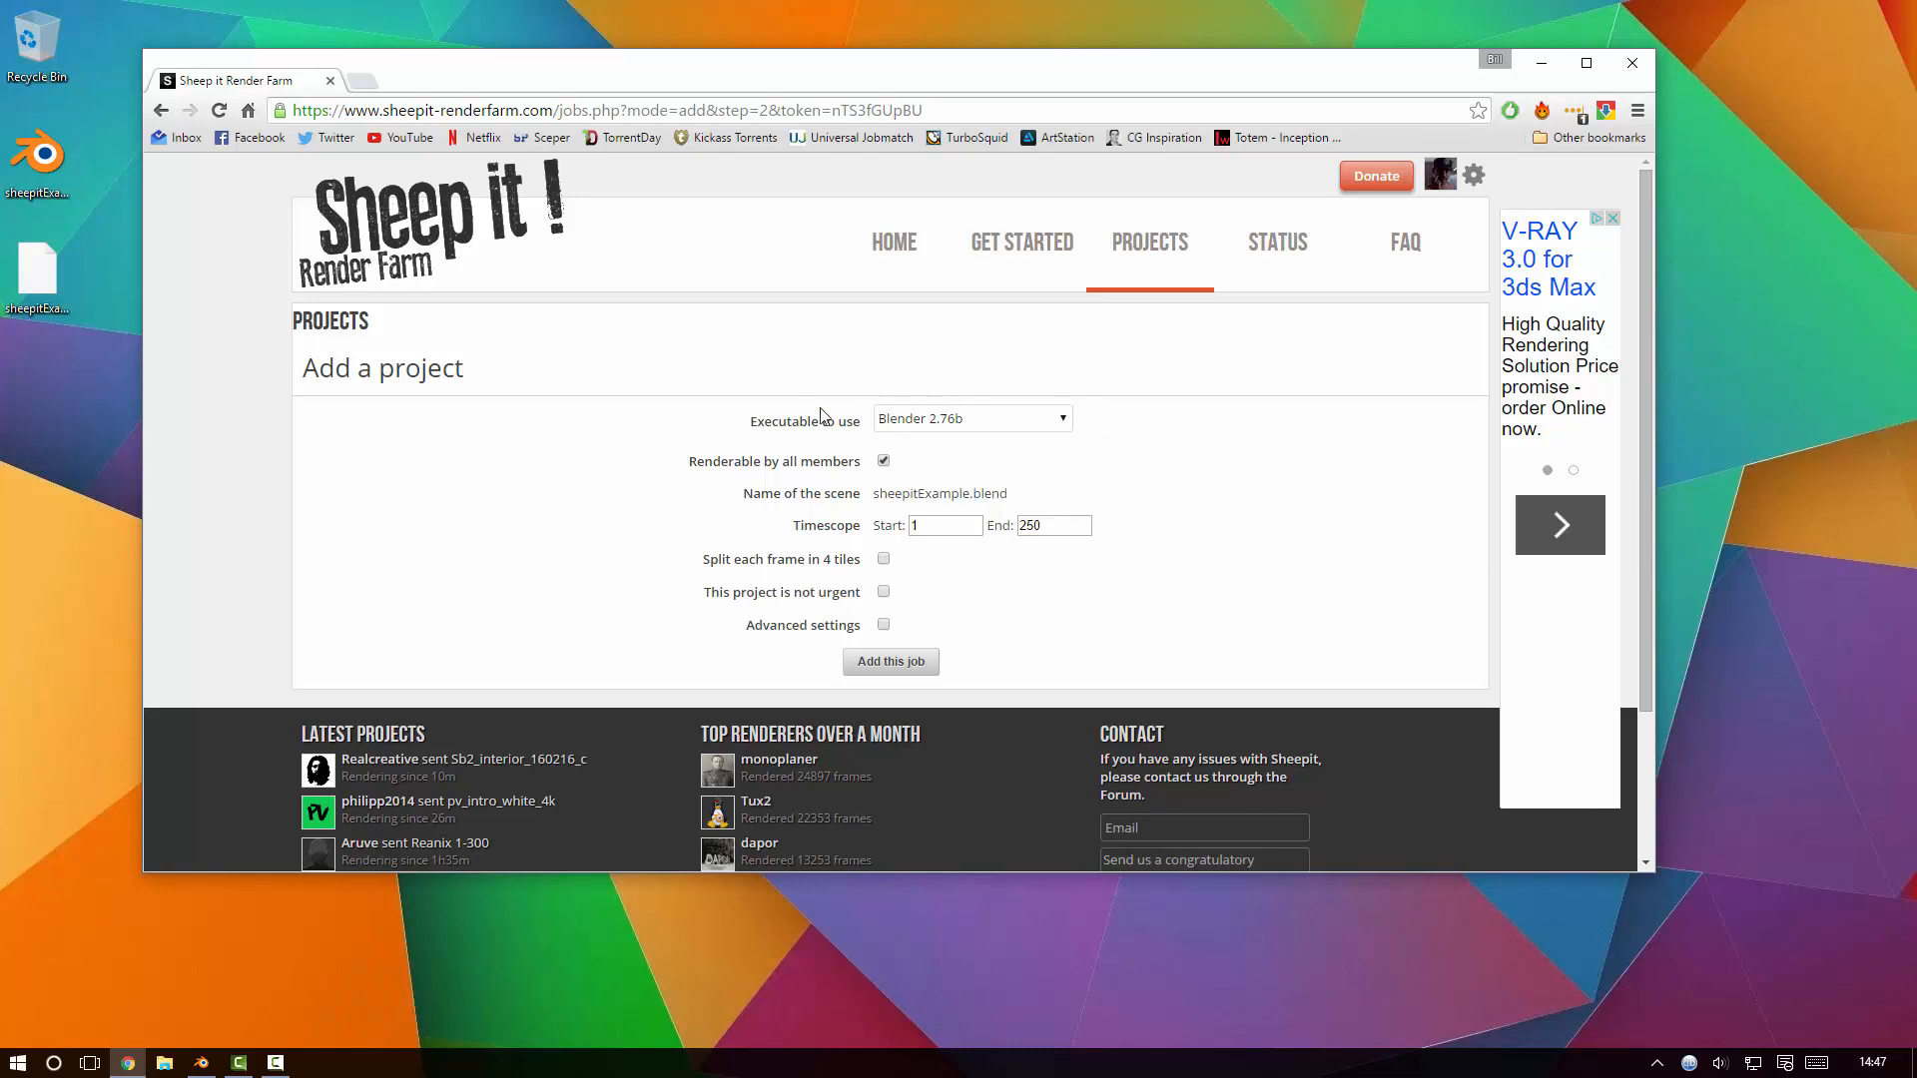
mouse_move(889, 661)
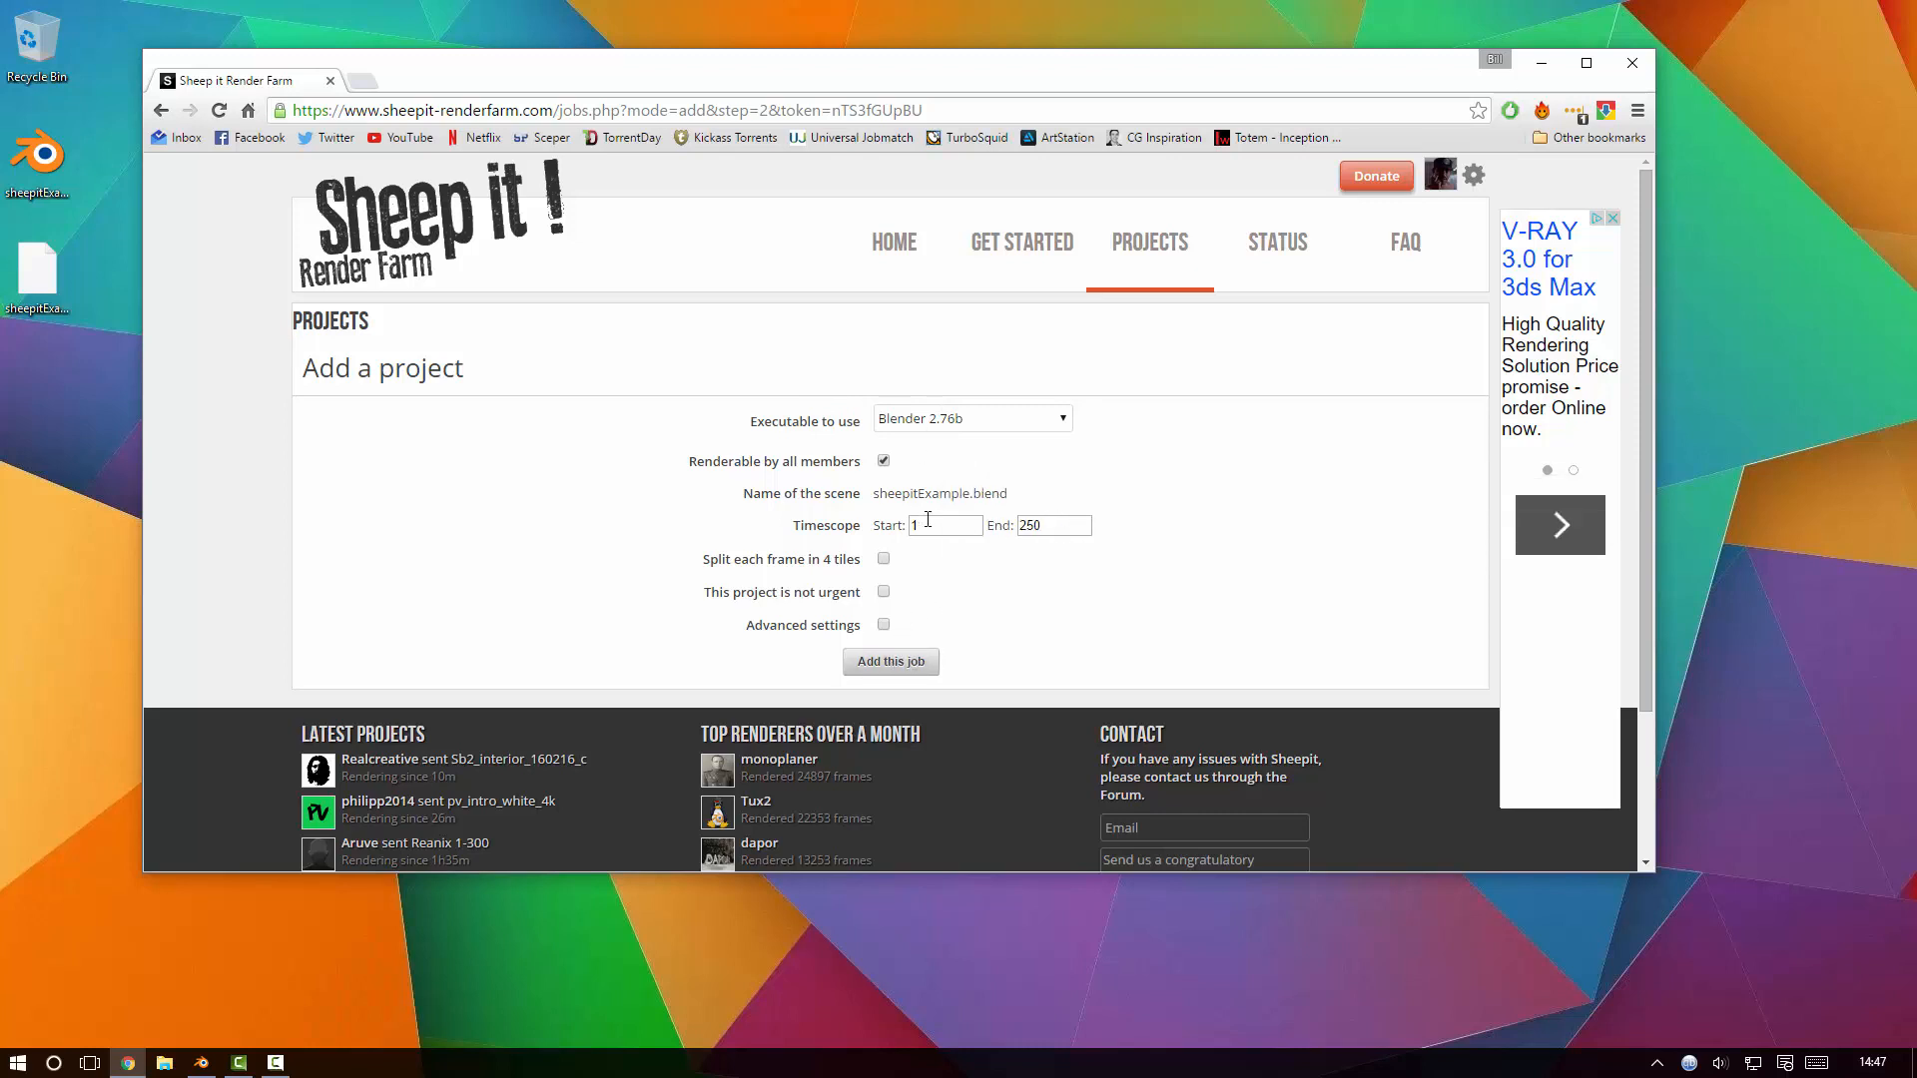
Submit the job with Blender 2.76b rendering frames 1 to 250.
click(943, 525)
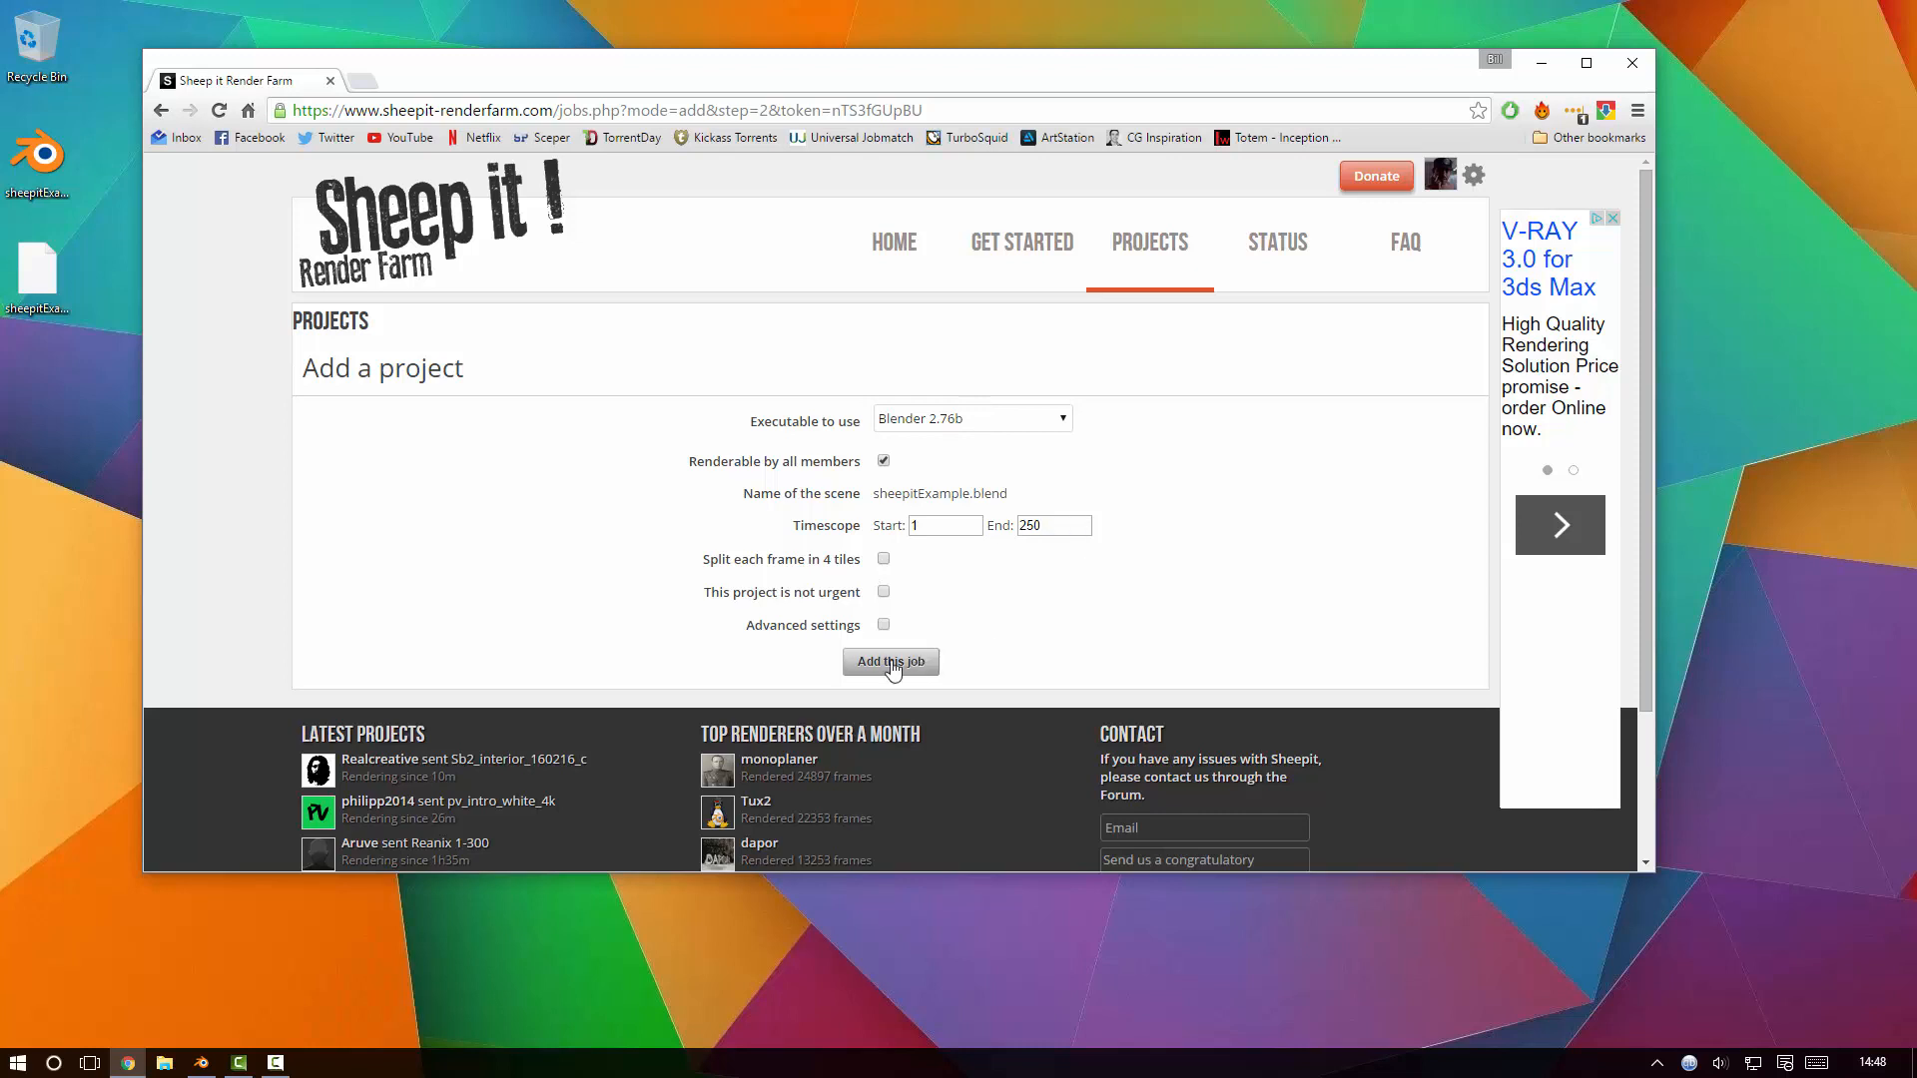
click(889, 661)
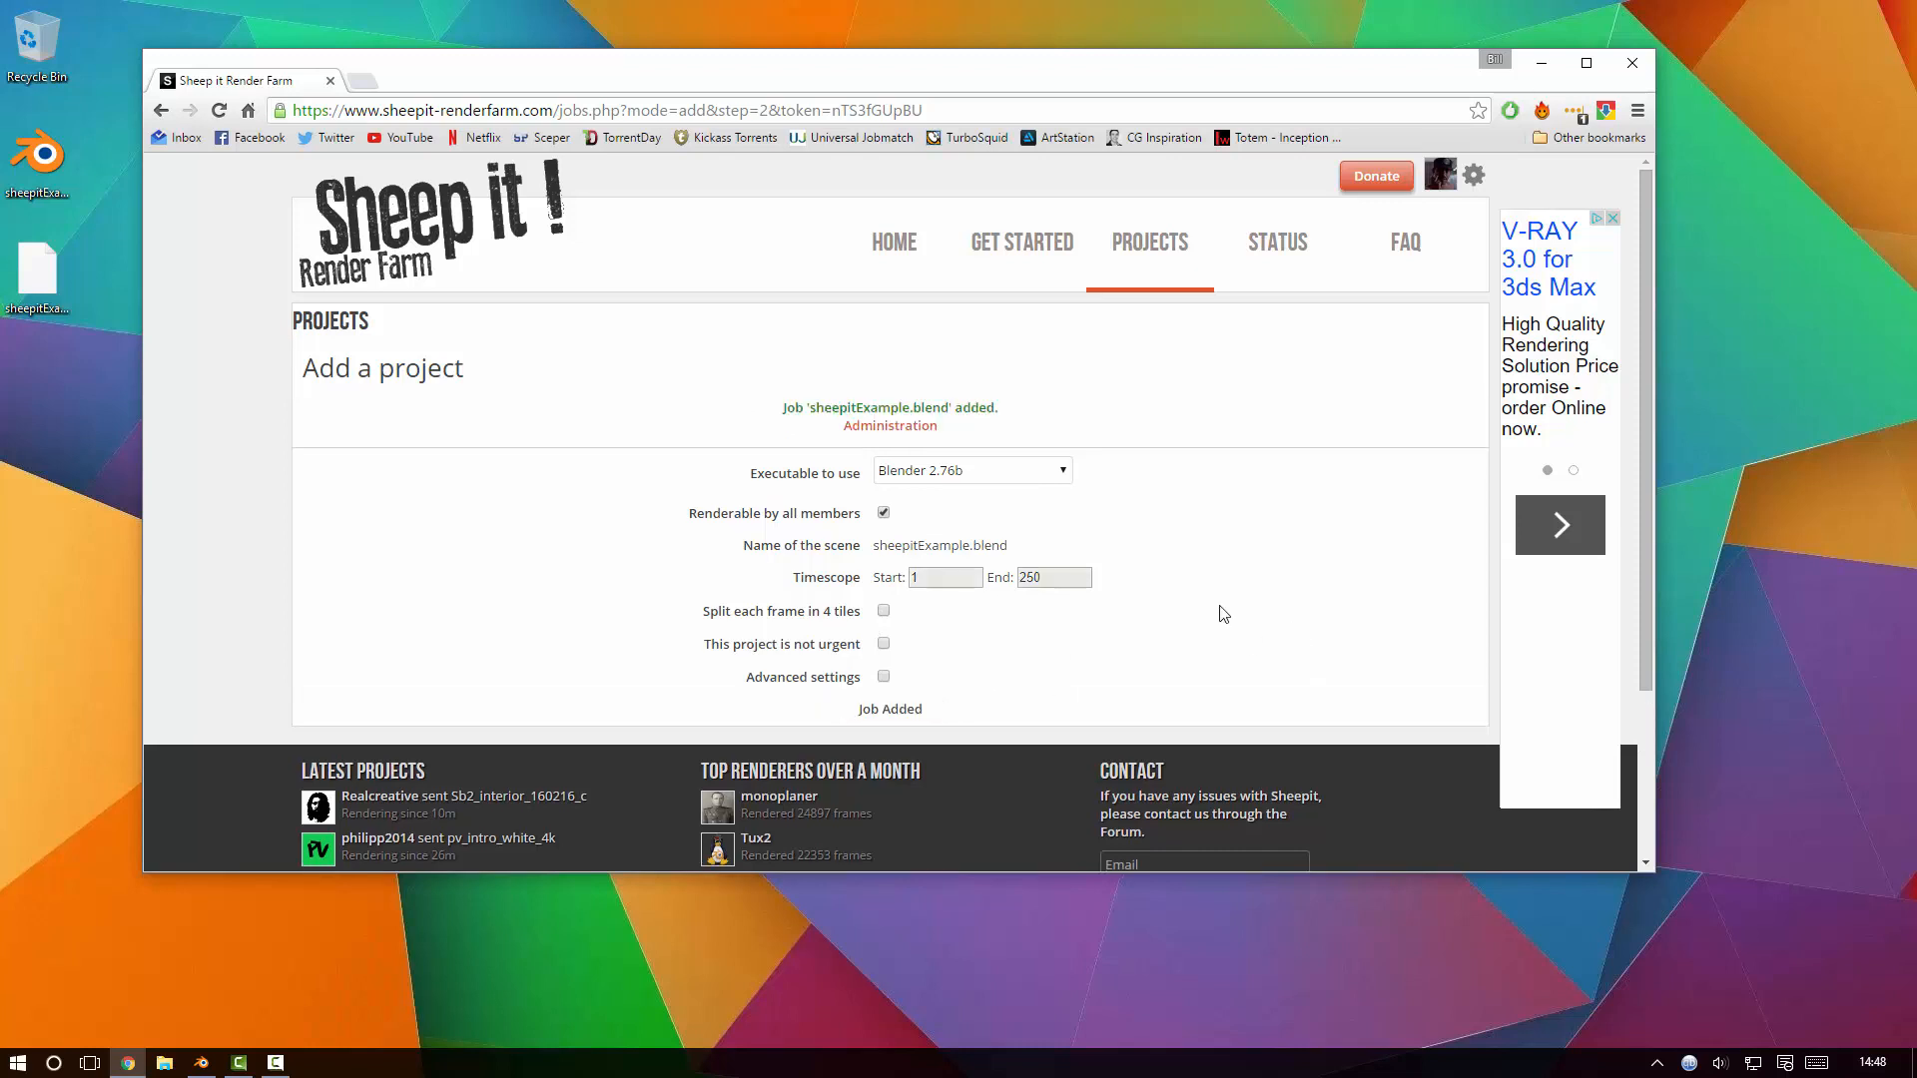
mouse_move(890, 426)
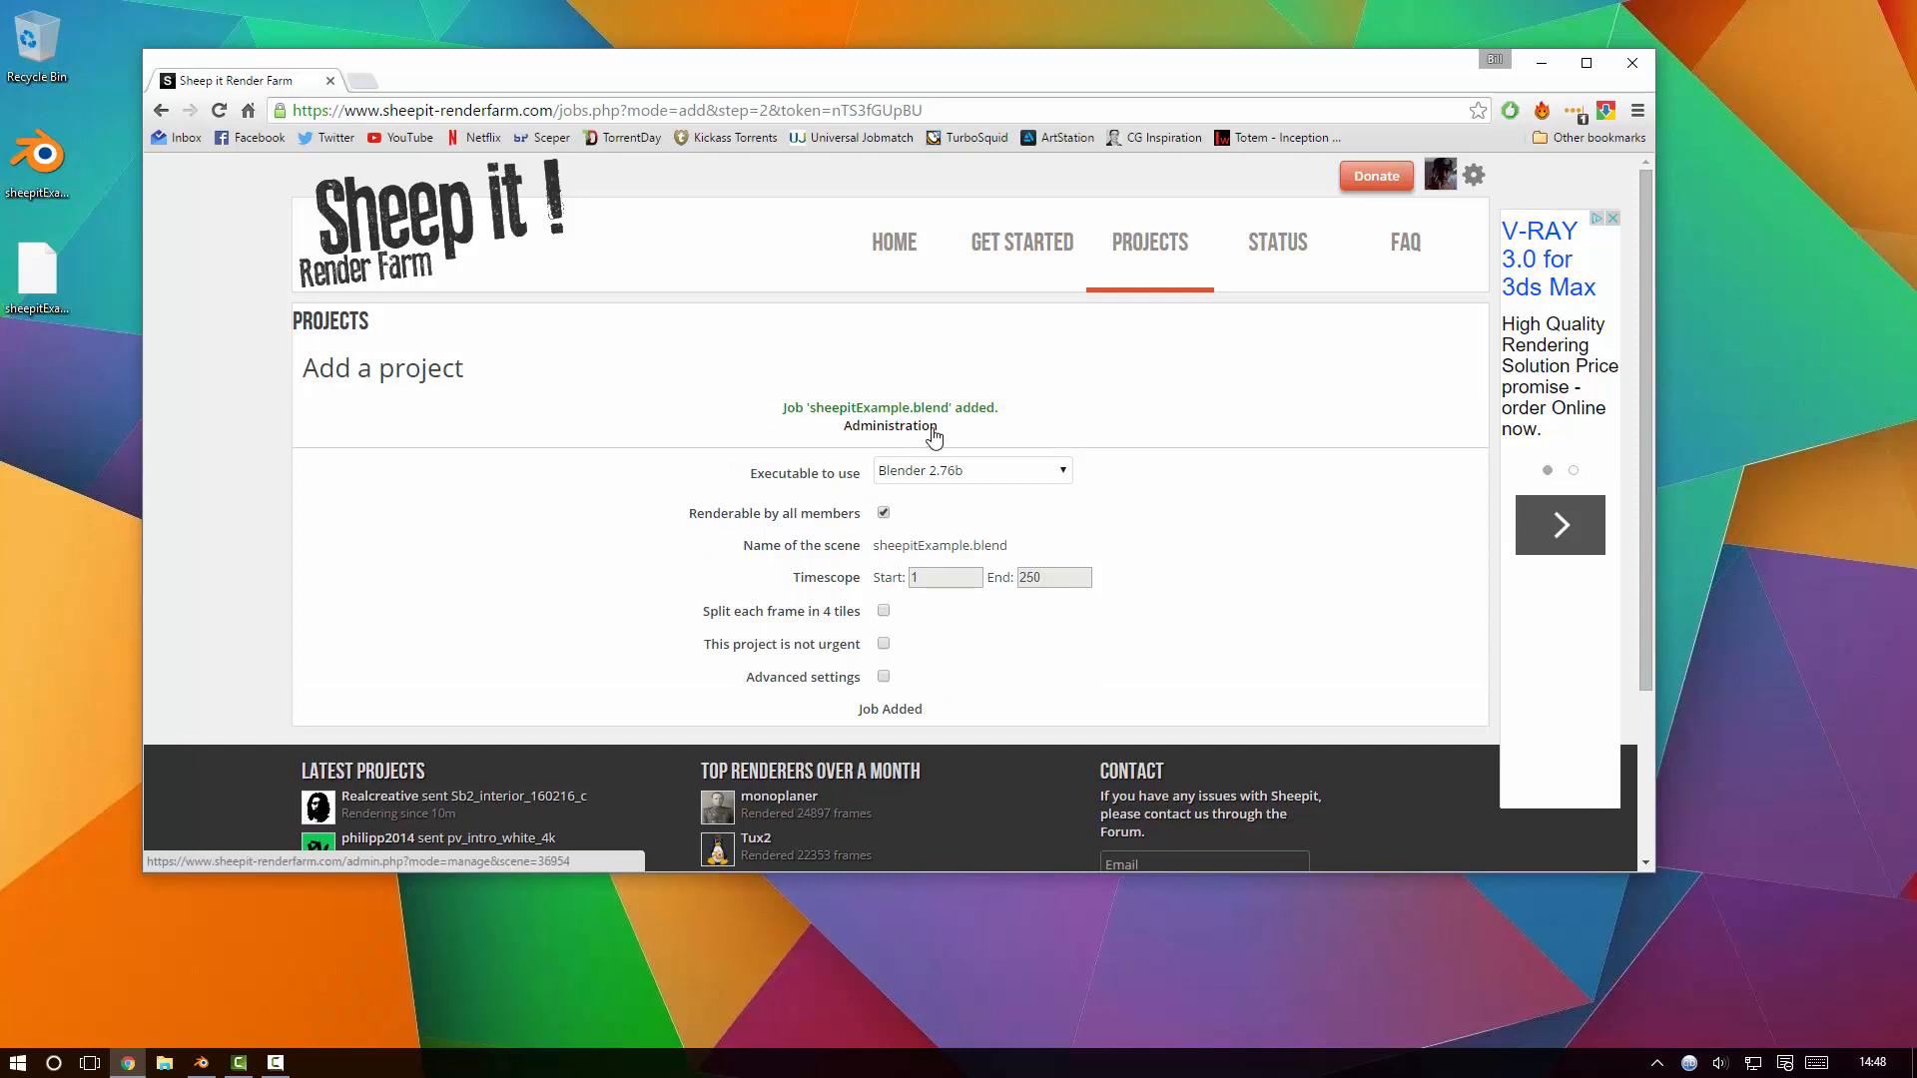
Open the sheepitExample job's administration page and review its 0/250 waiting frames.
click(889, 425)
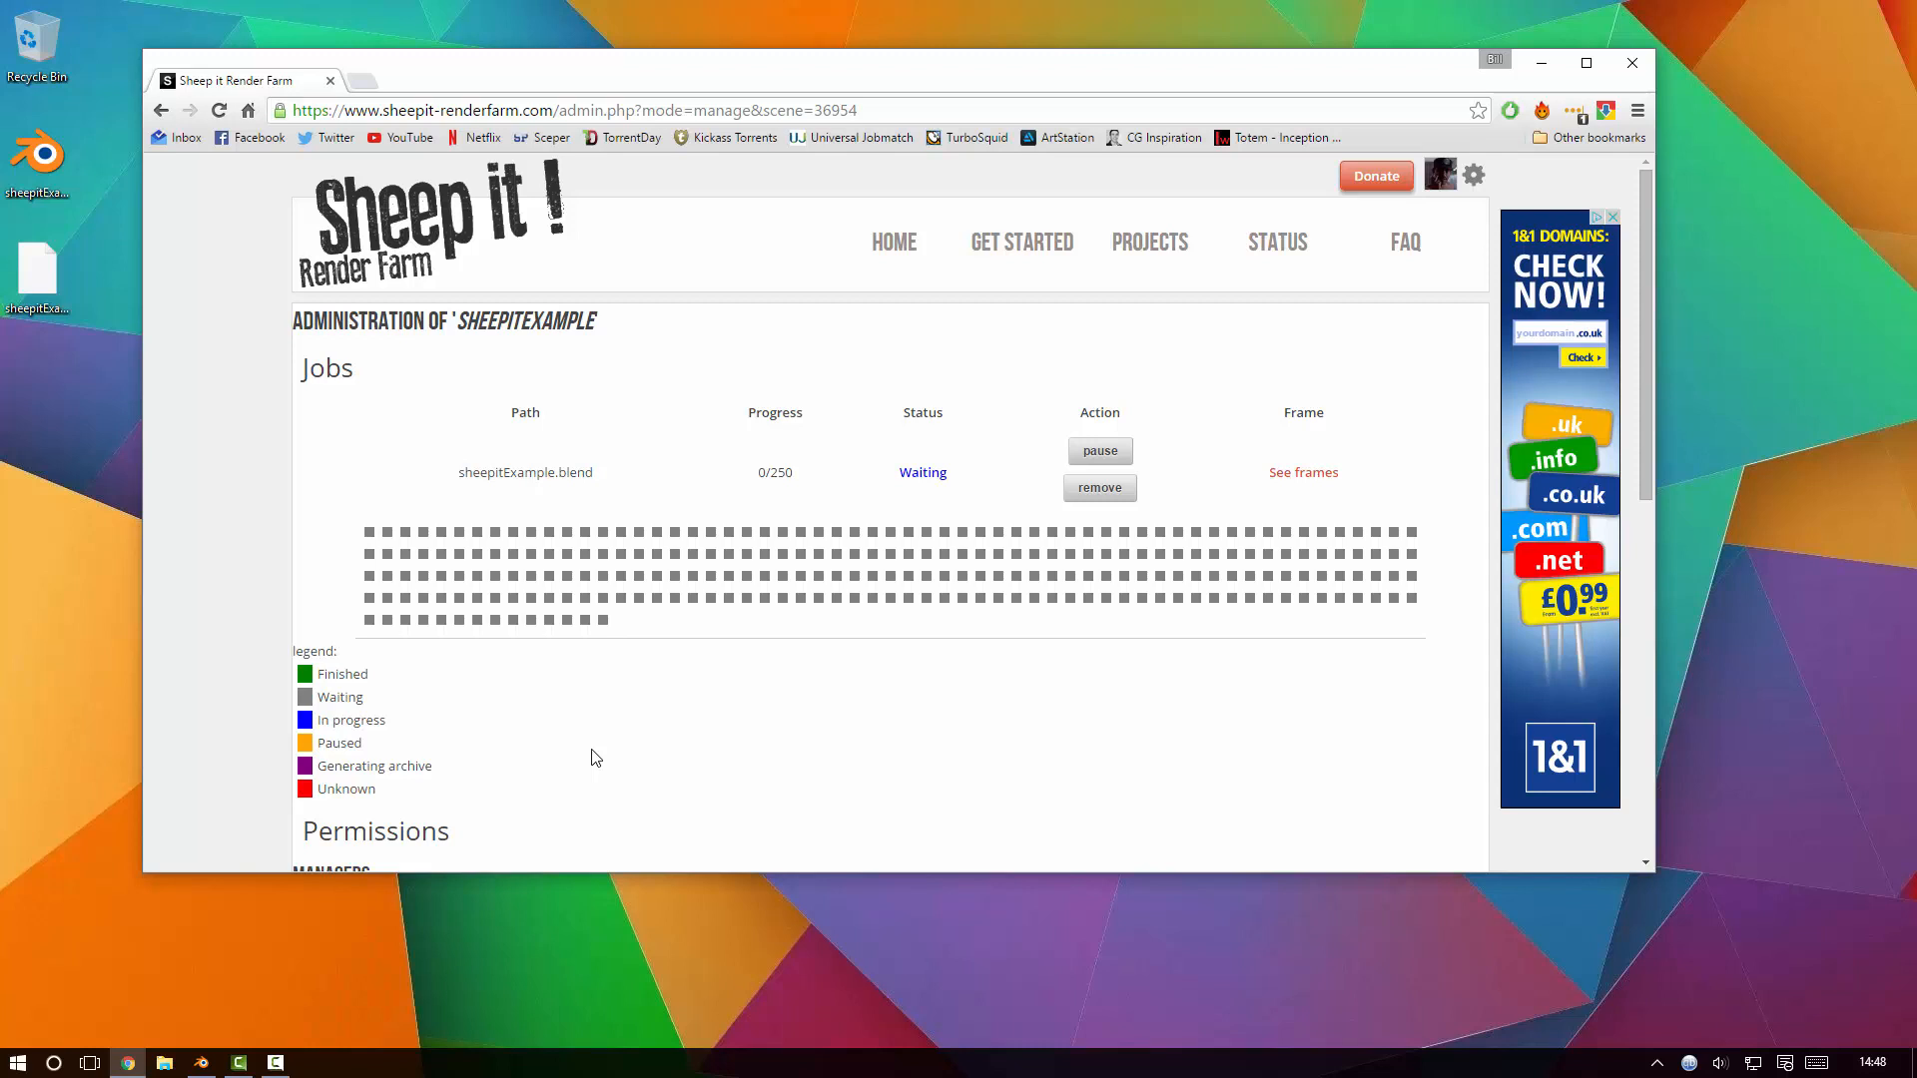
mouse_move(1045, 387)
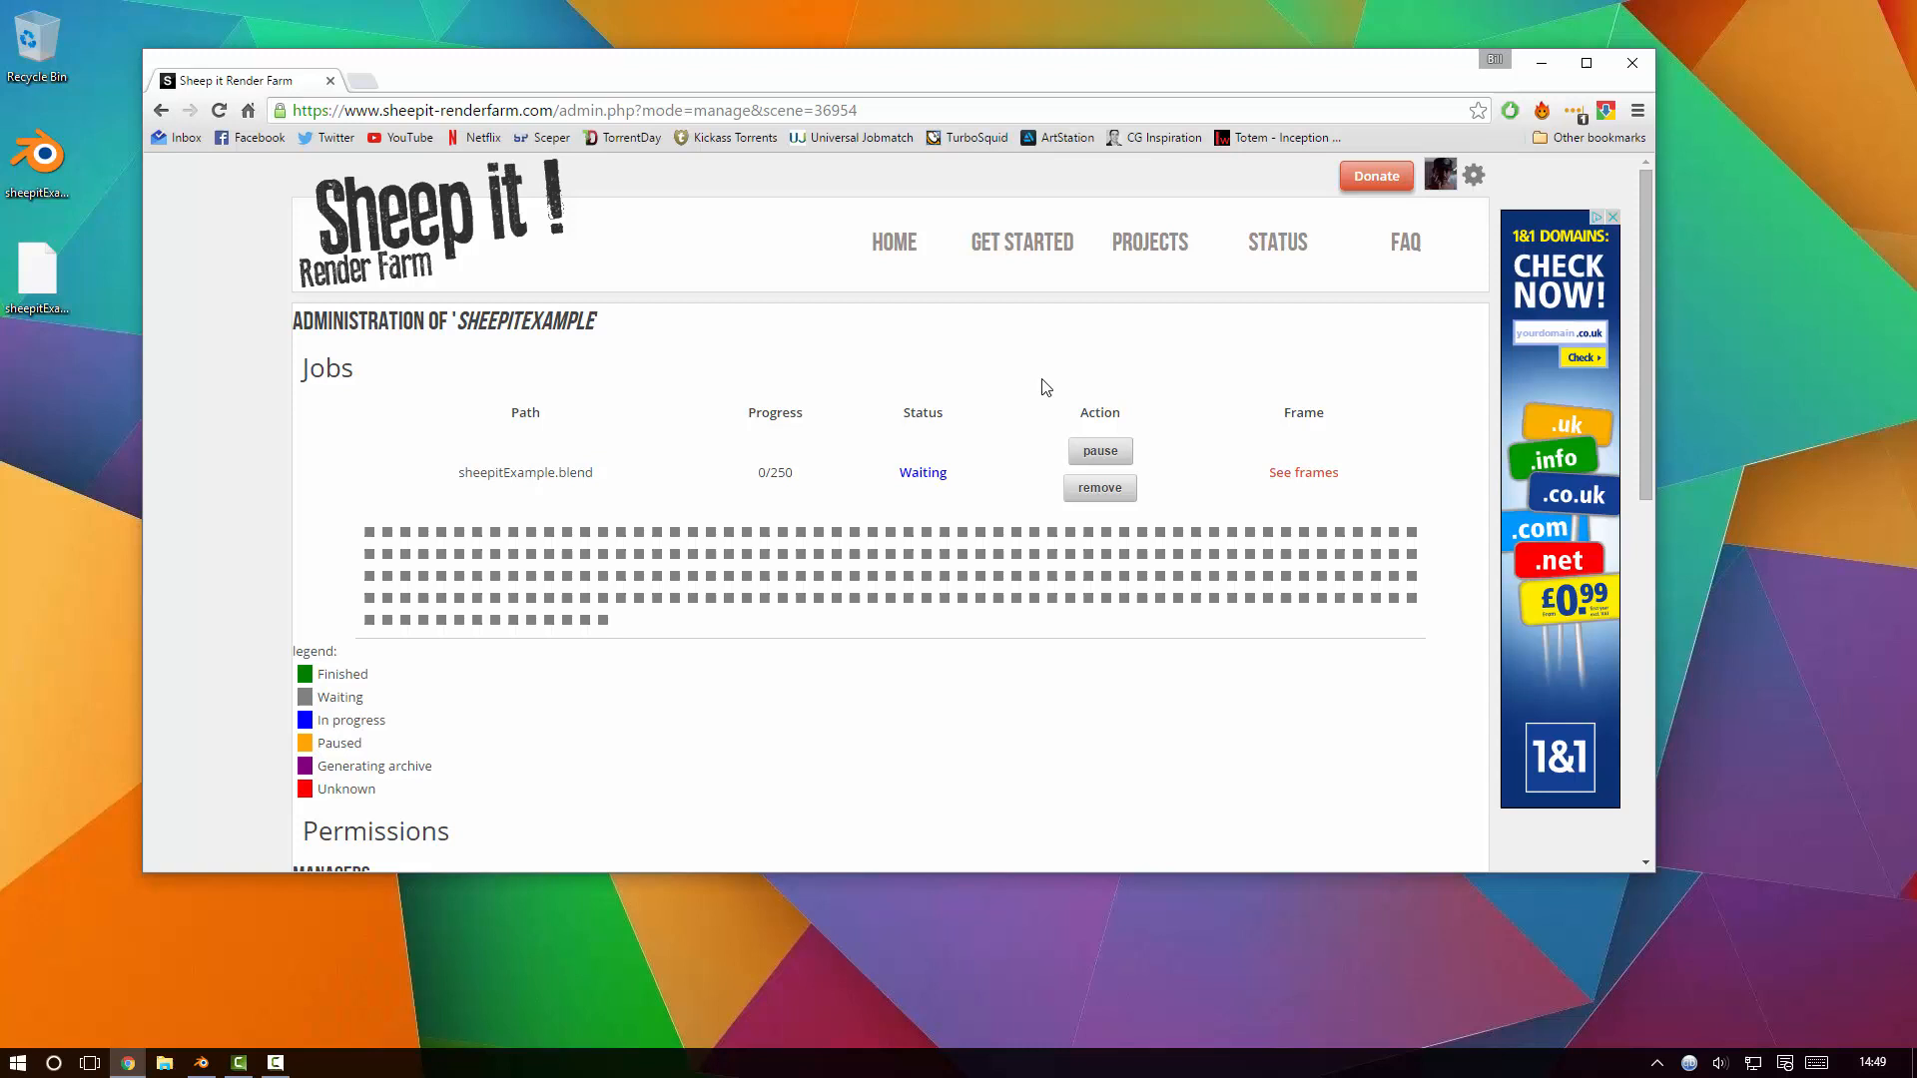
scroll(down, 3)
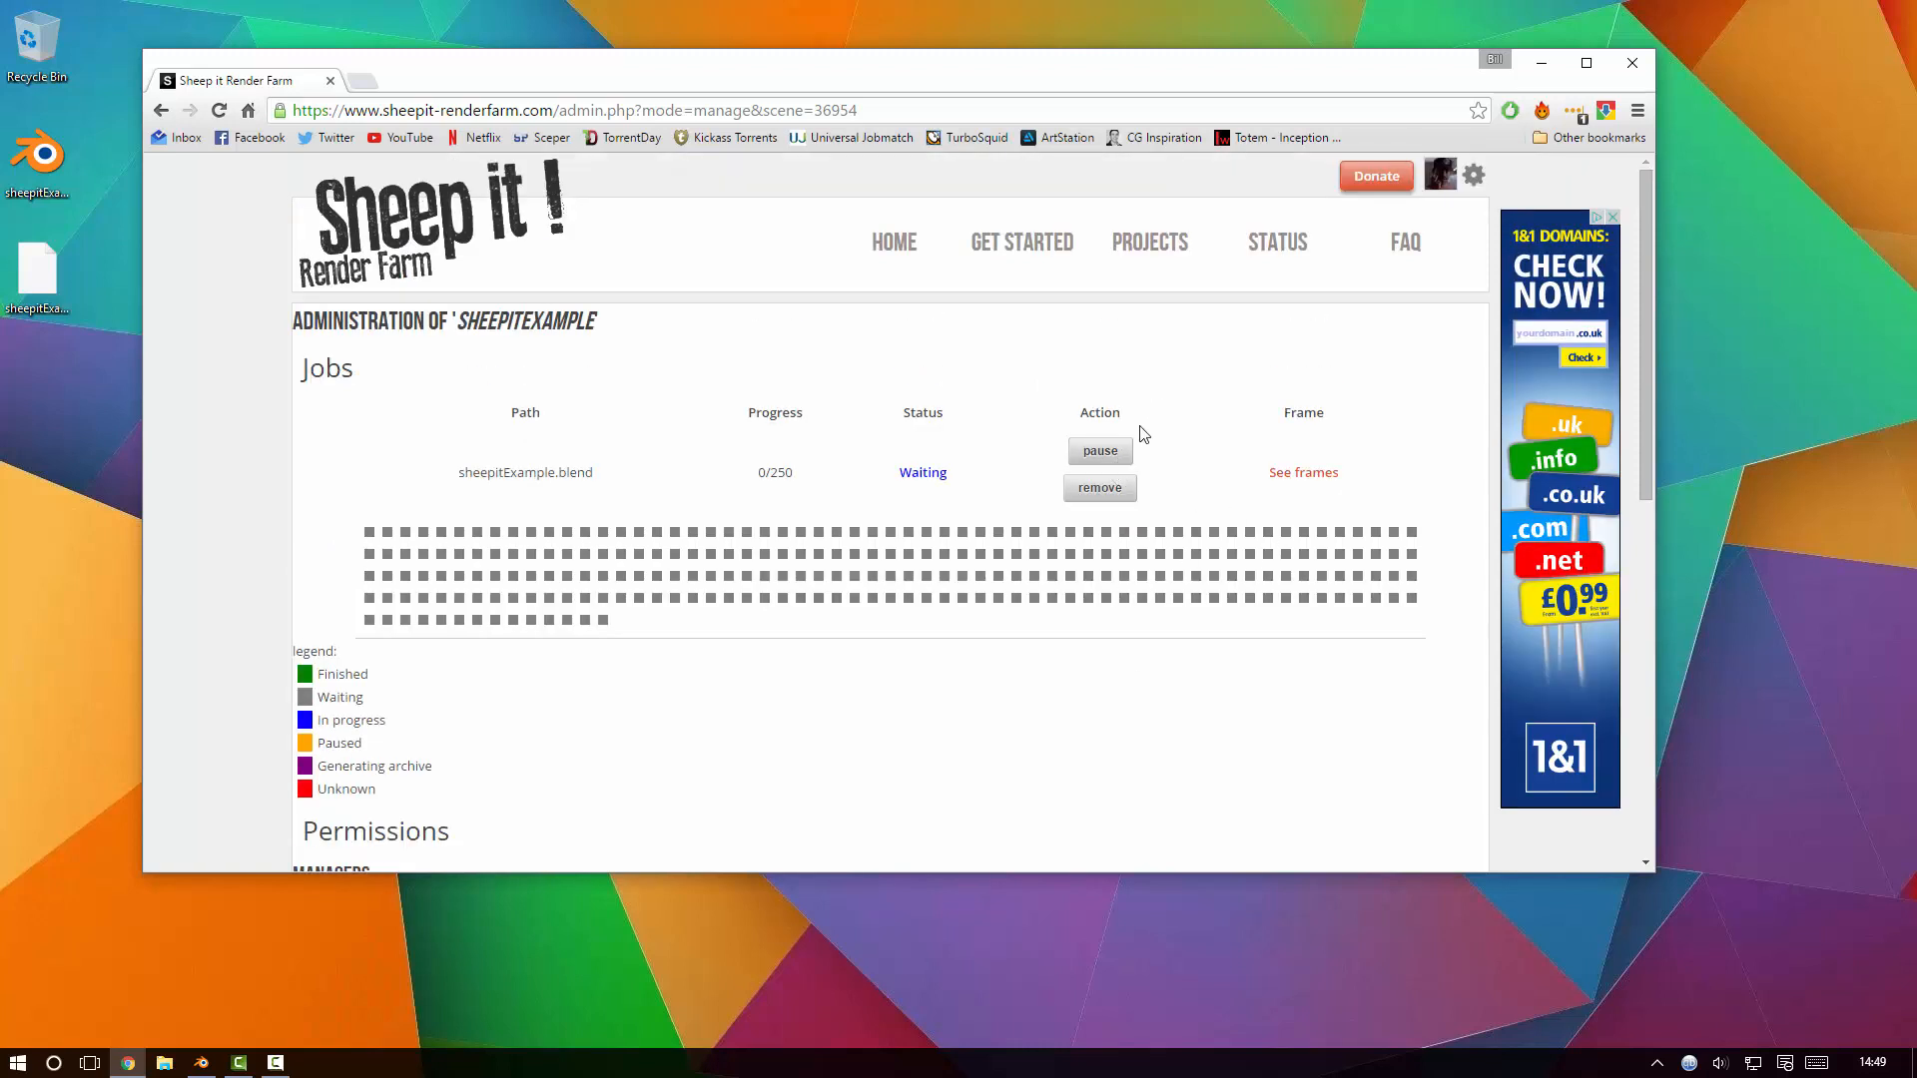
mouse_move(1058, 614)
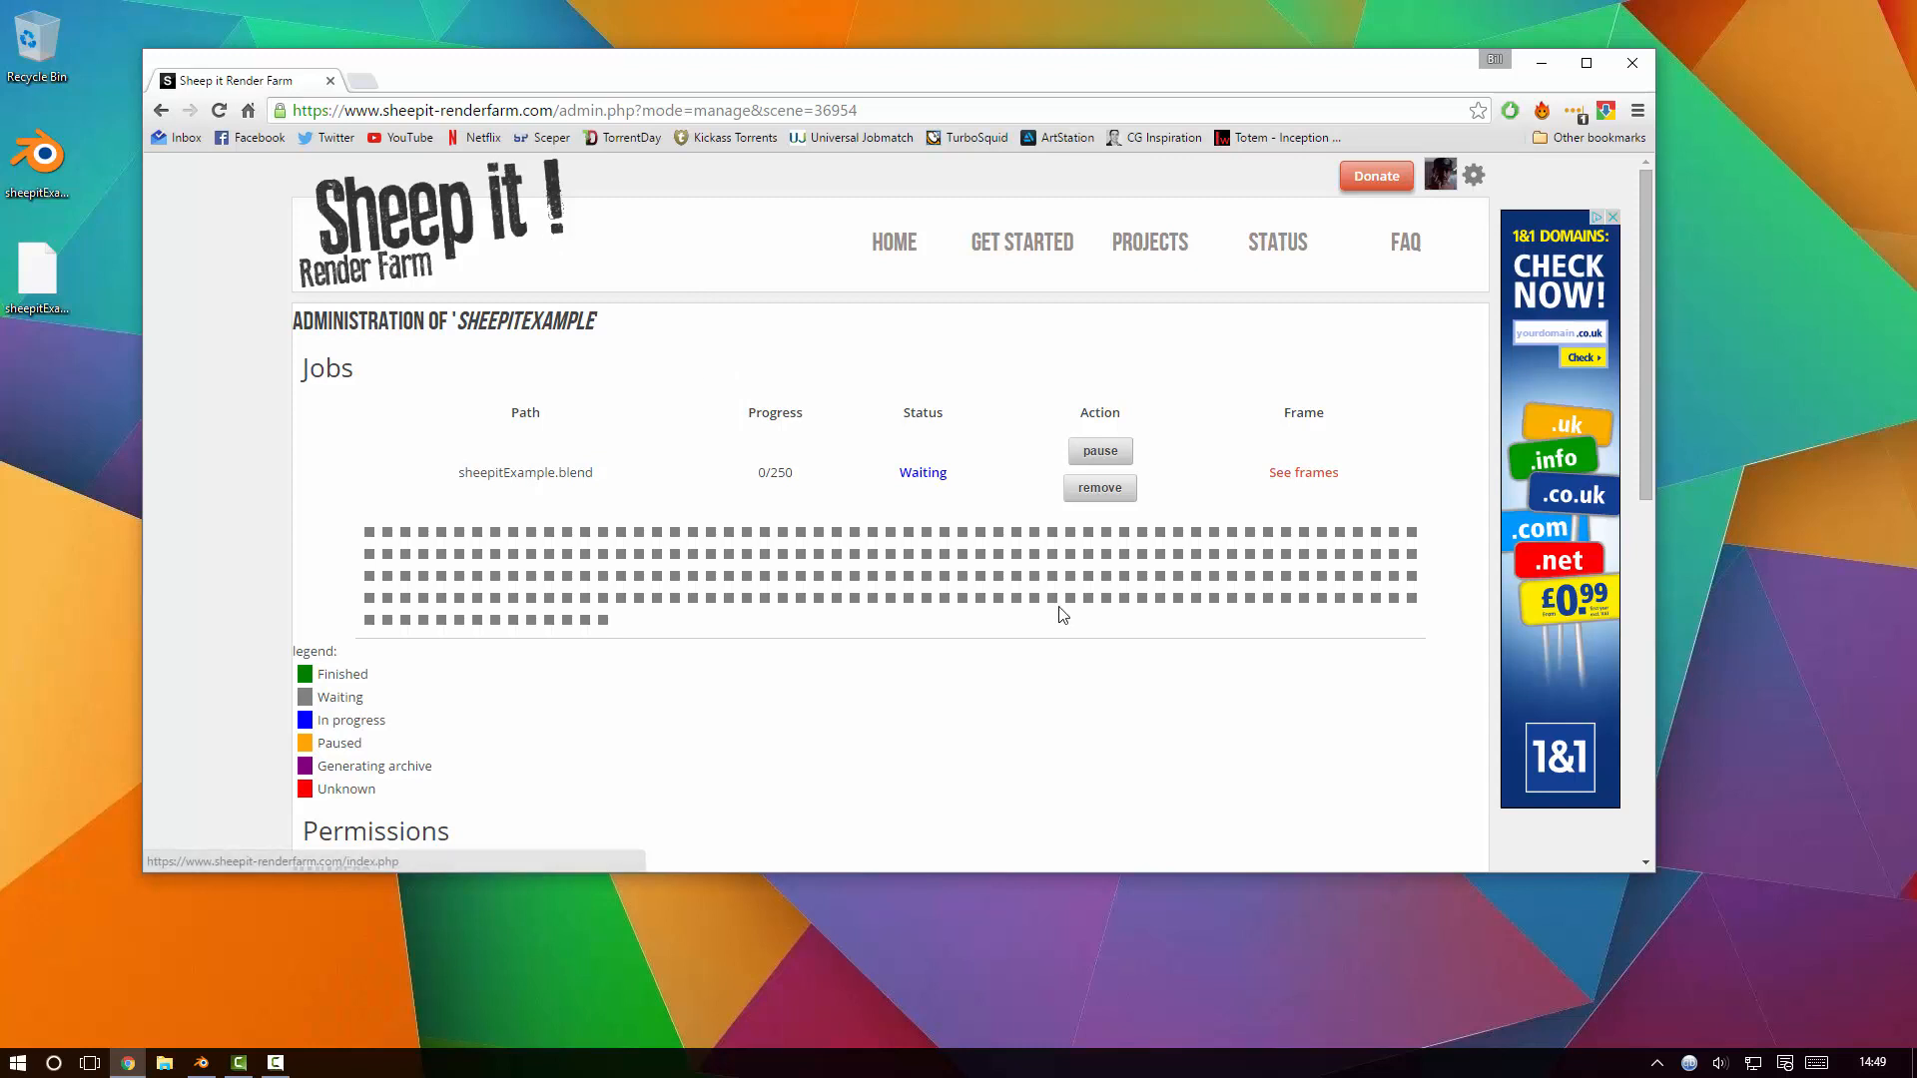
double_click(524, 472)
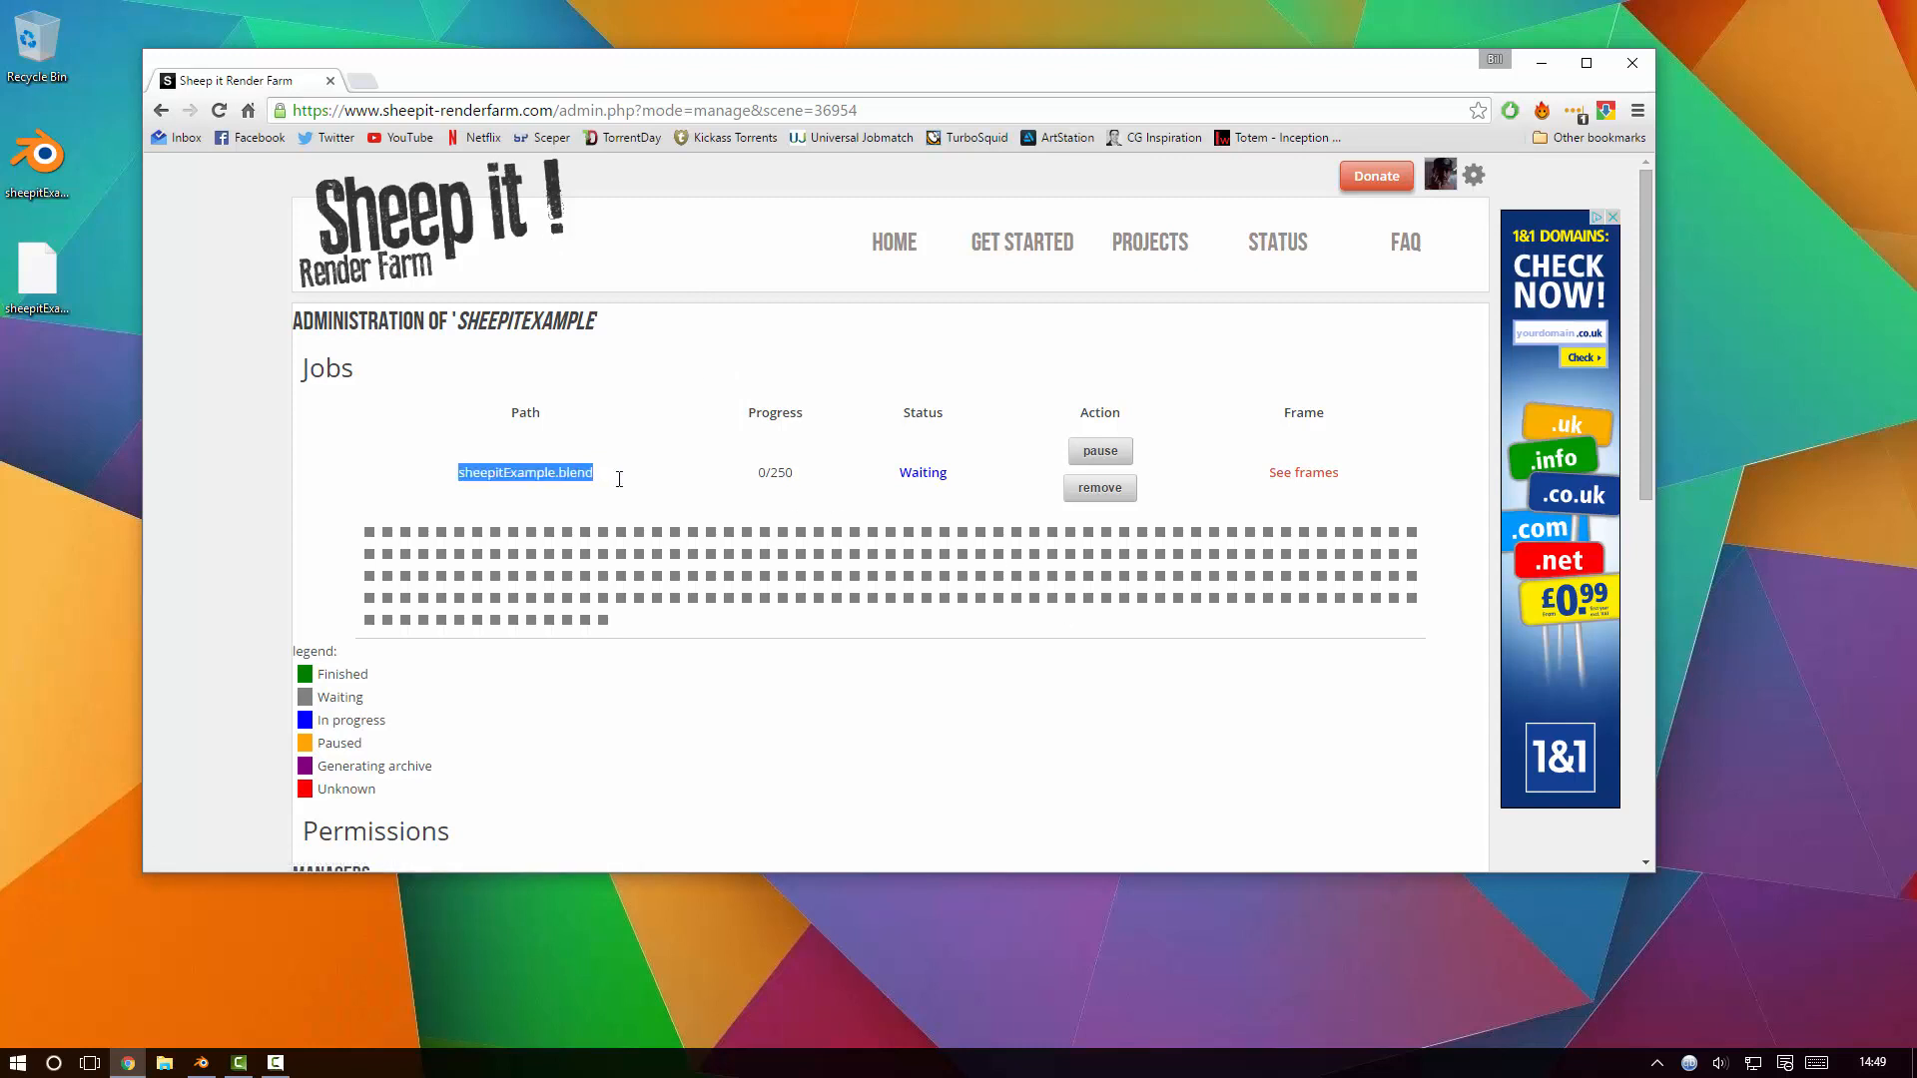
mouse_move(611, 552)
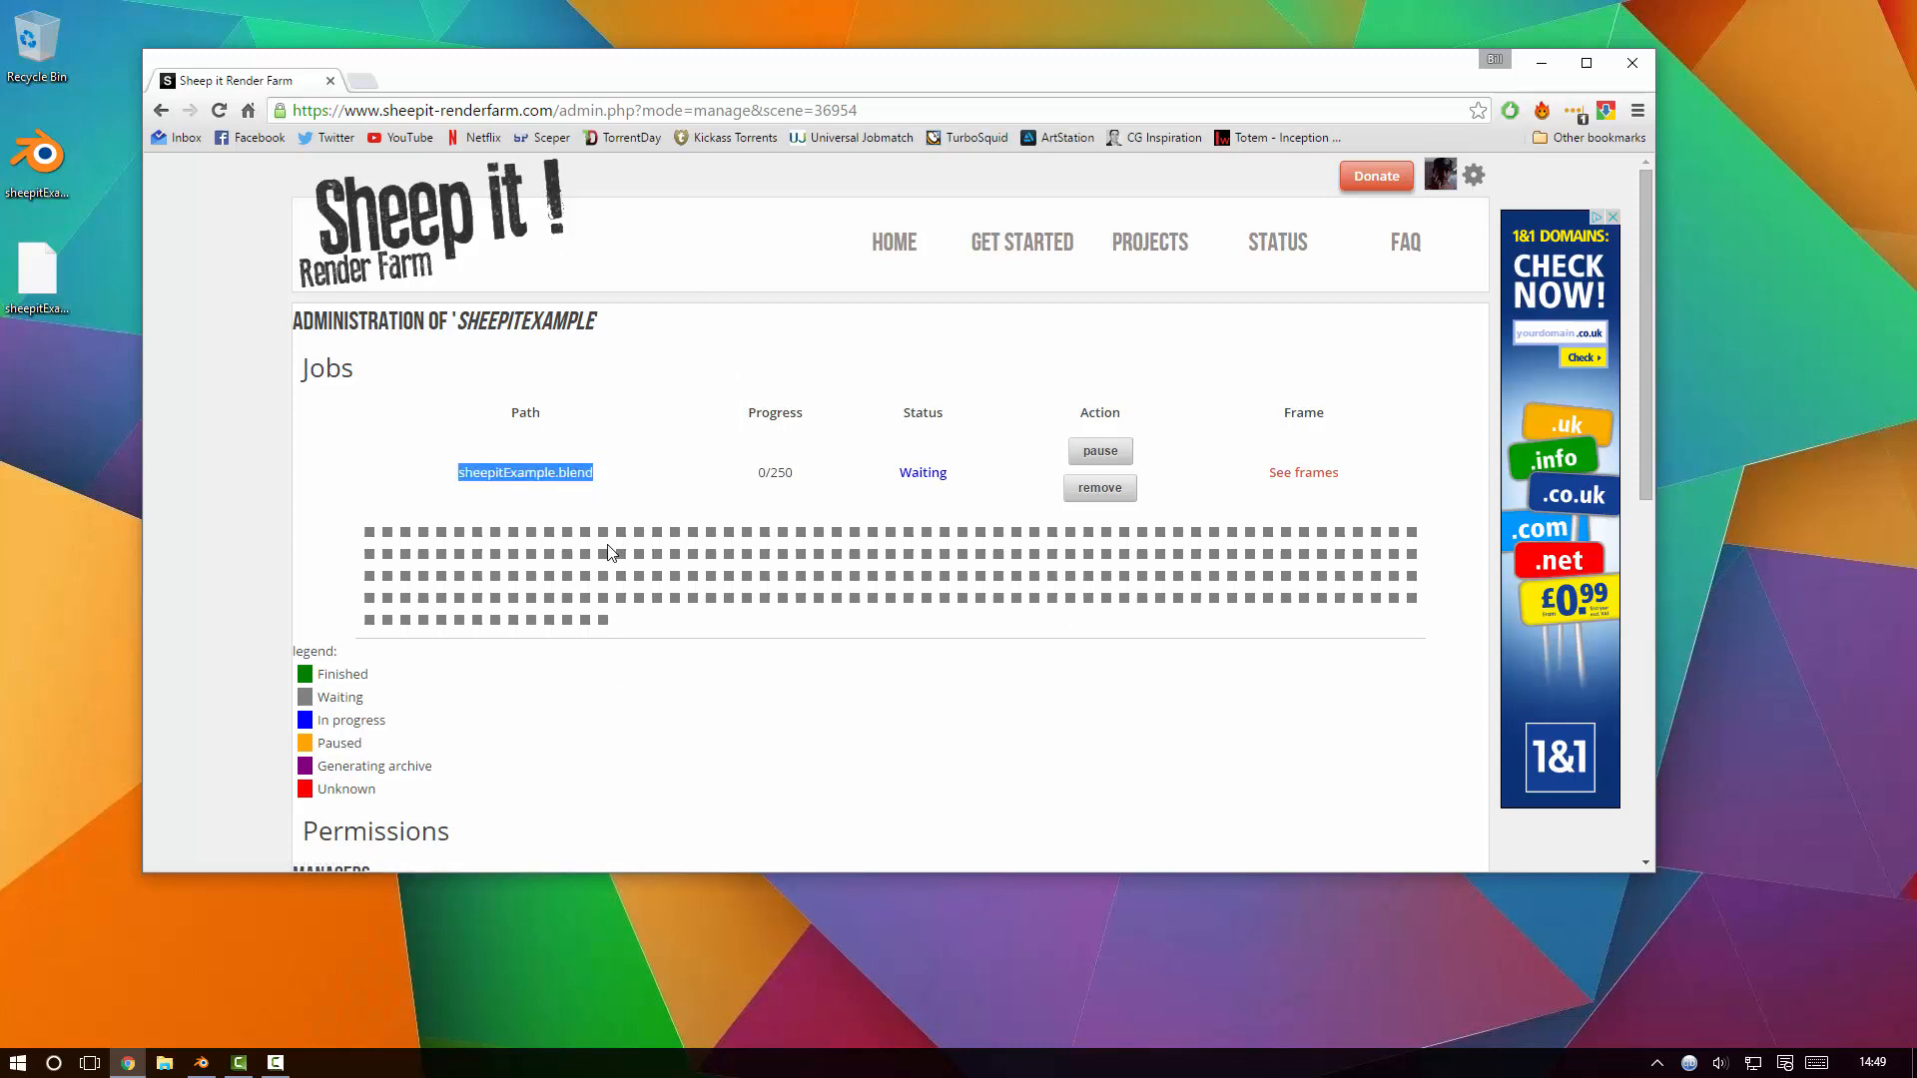
Show the SheepIt Get Started page and open File Explorer on Storage (D:).
click(1020, 242)
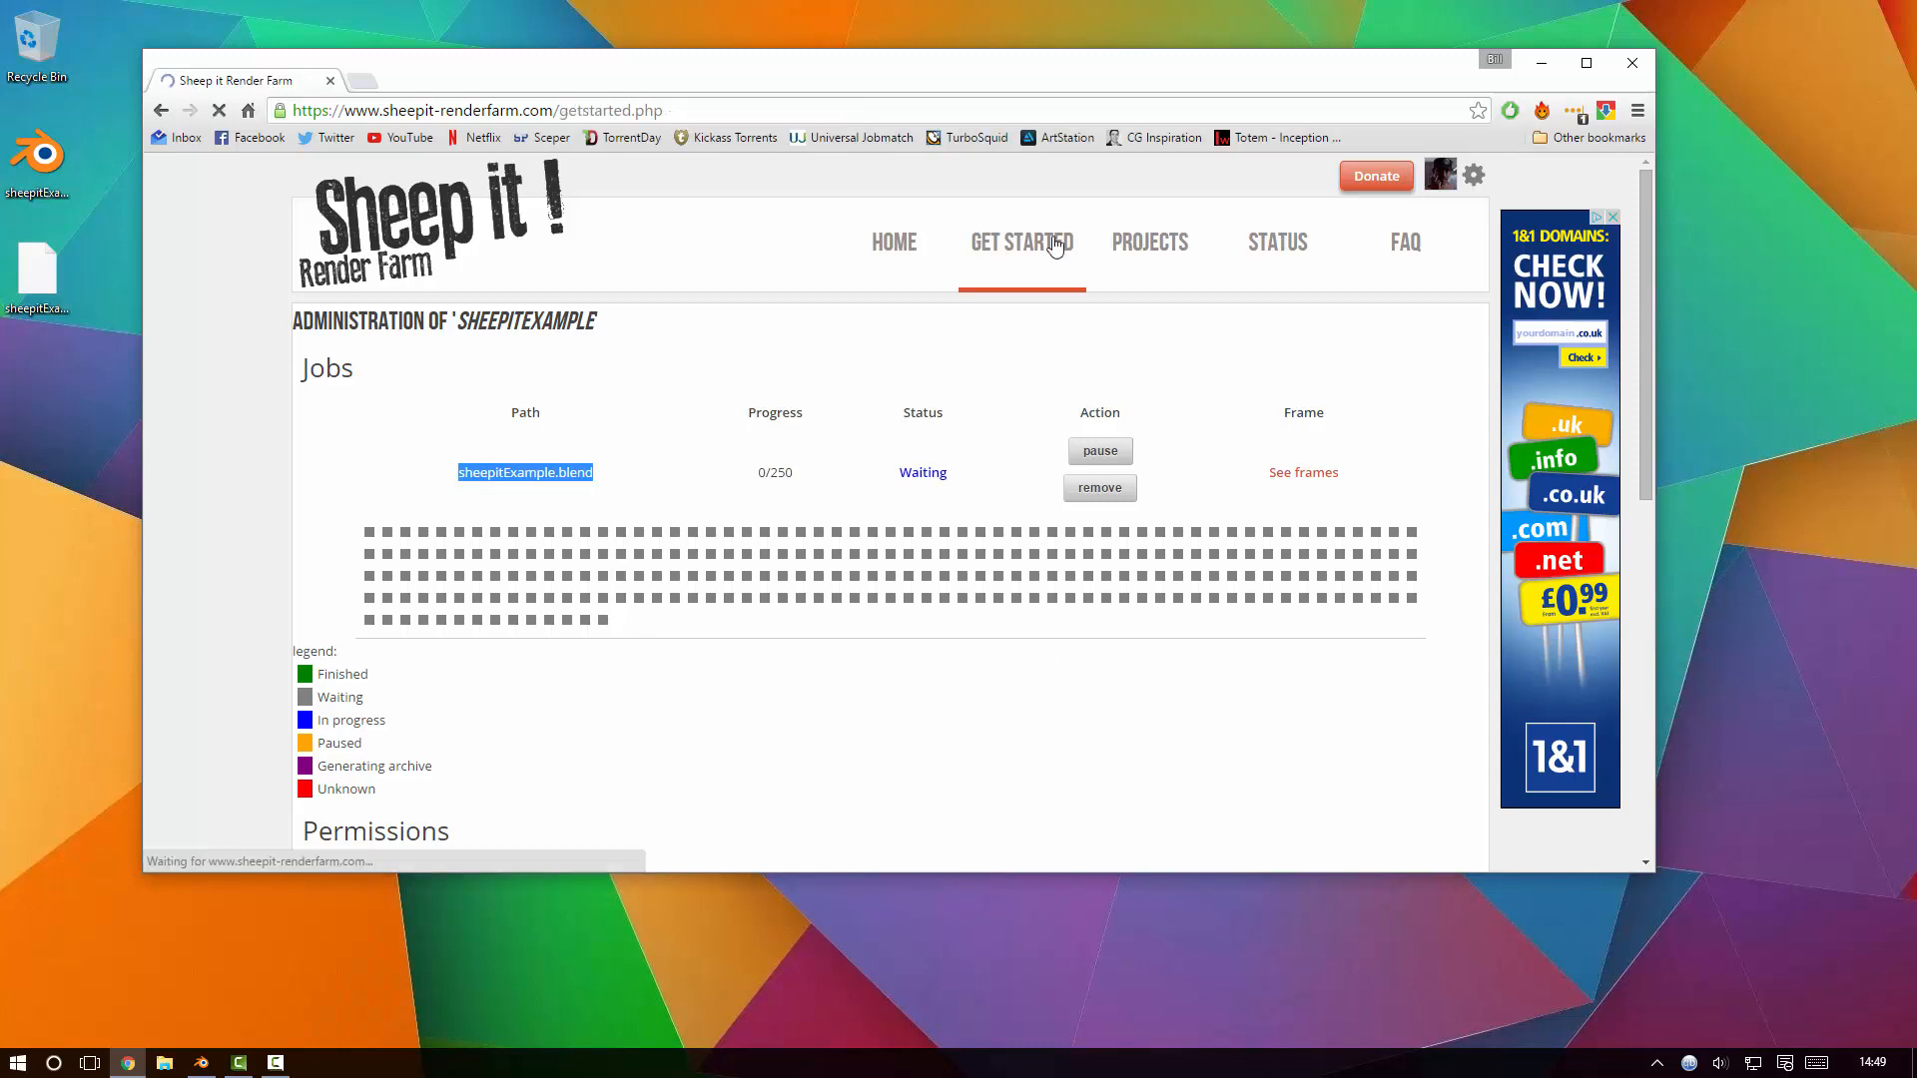
click(1020, 241)
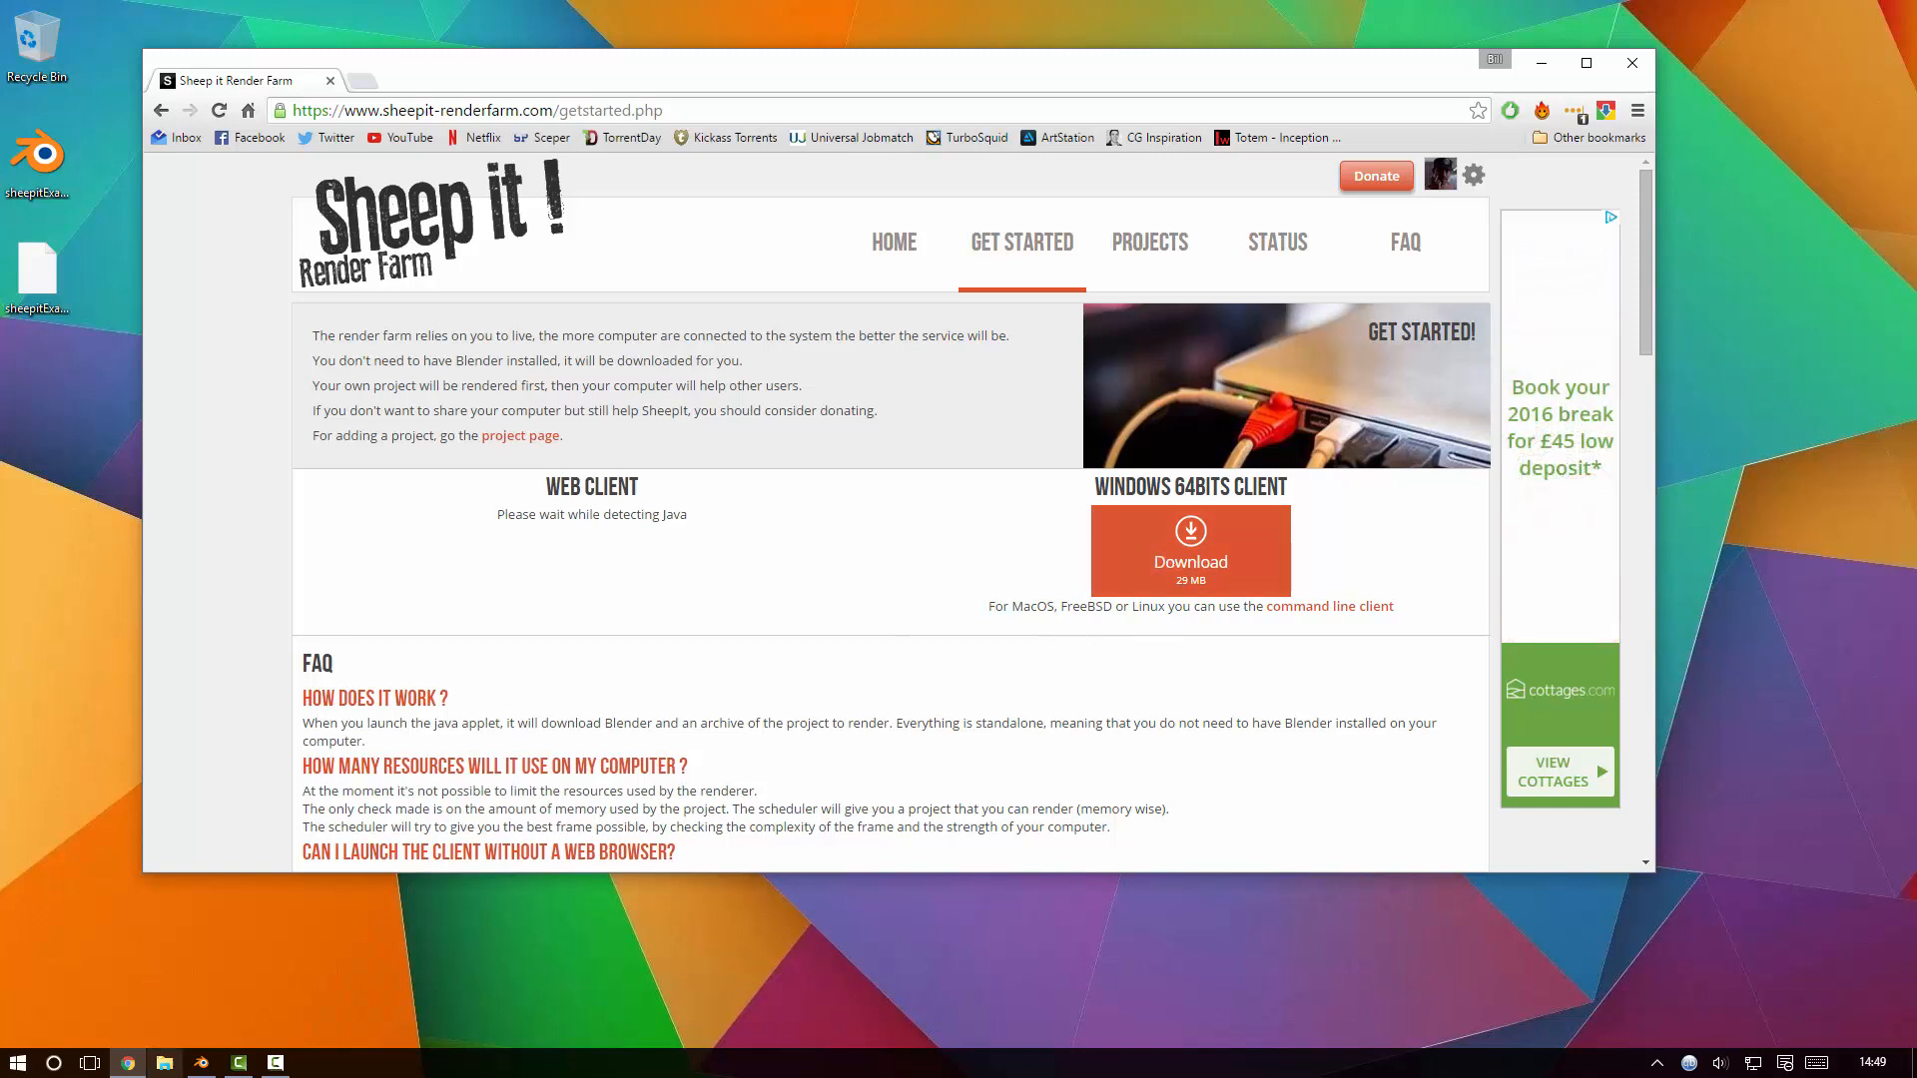
click(163, 1061)
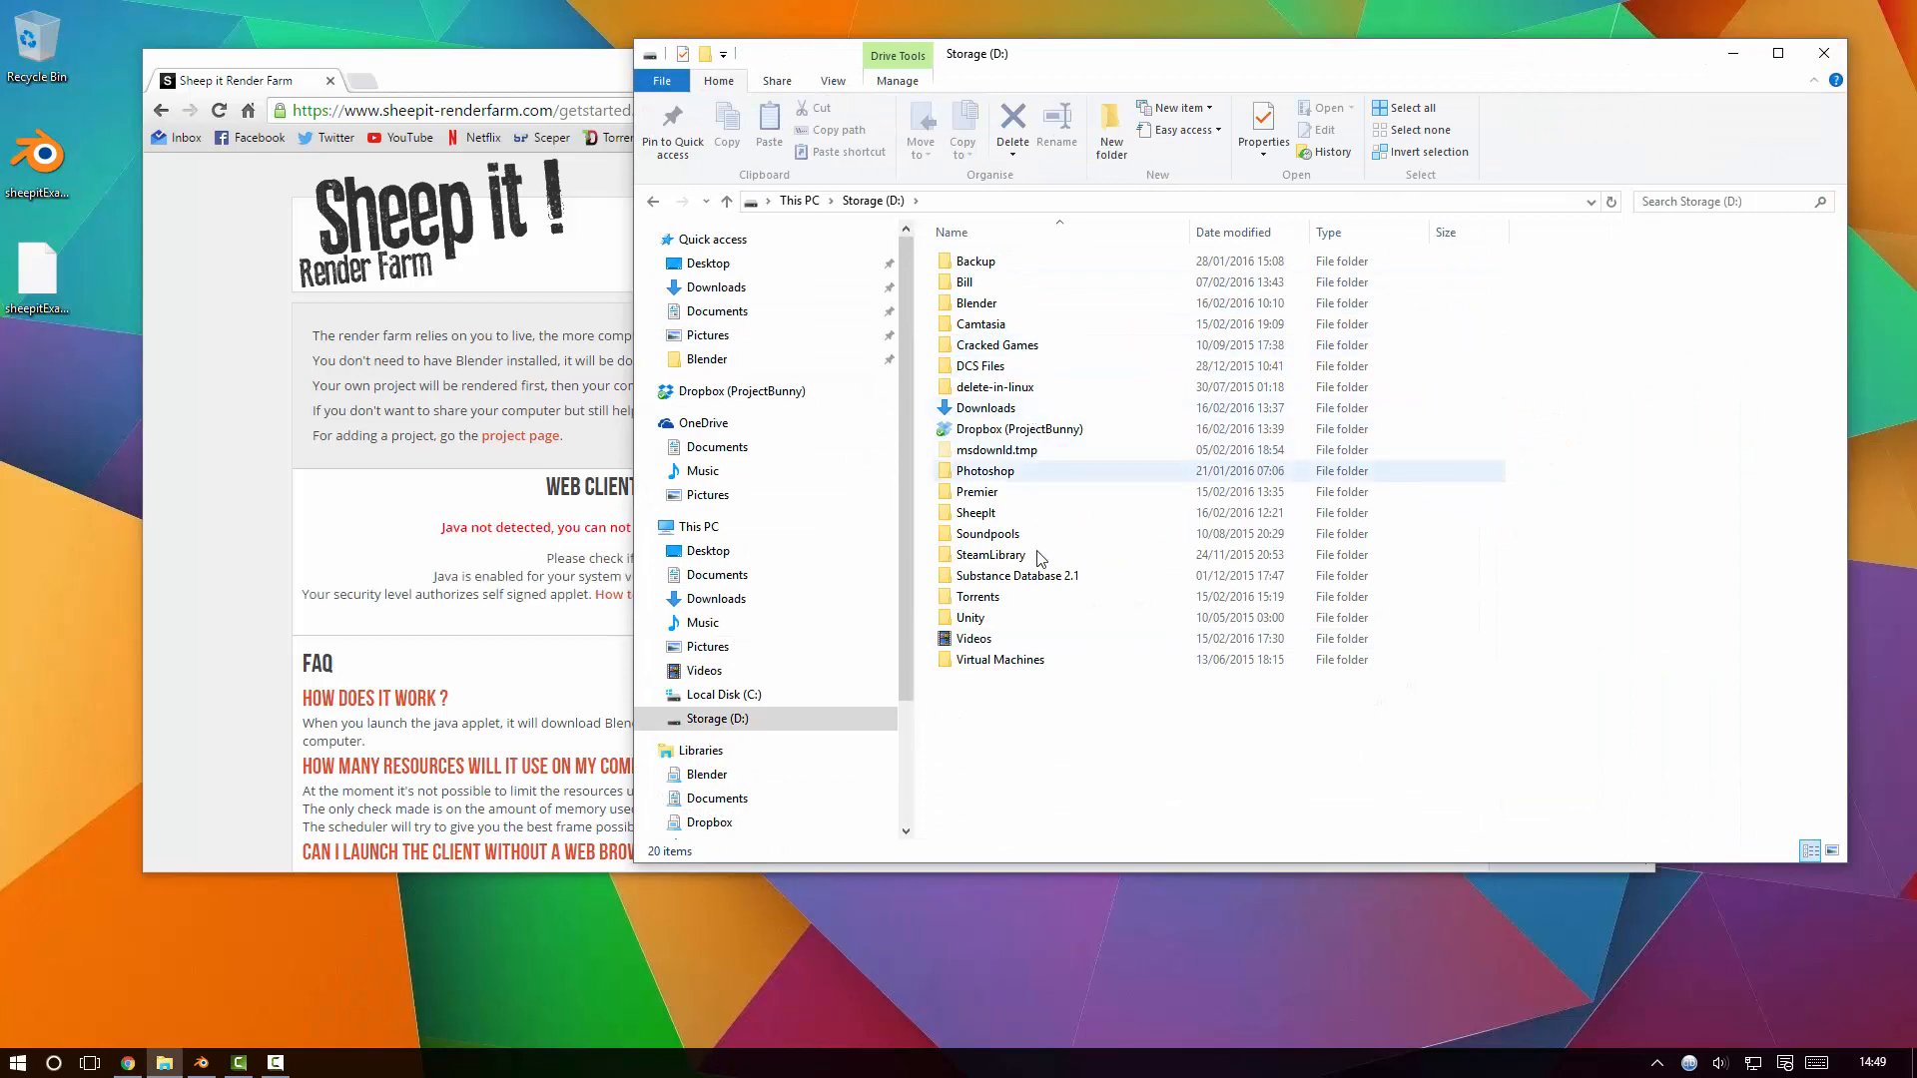
Launch sheepit-3.207.2366.exe from the SheepIt folder.
double_click(975, 513)
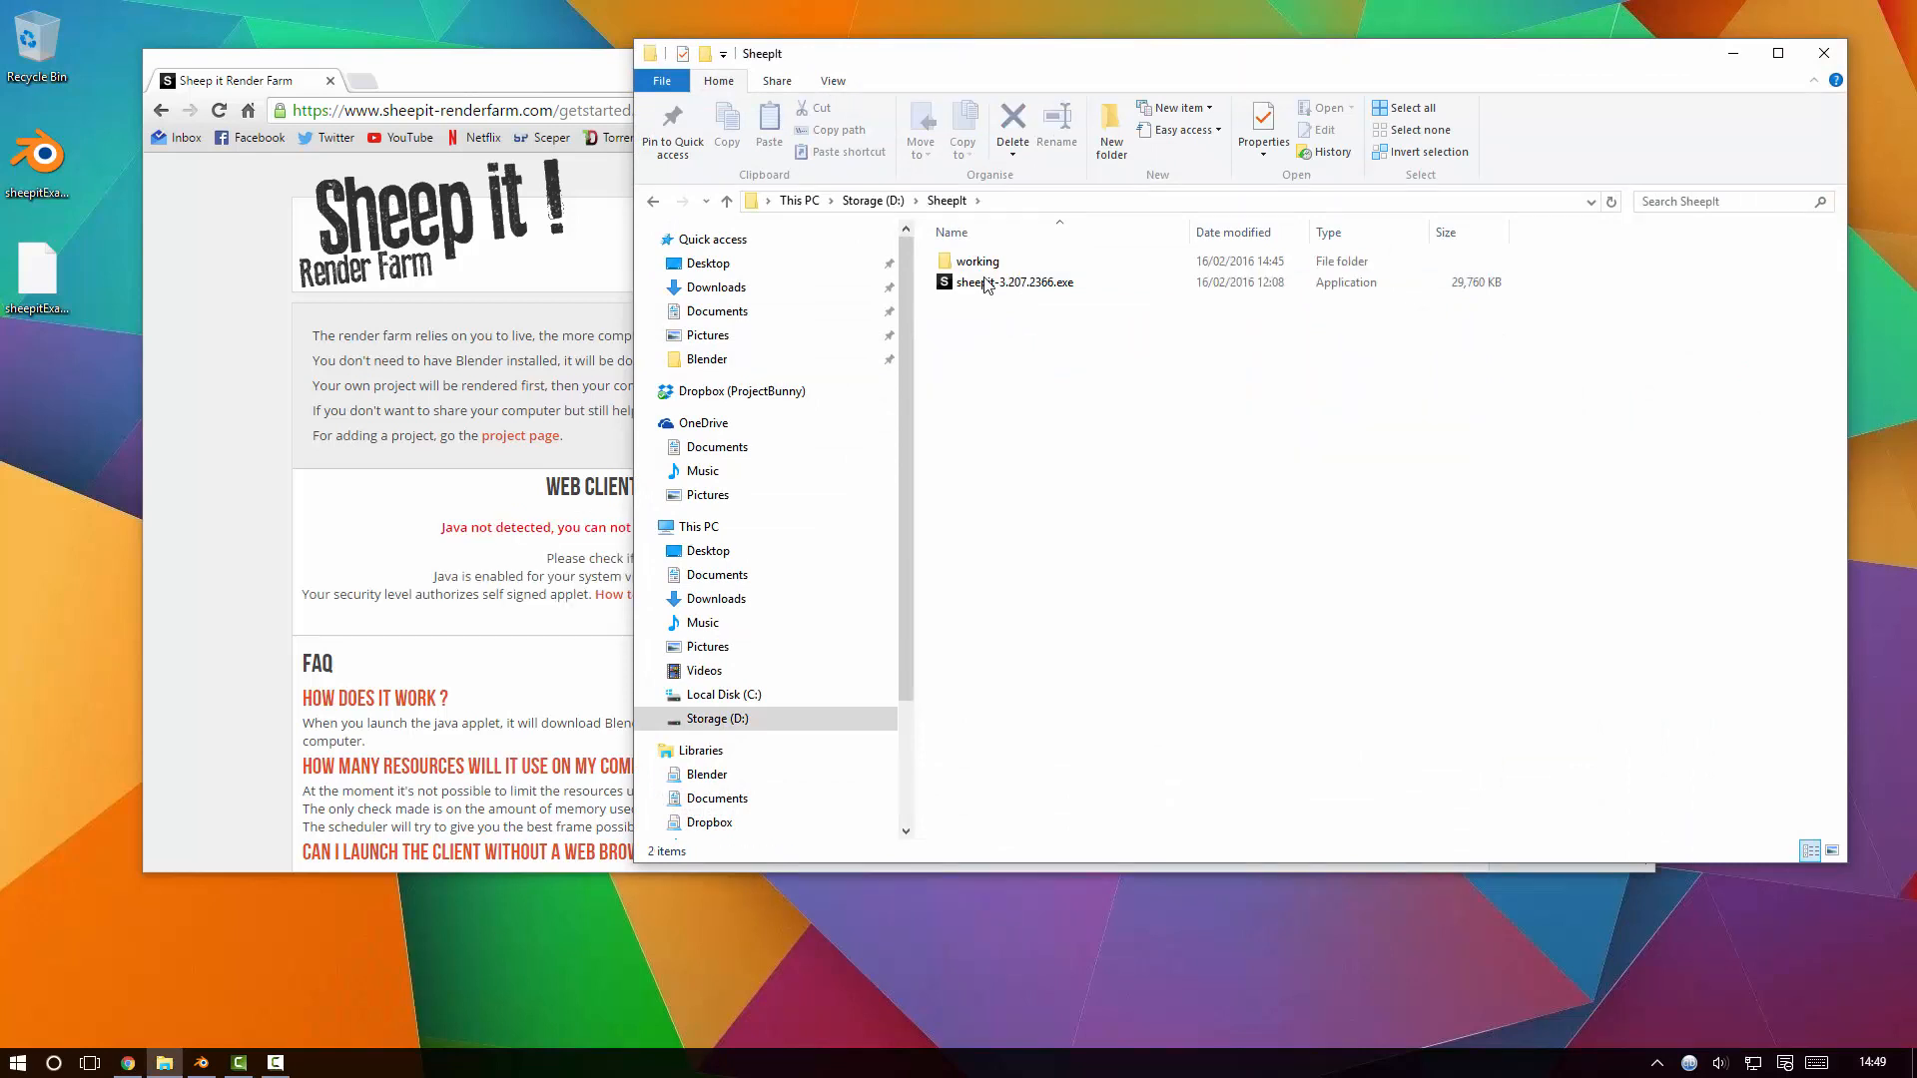
double_click(1013, 283)
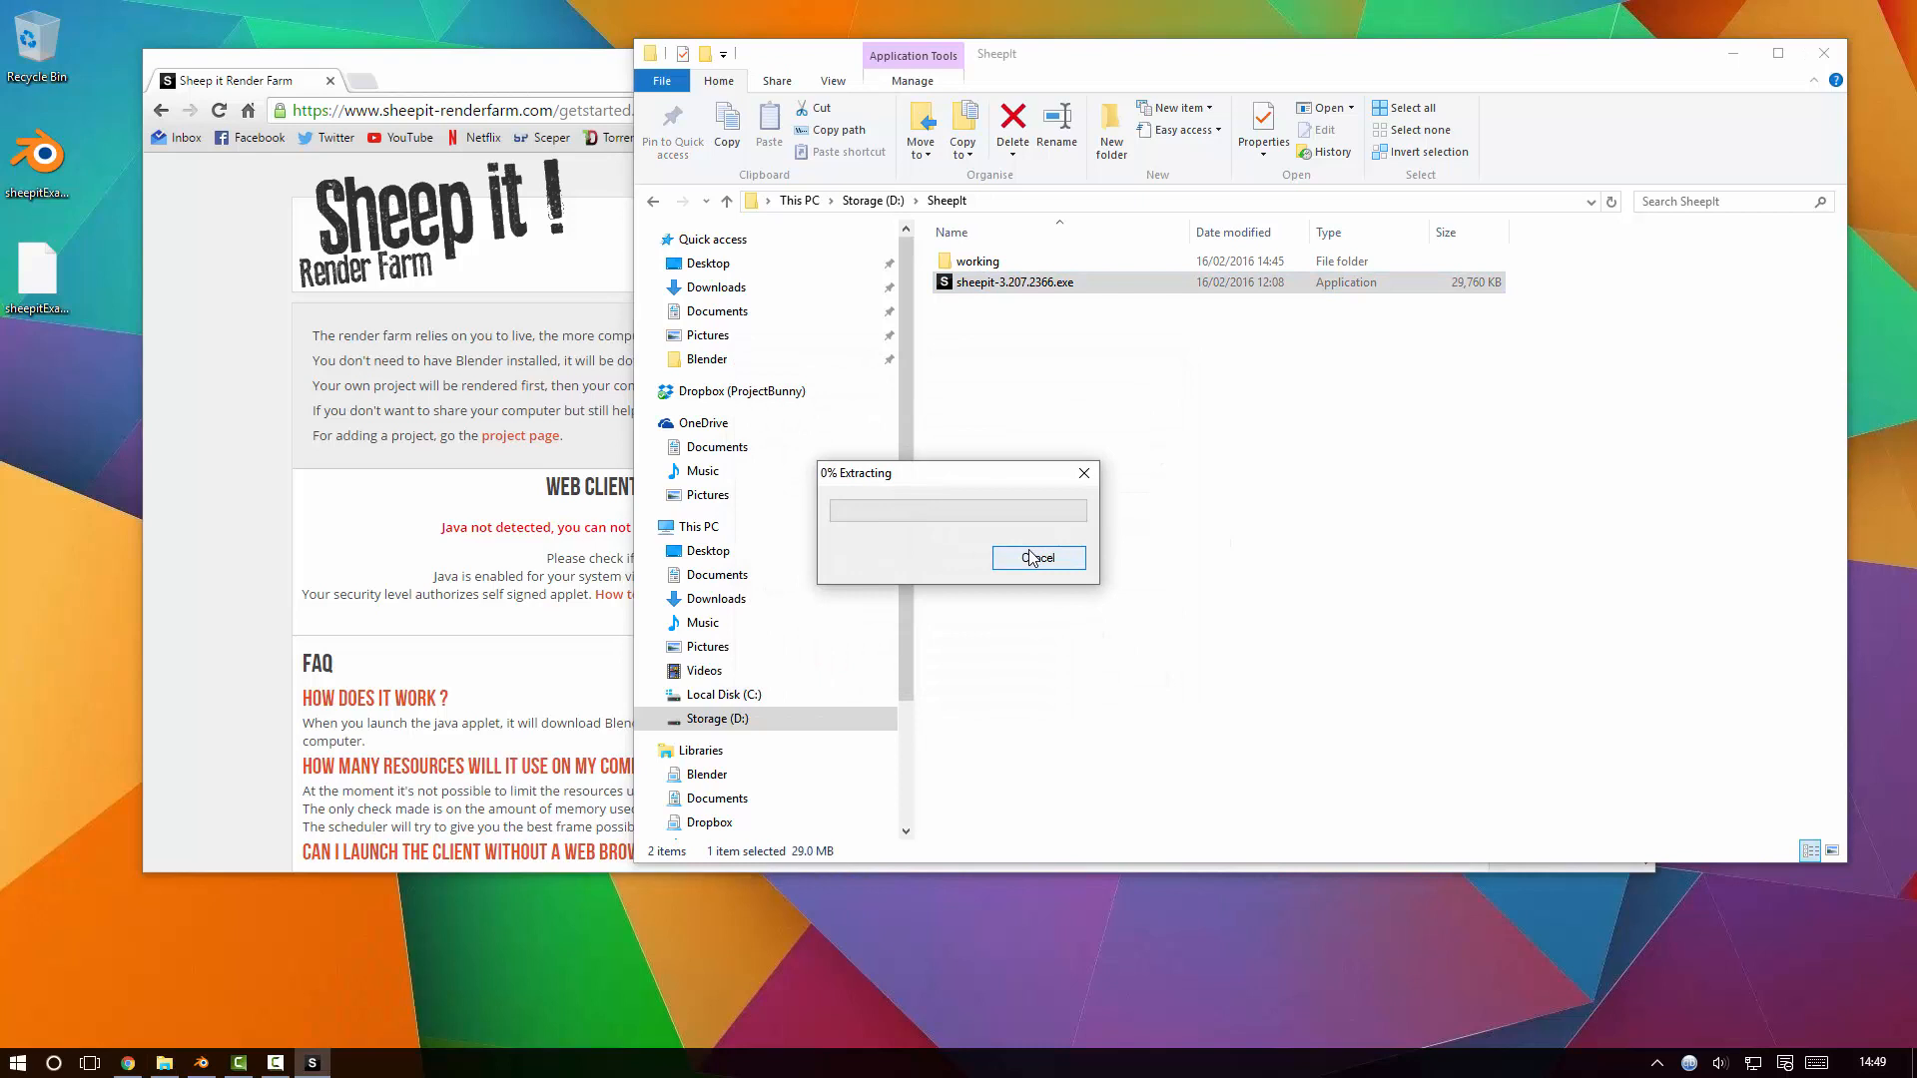
mouse_move(892, 561)
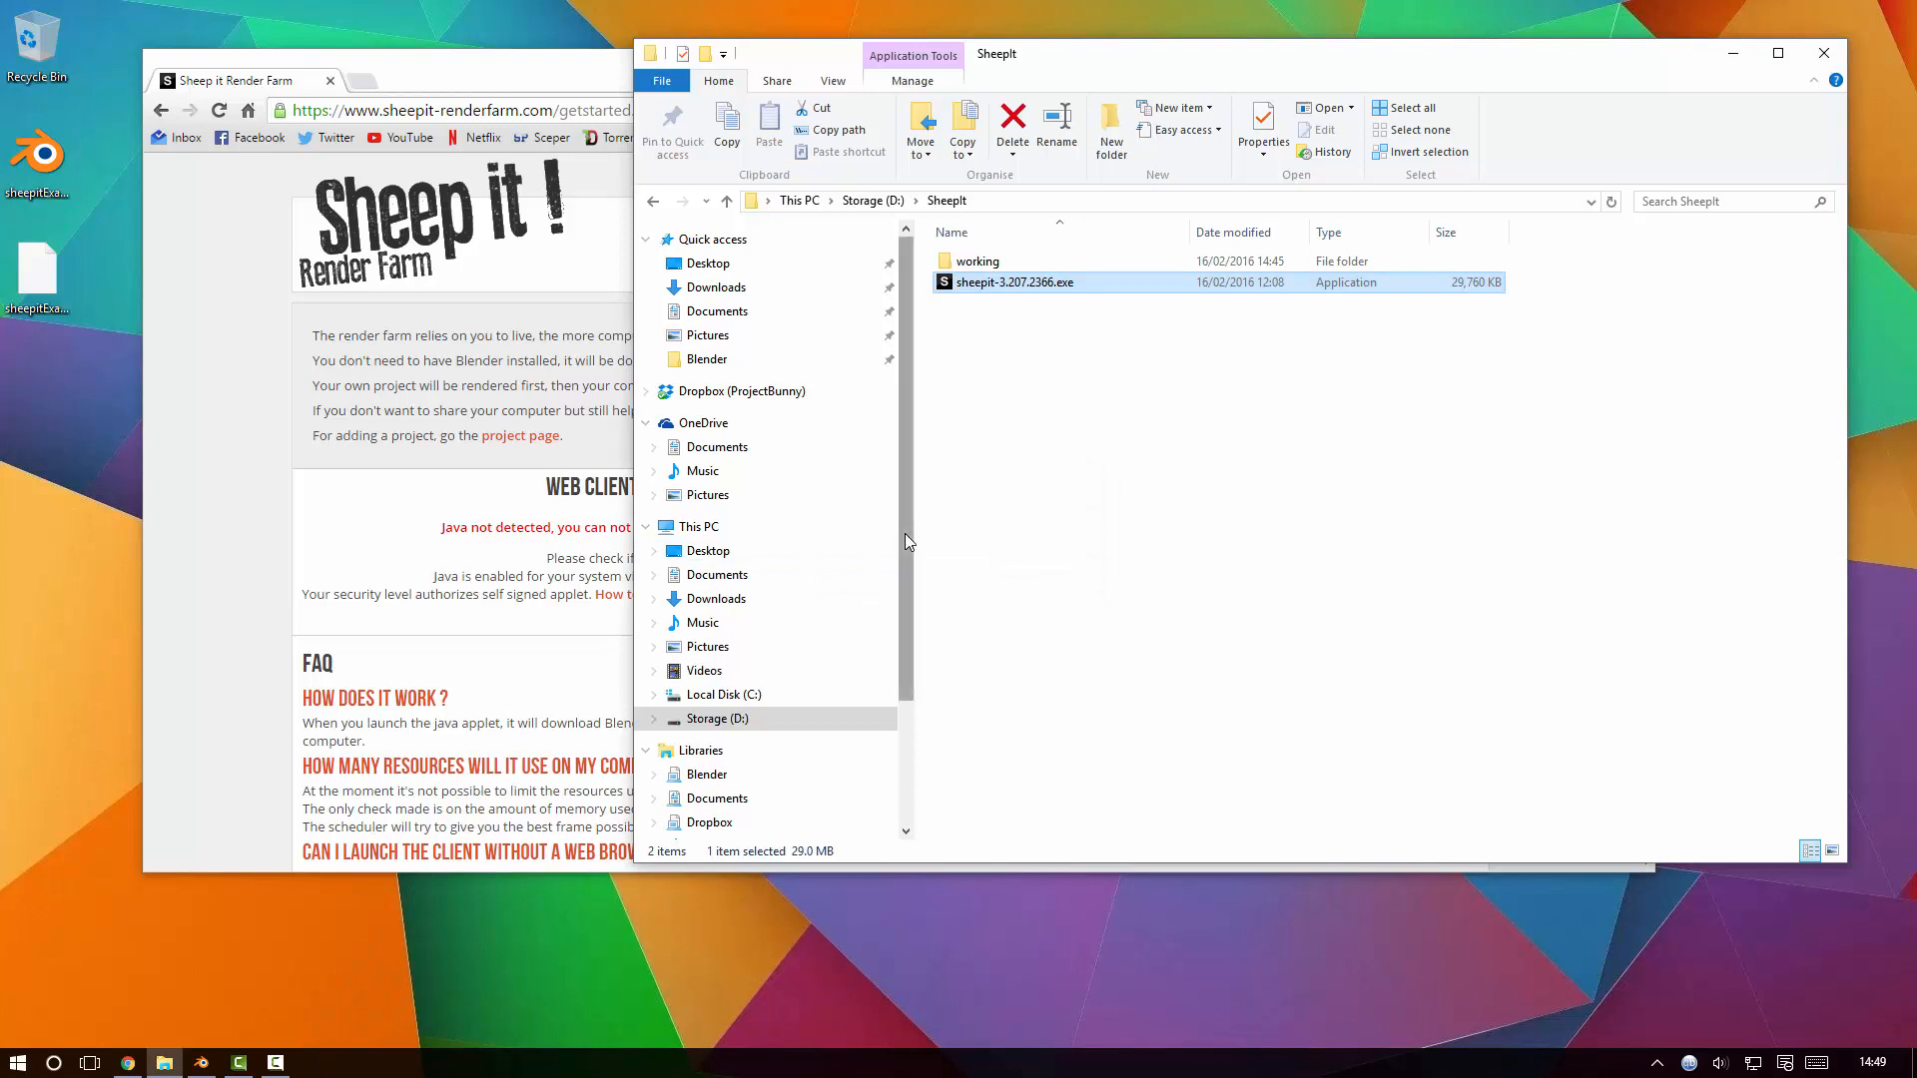
double_click(1014, 282)
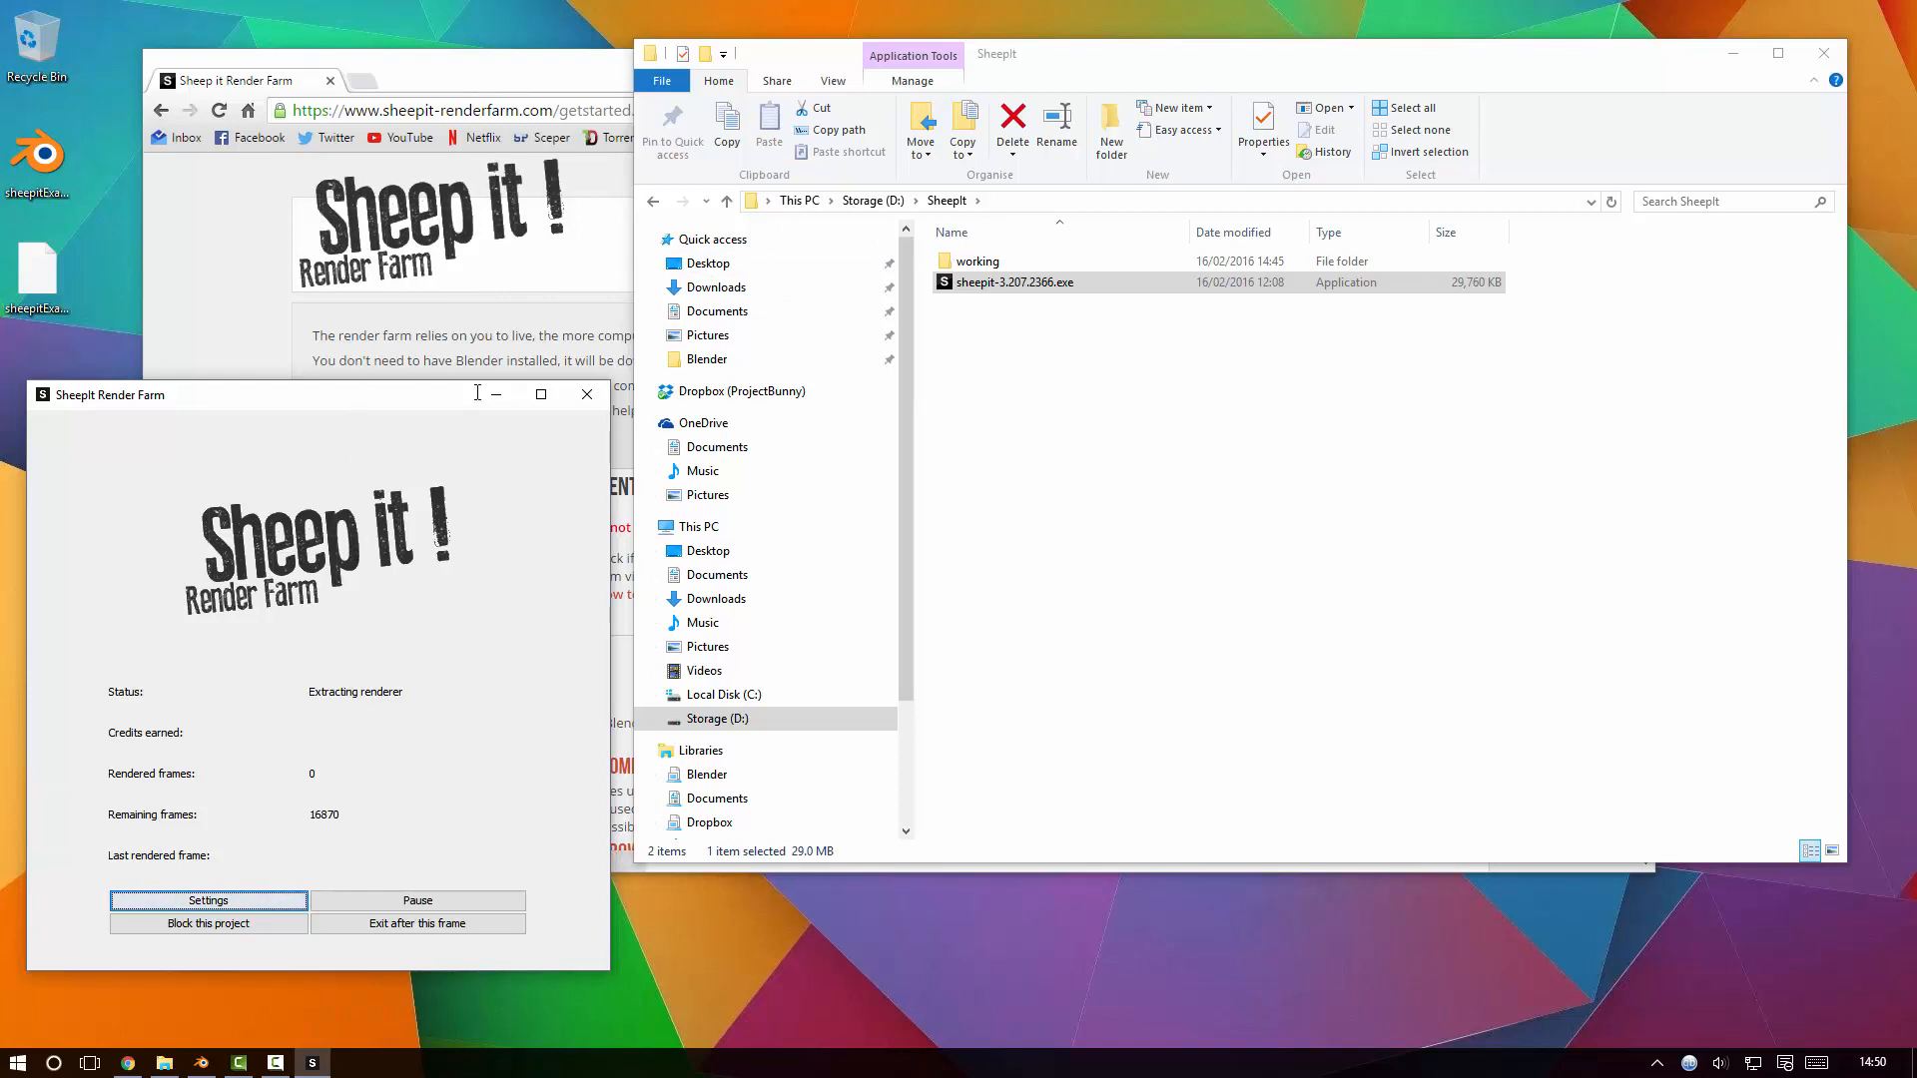
mouse_move(431, 704)
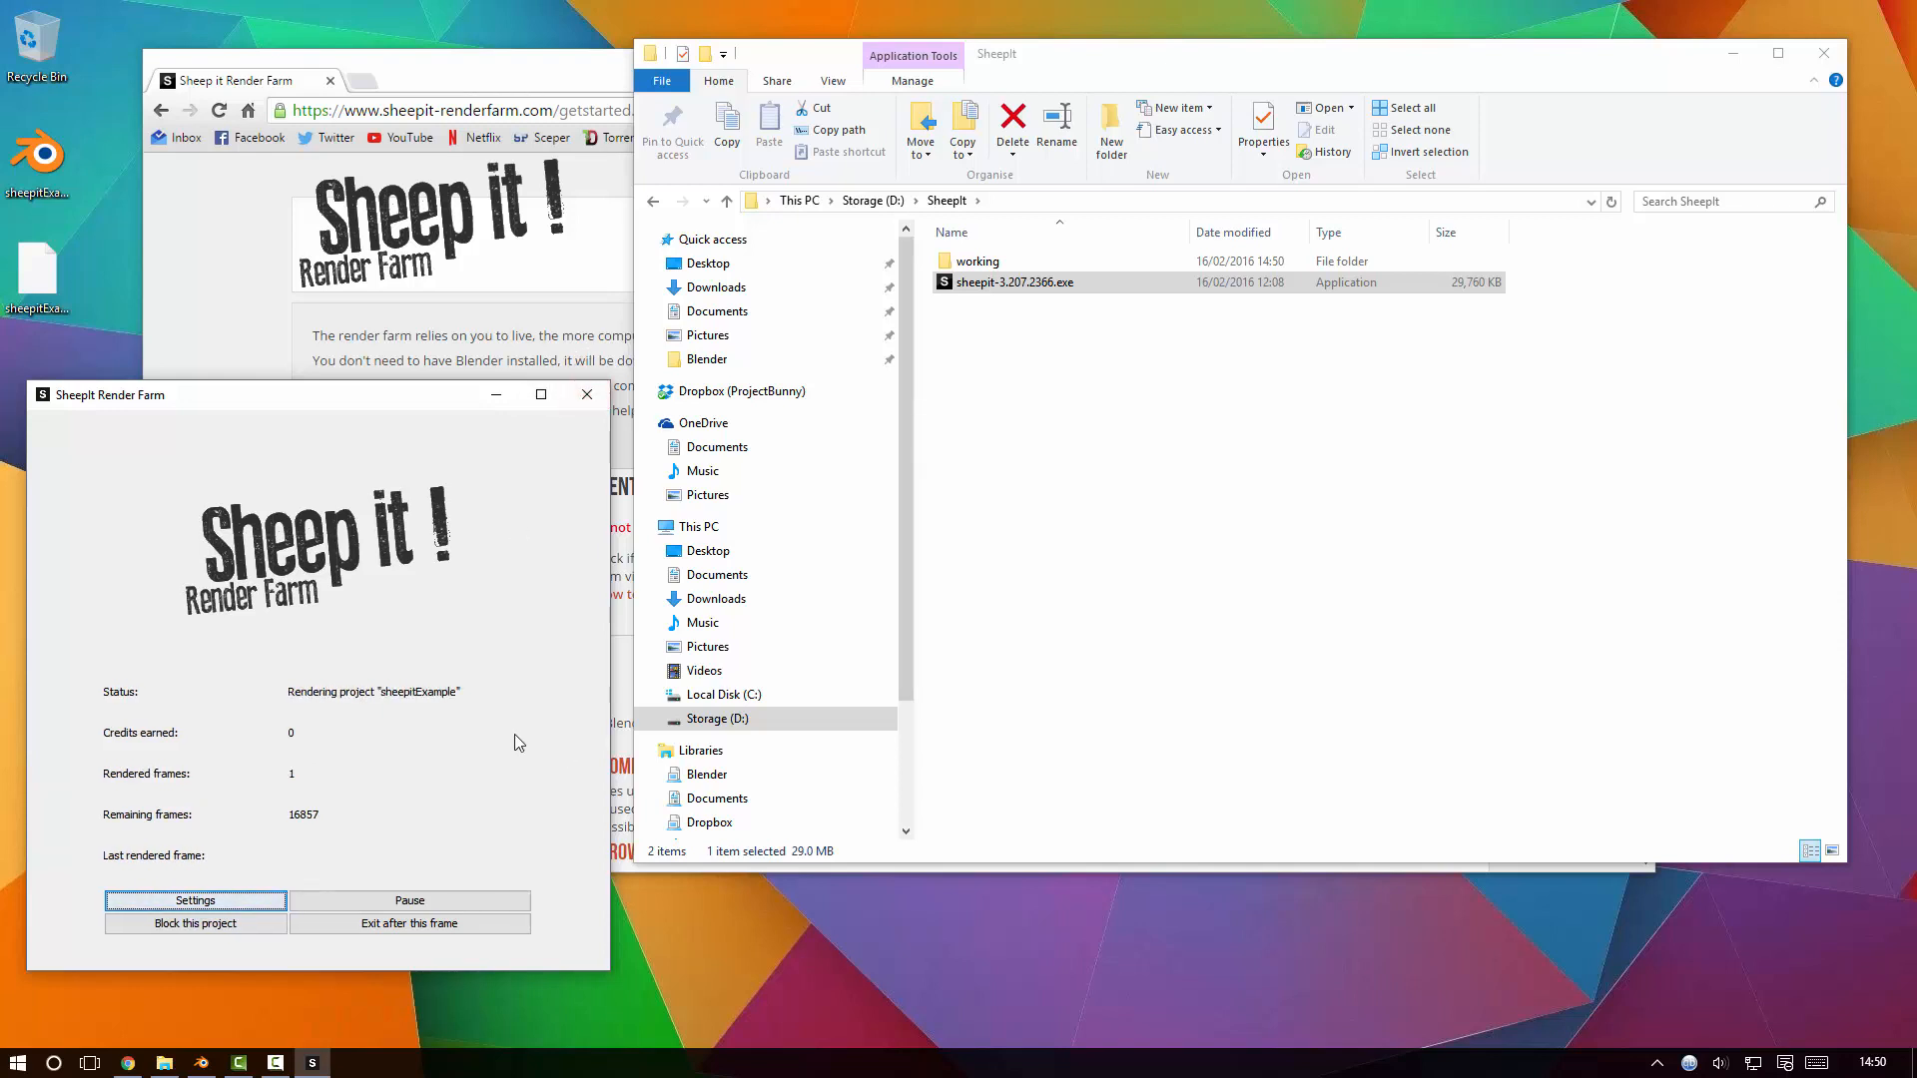
mouse_move(315, 707)
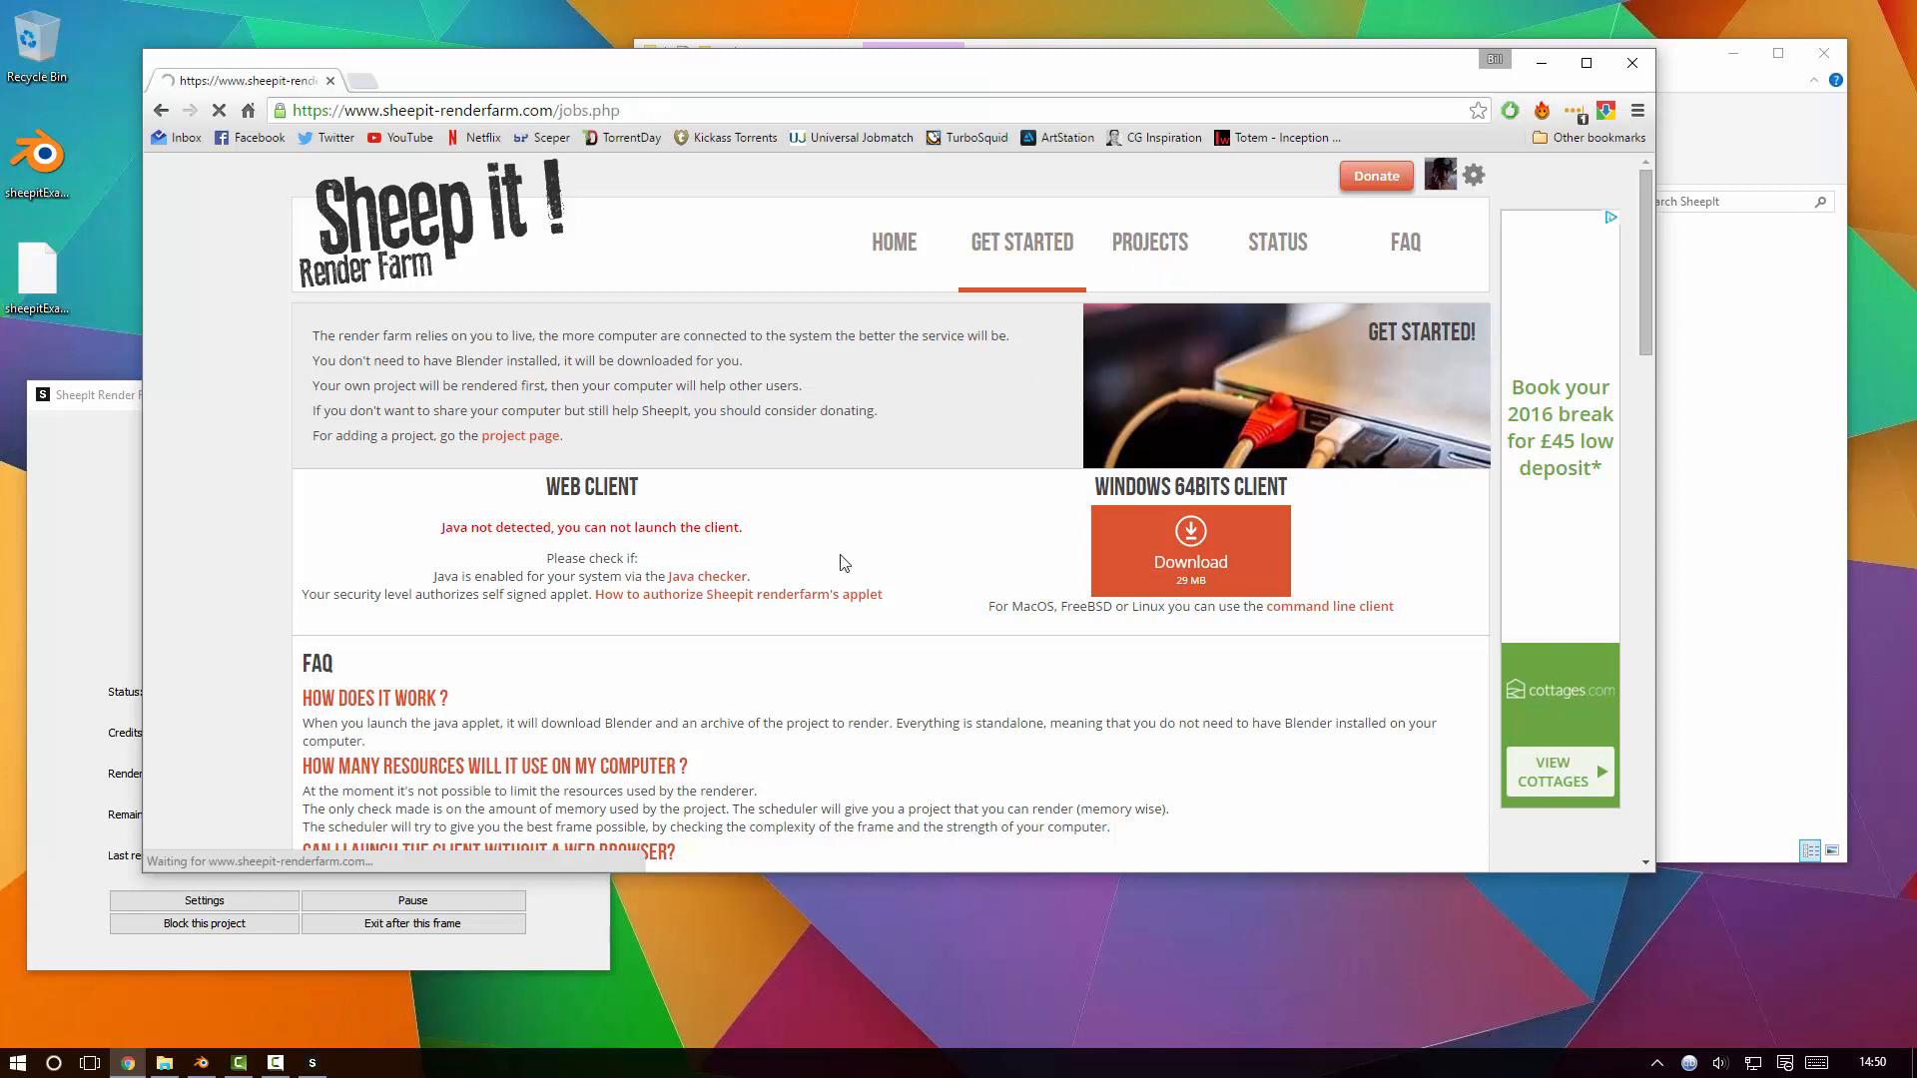
Open the PROJECTS page listing other users' render jobs and their progress.
click(1155, 240)
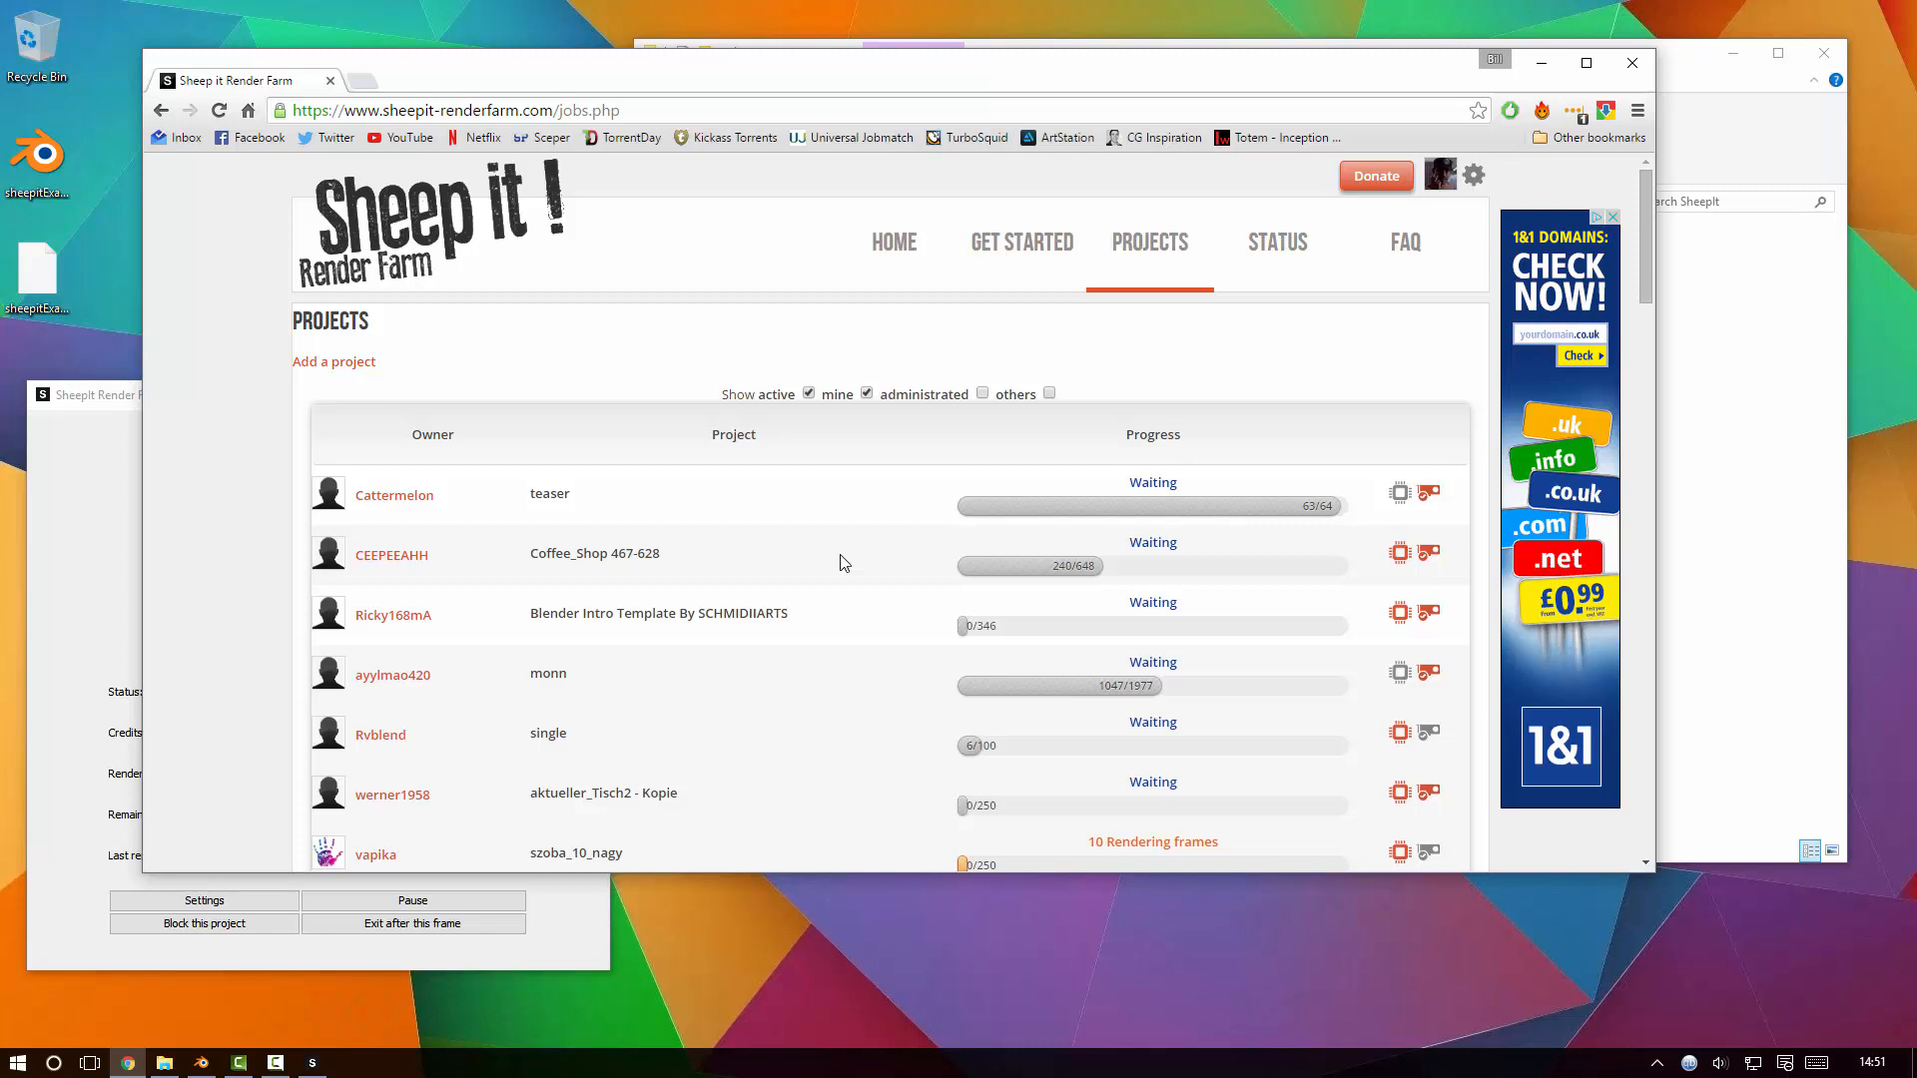
mouse_move(951, 527)
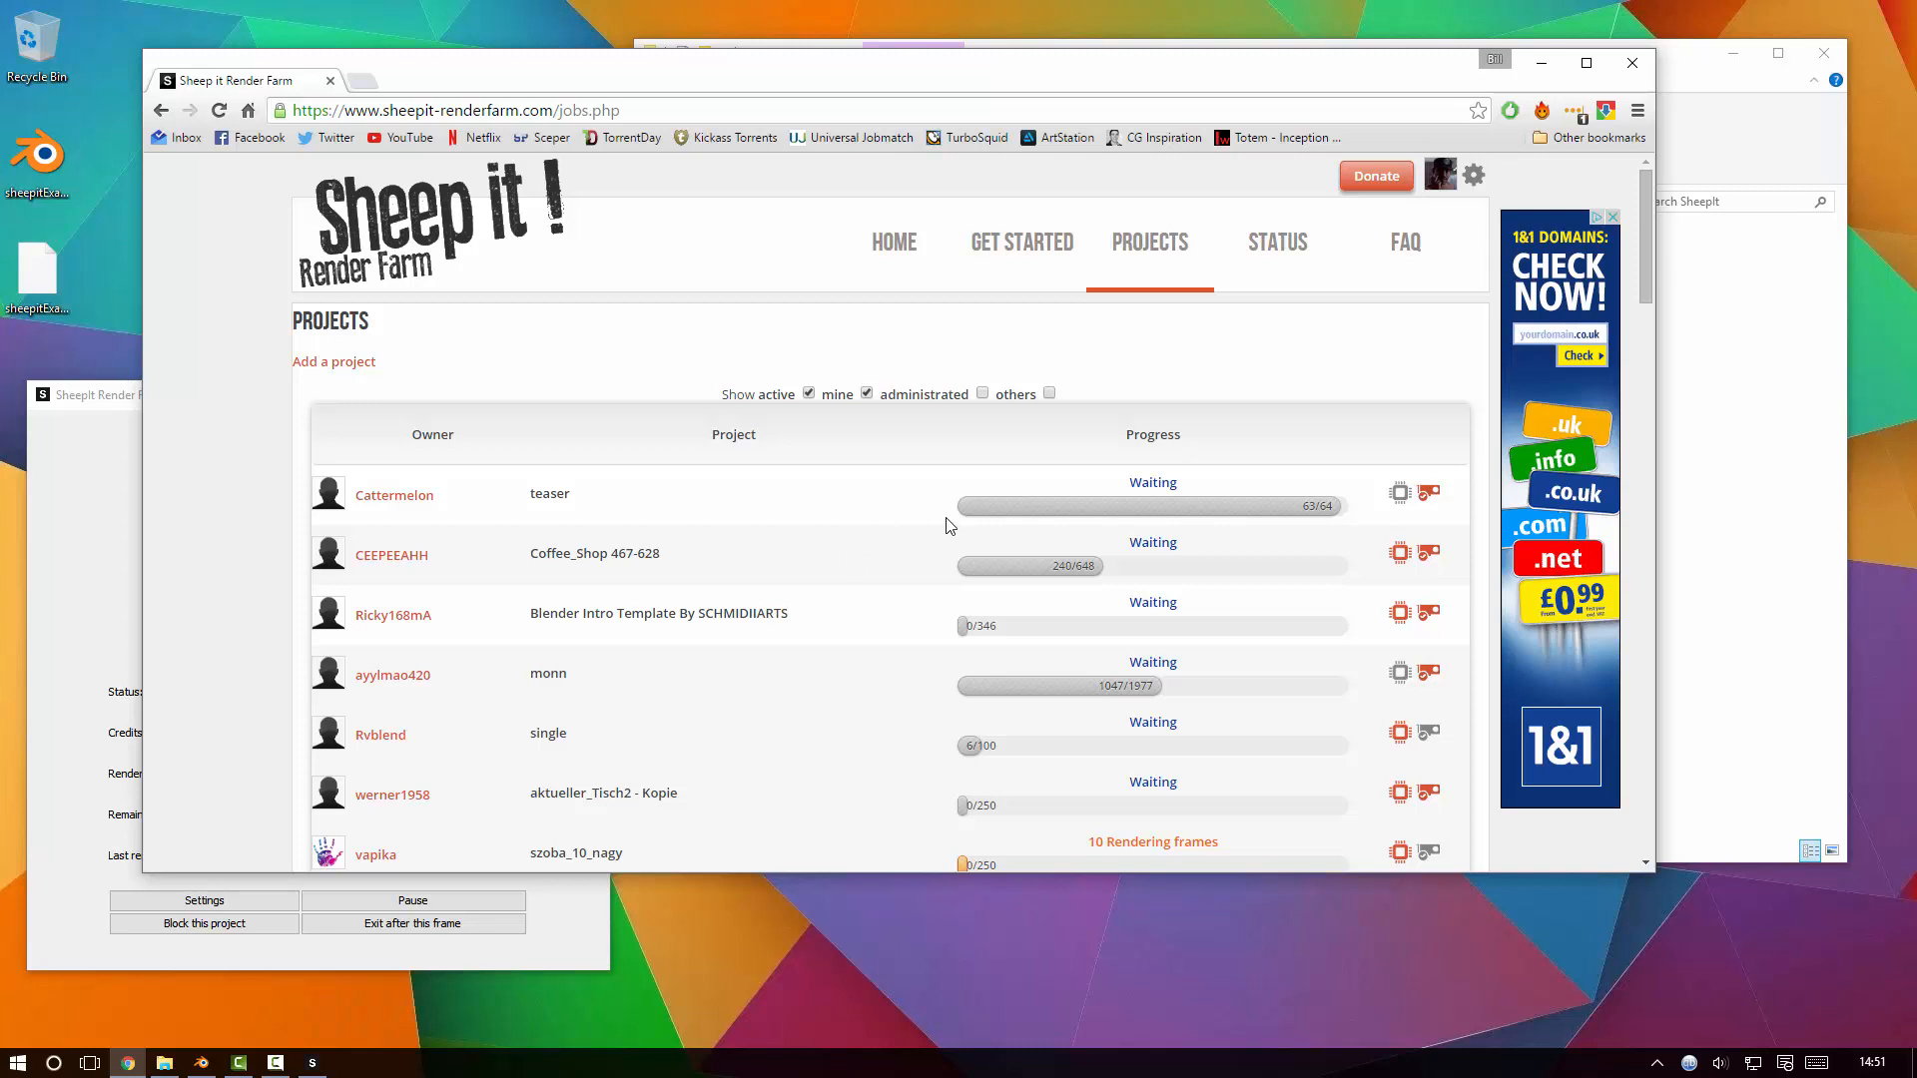
mouse_move(1404, 242)
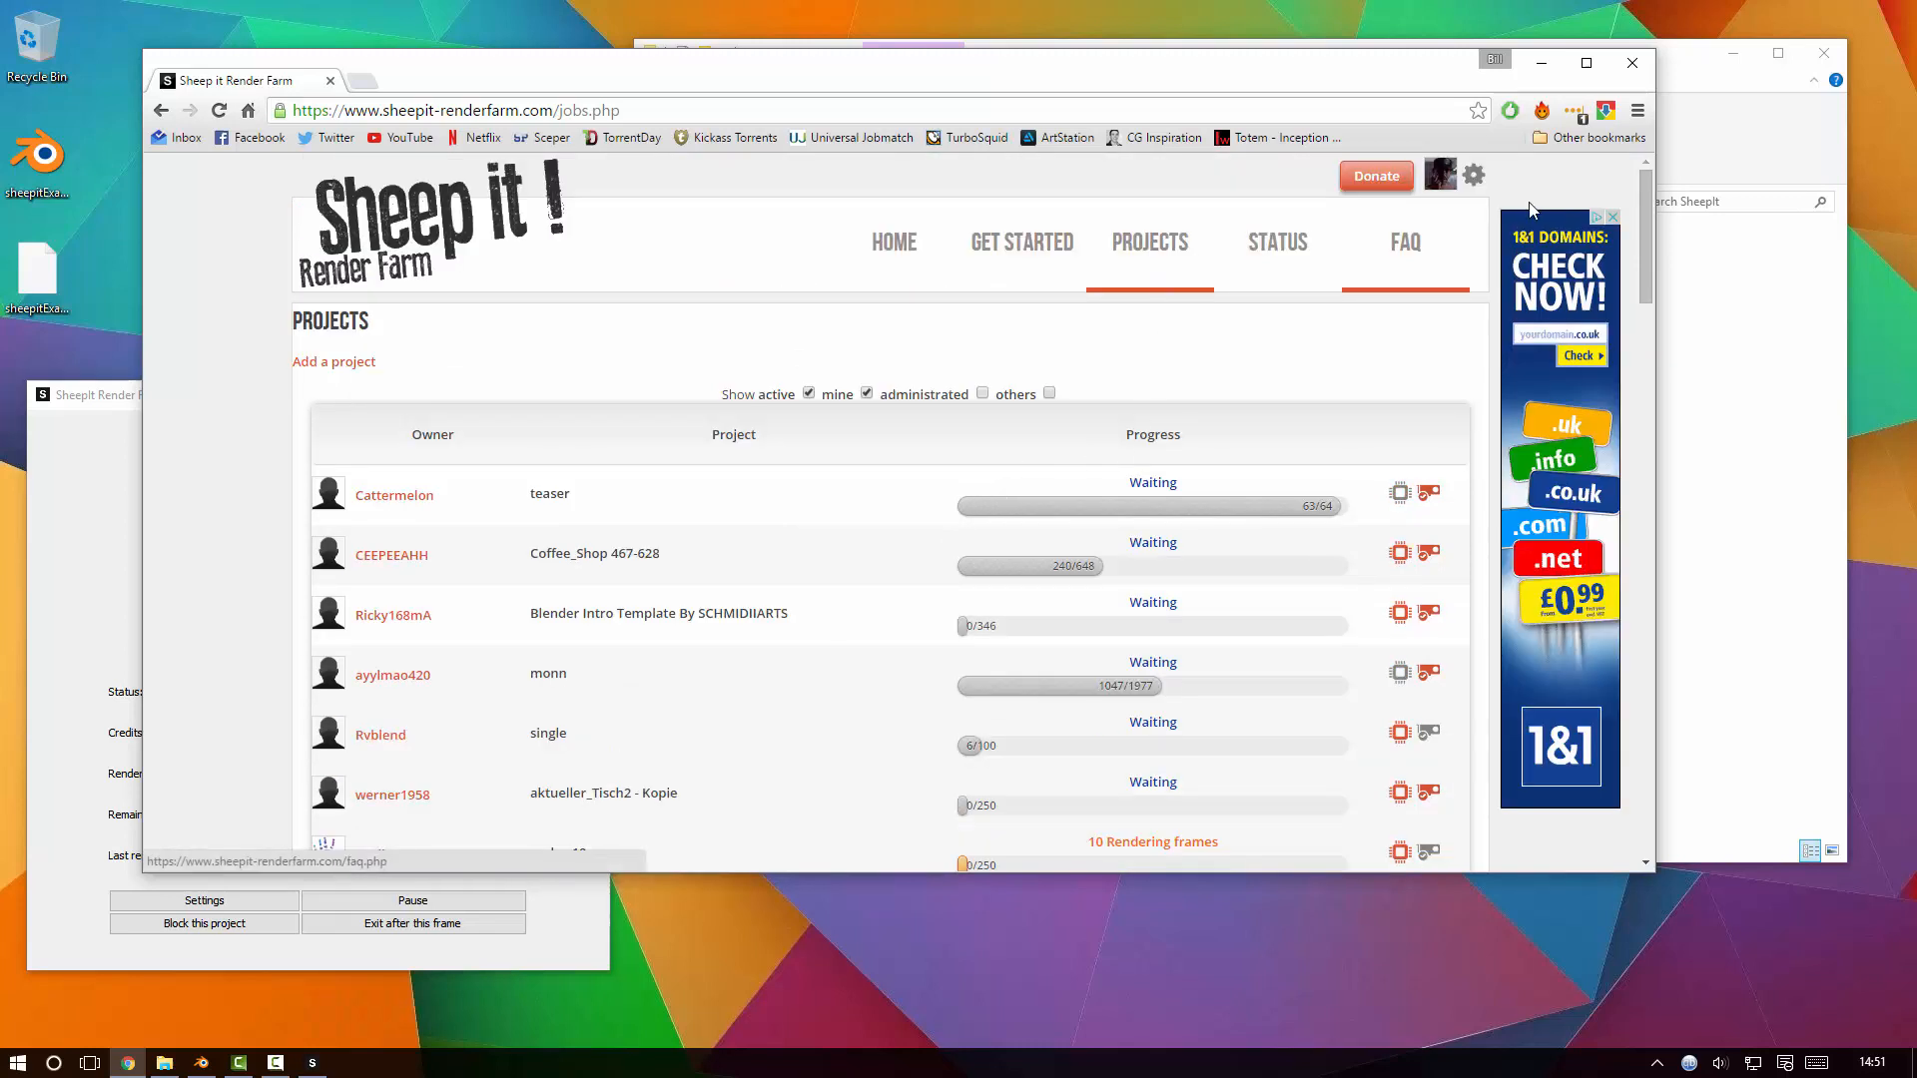
Go to My account and open the sheepitExample project's administration page.
click(1439, 175)
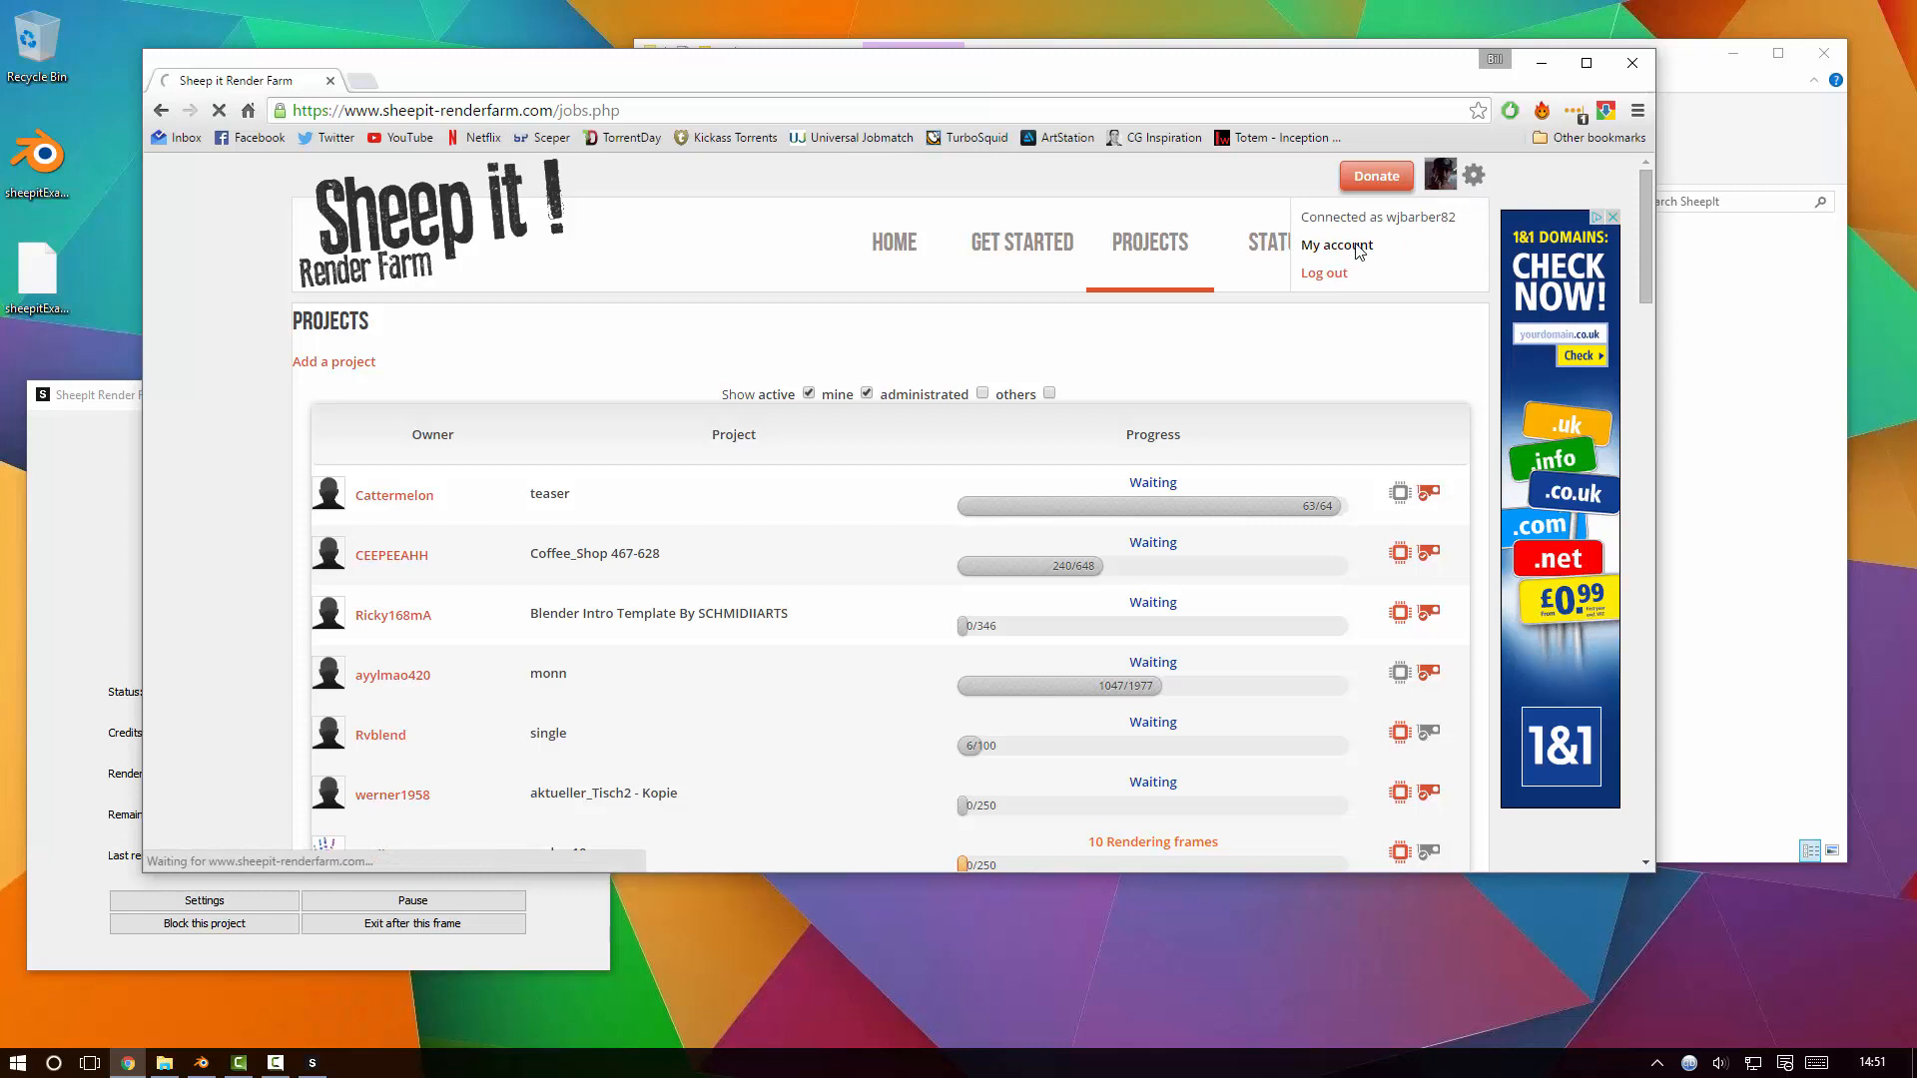
click(1335, 244)
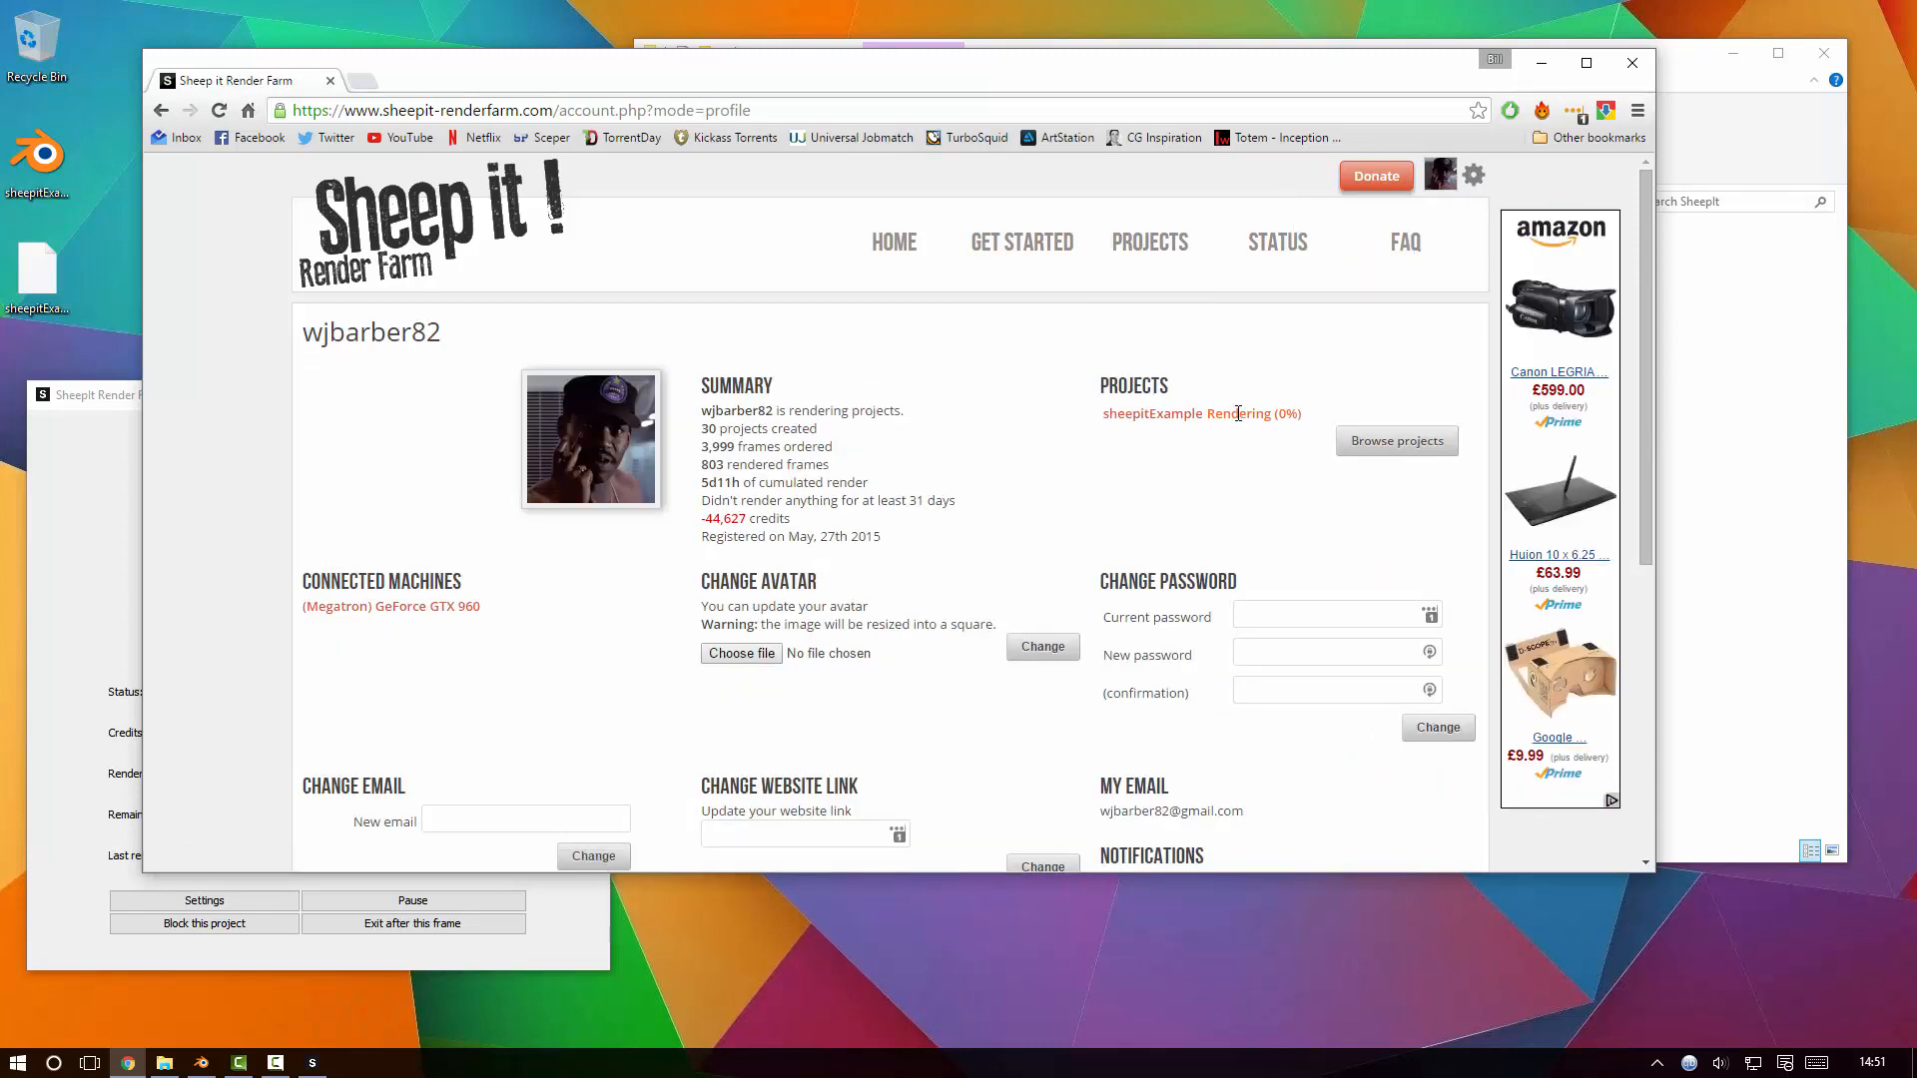
click(1150, 413)
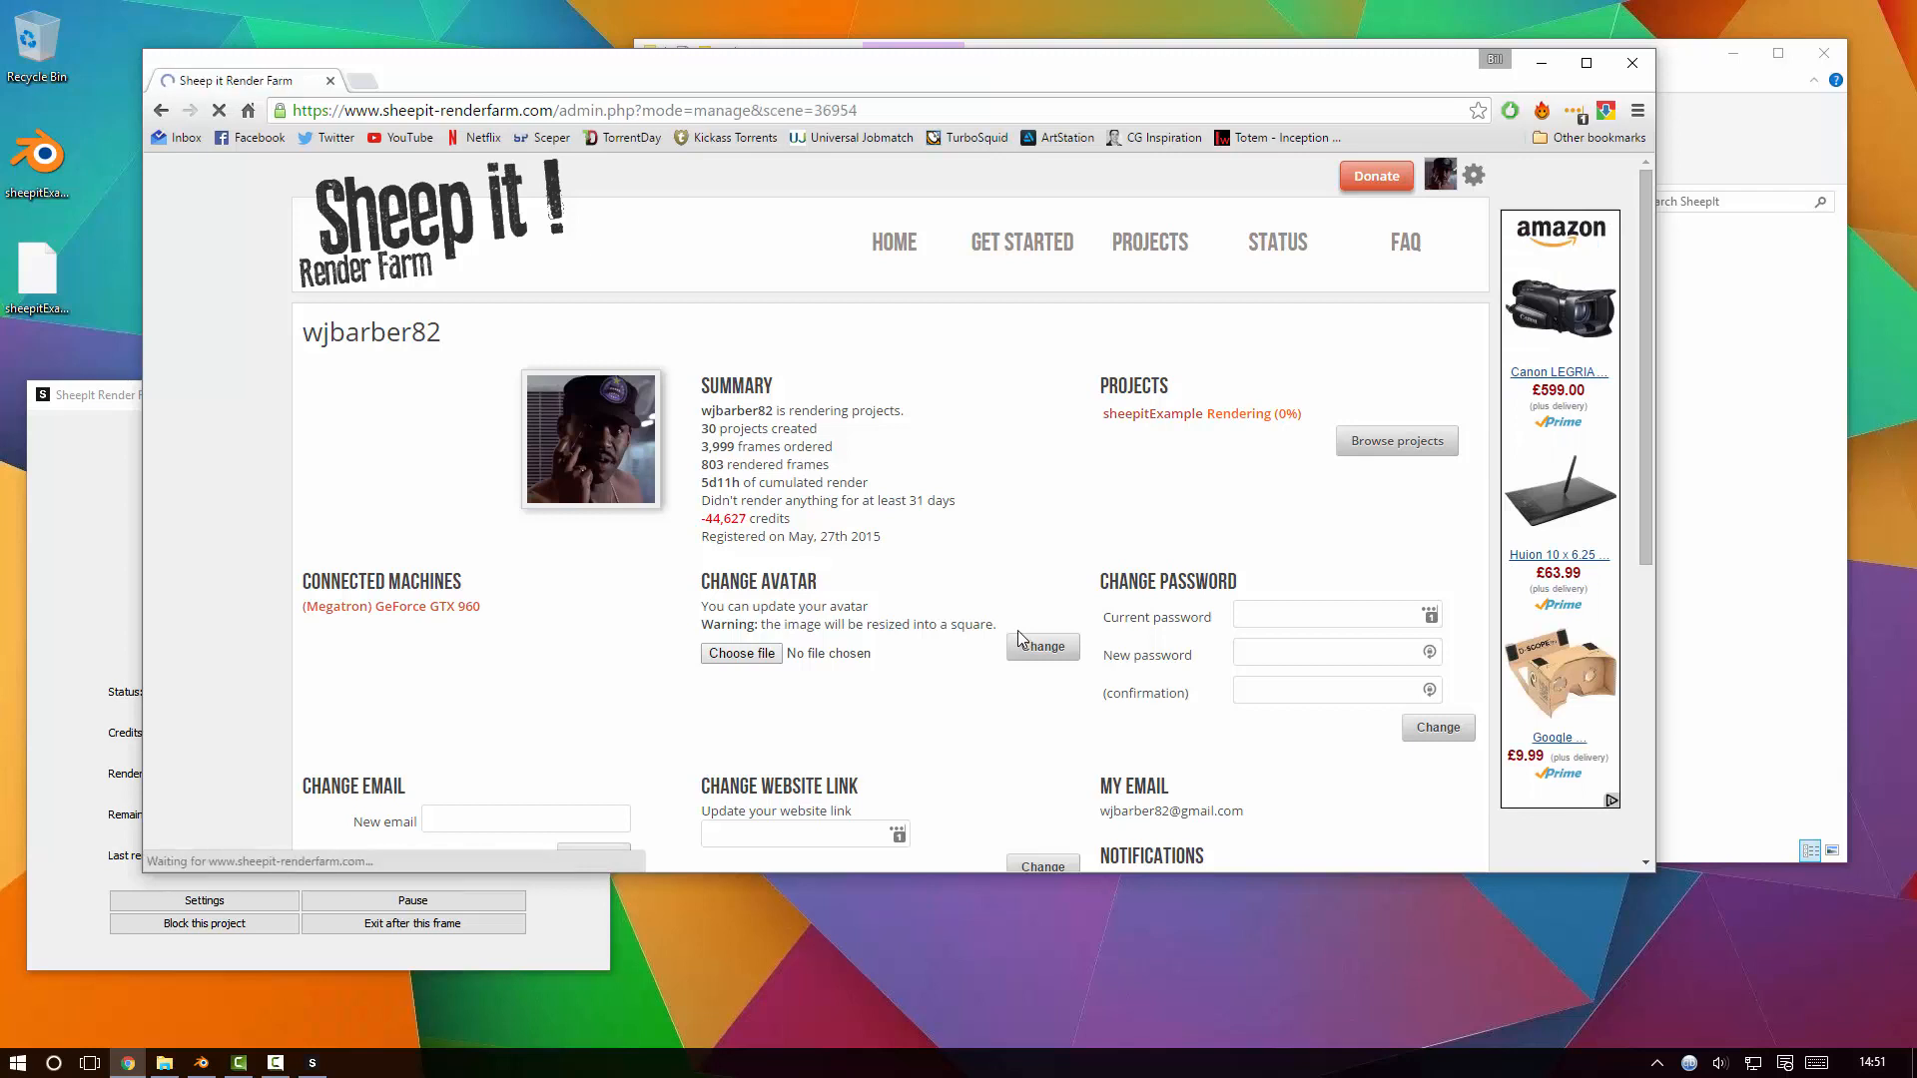
Tick the GPU checkbox under Compute device for sheepitExample, alongside CPU.
scroll(down, 3)
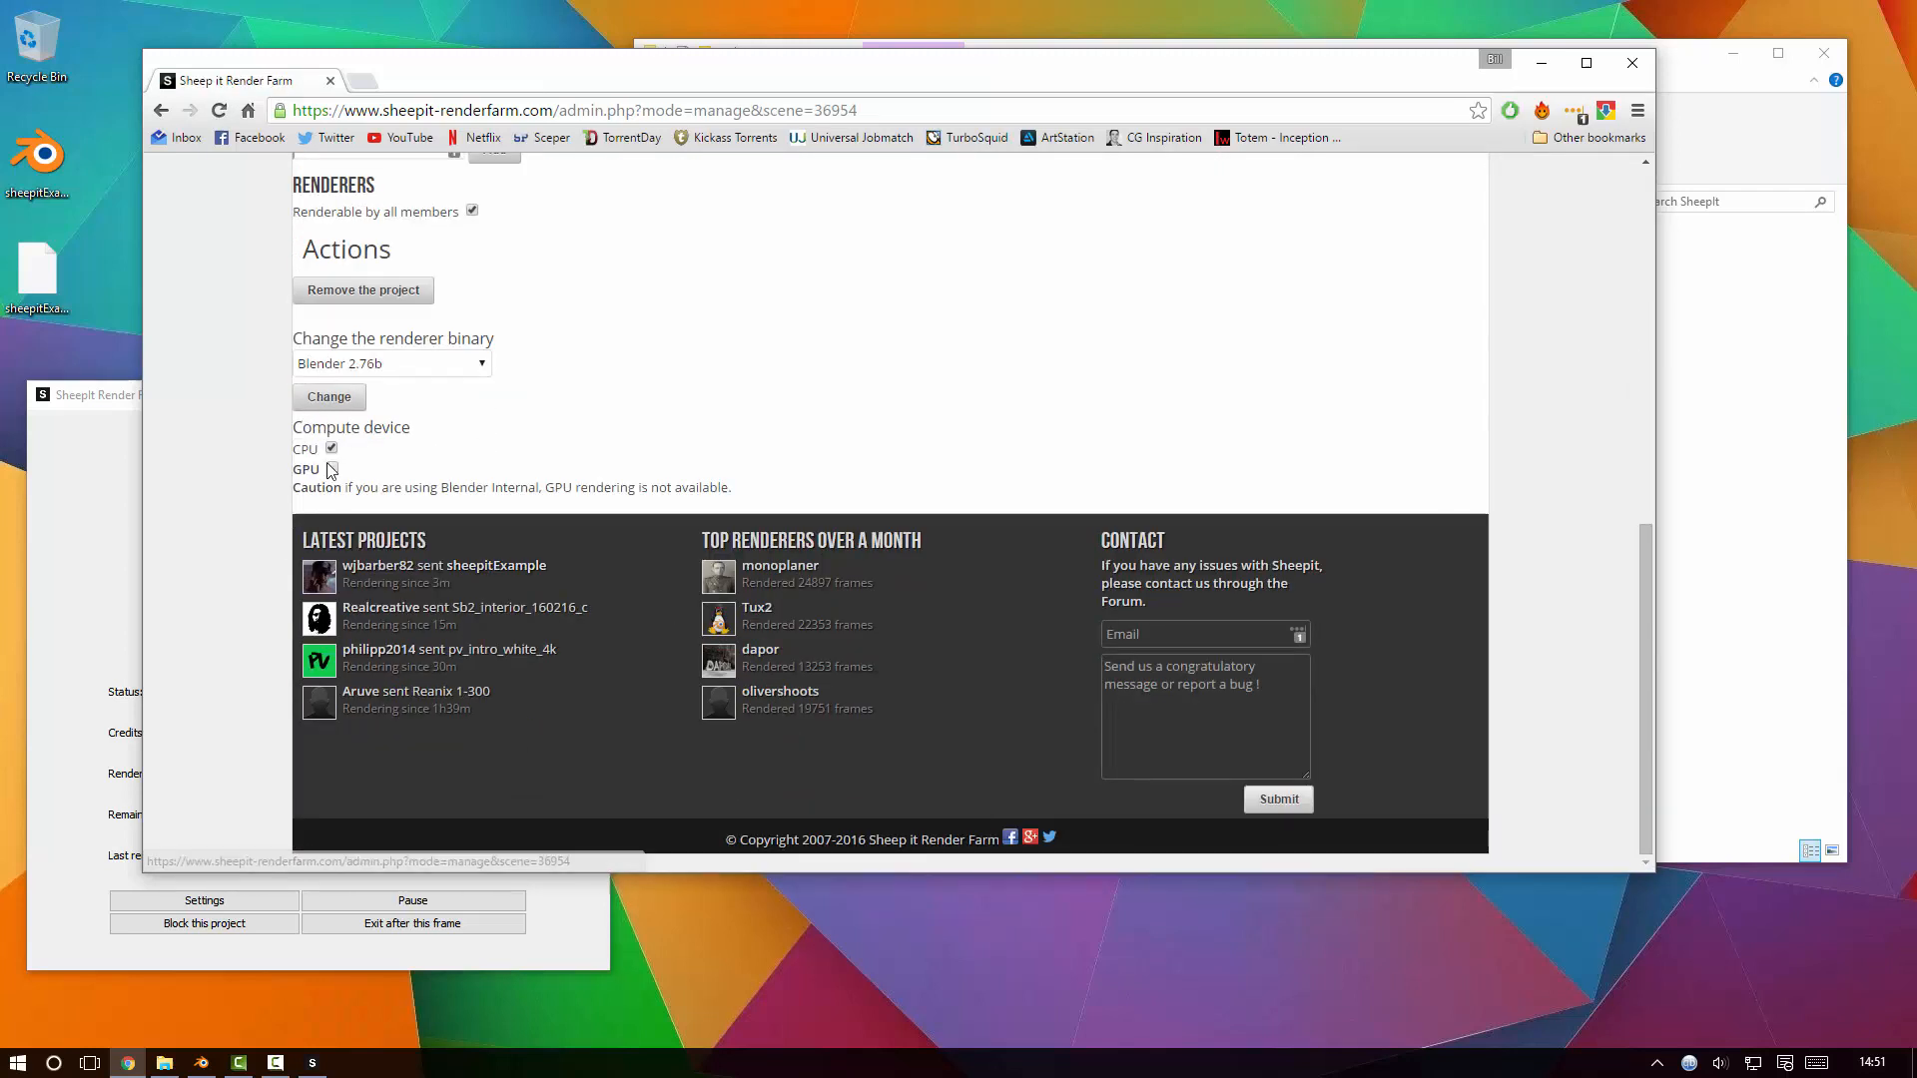
click(331, 470)
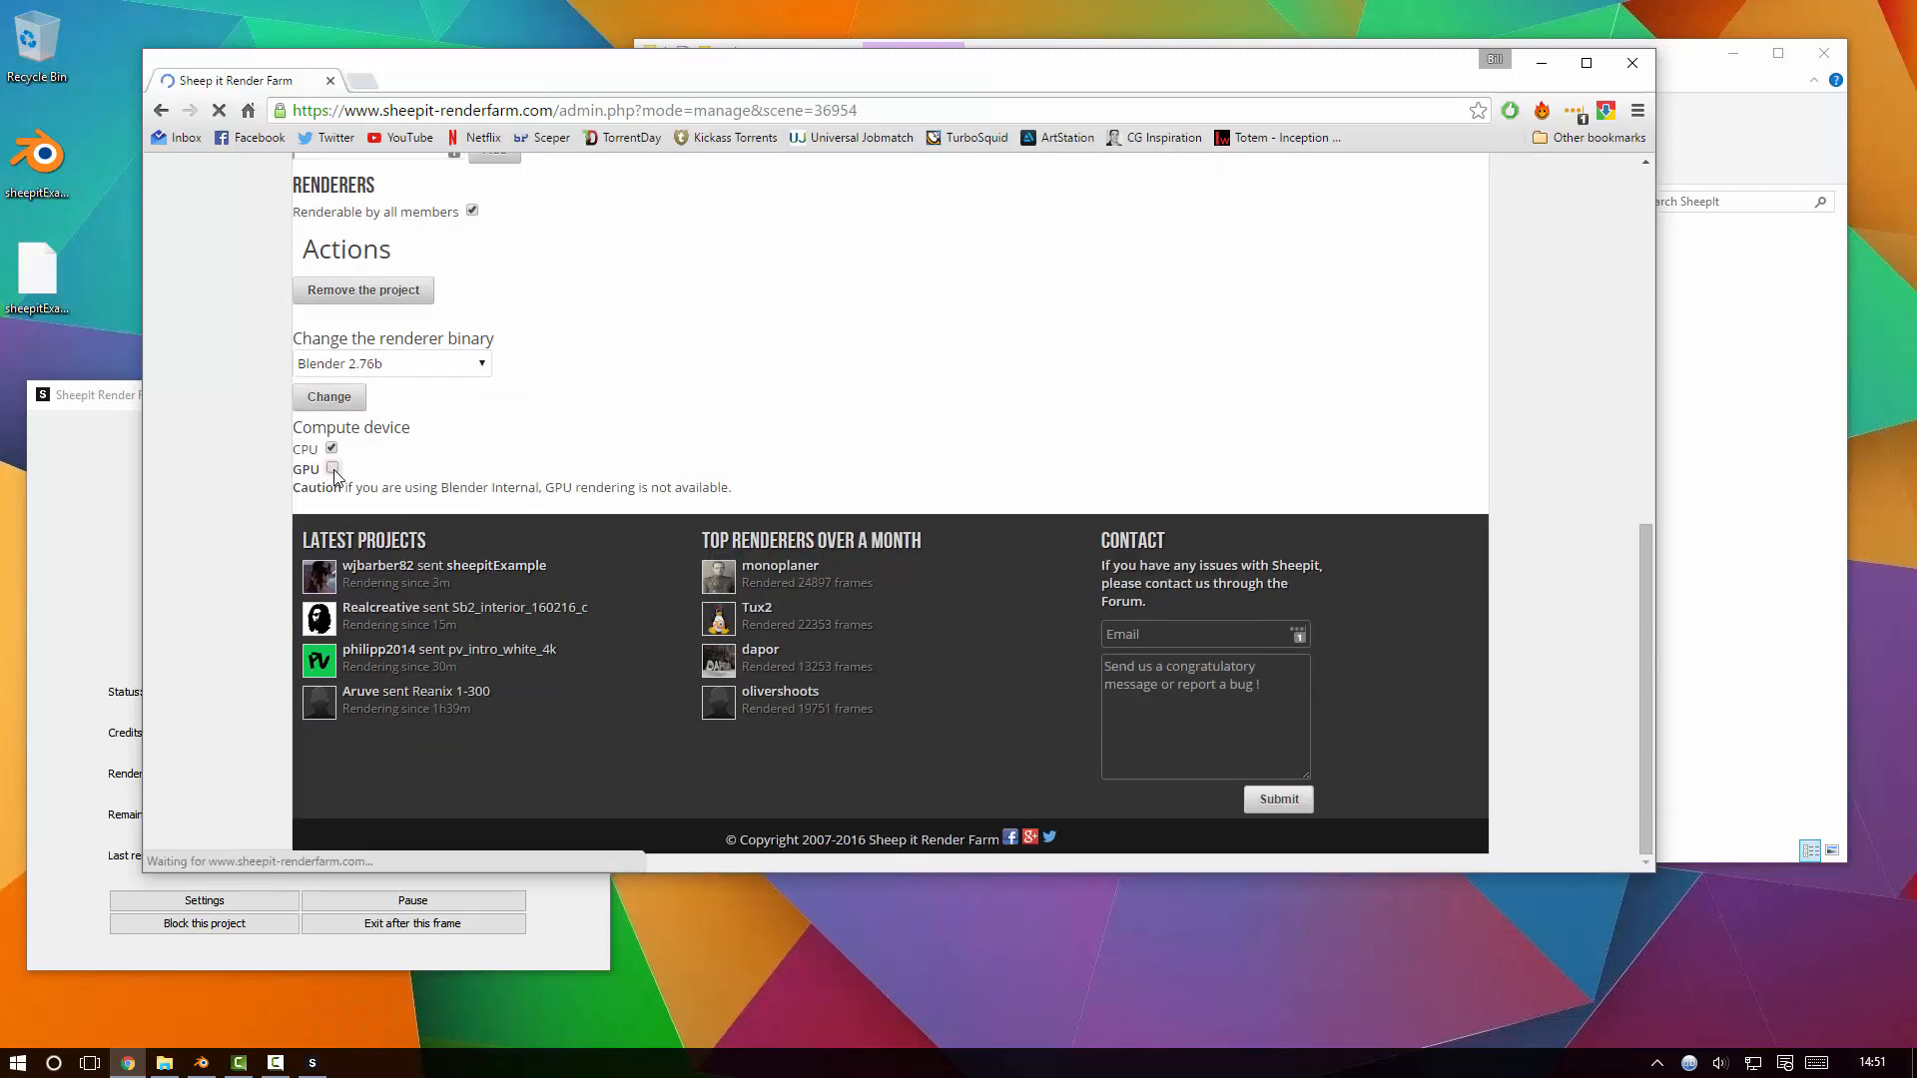
click(330, 470)
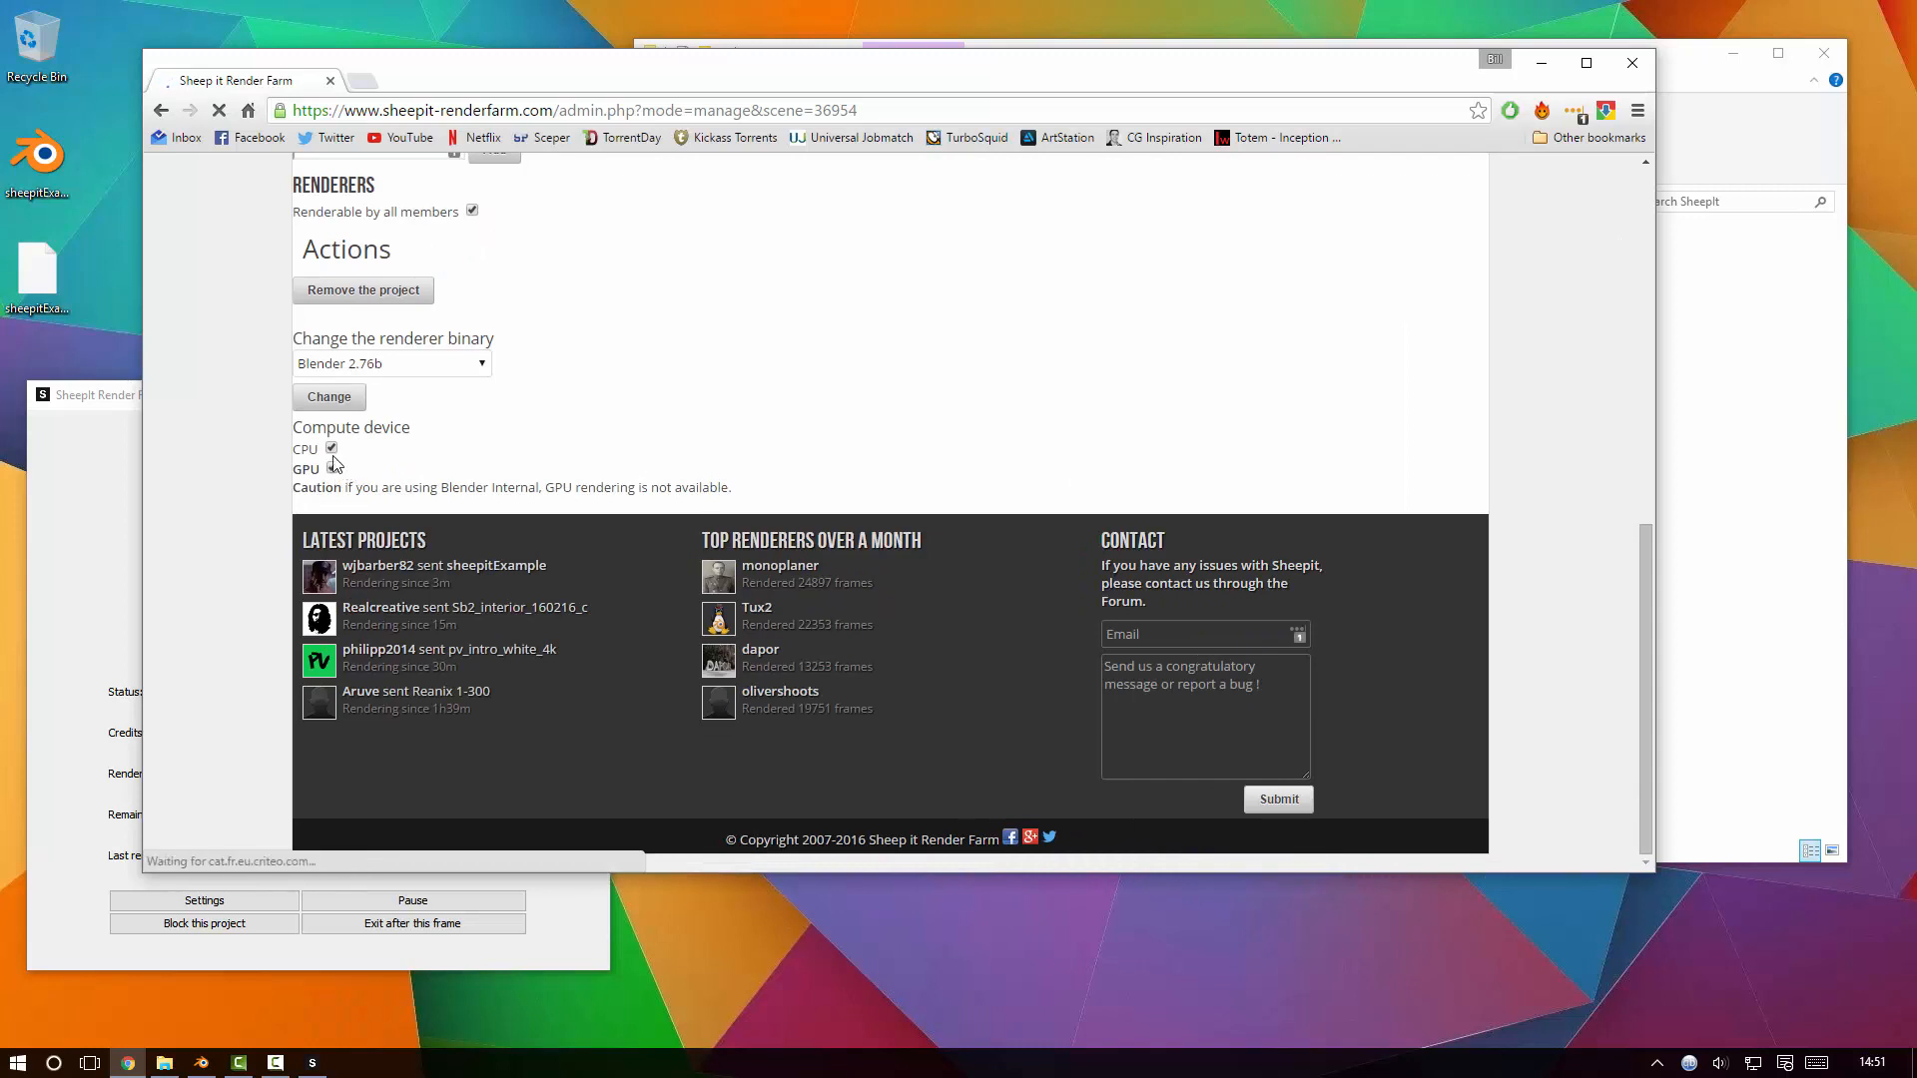
click(331, 470)
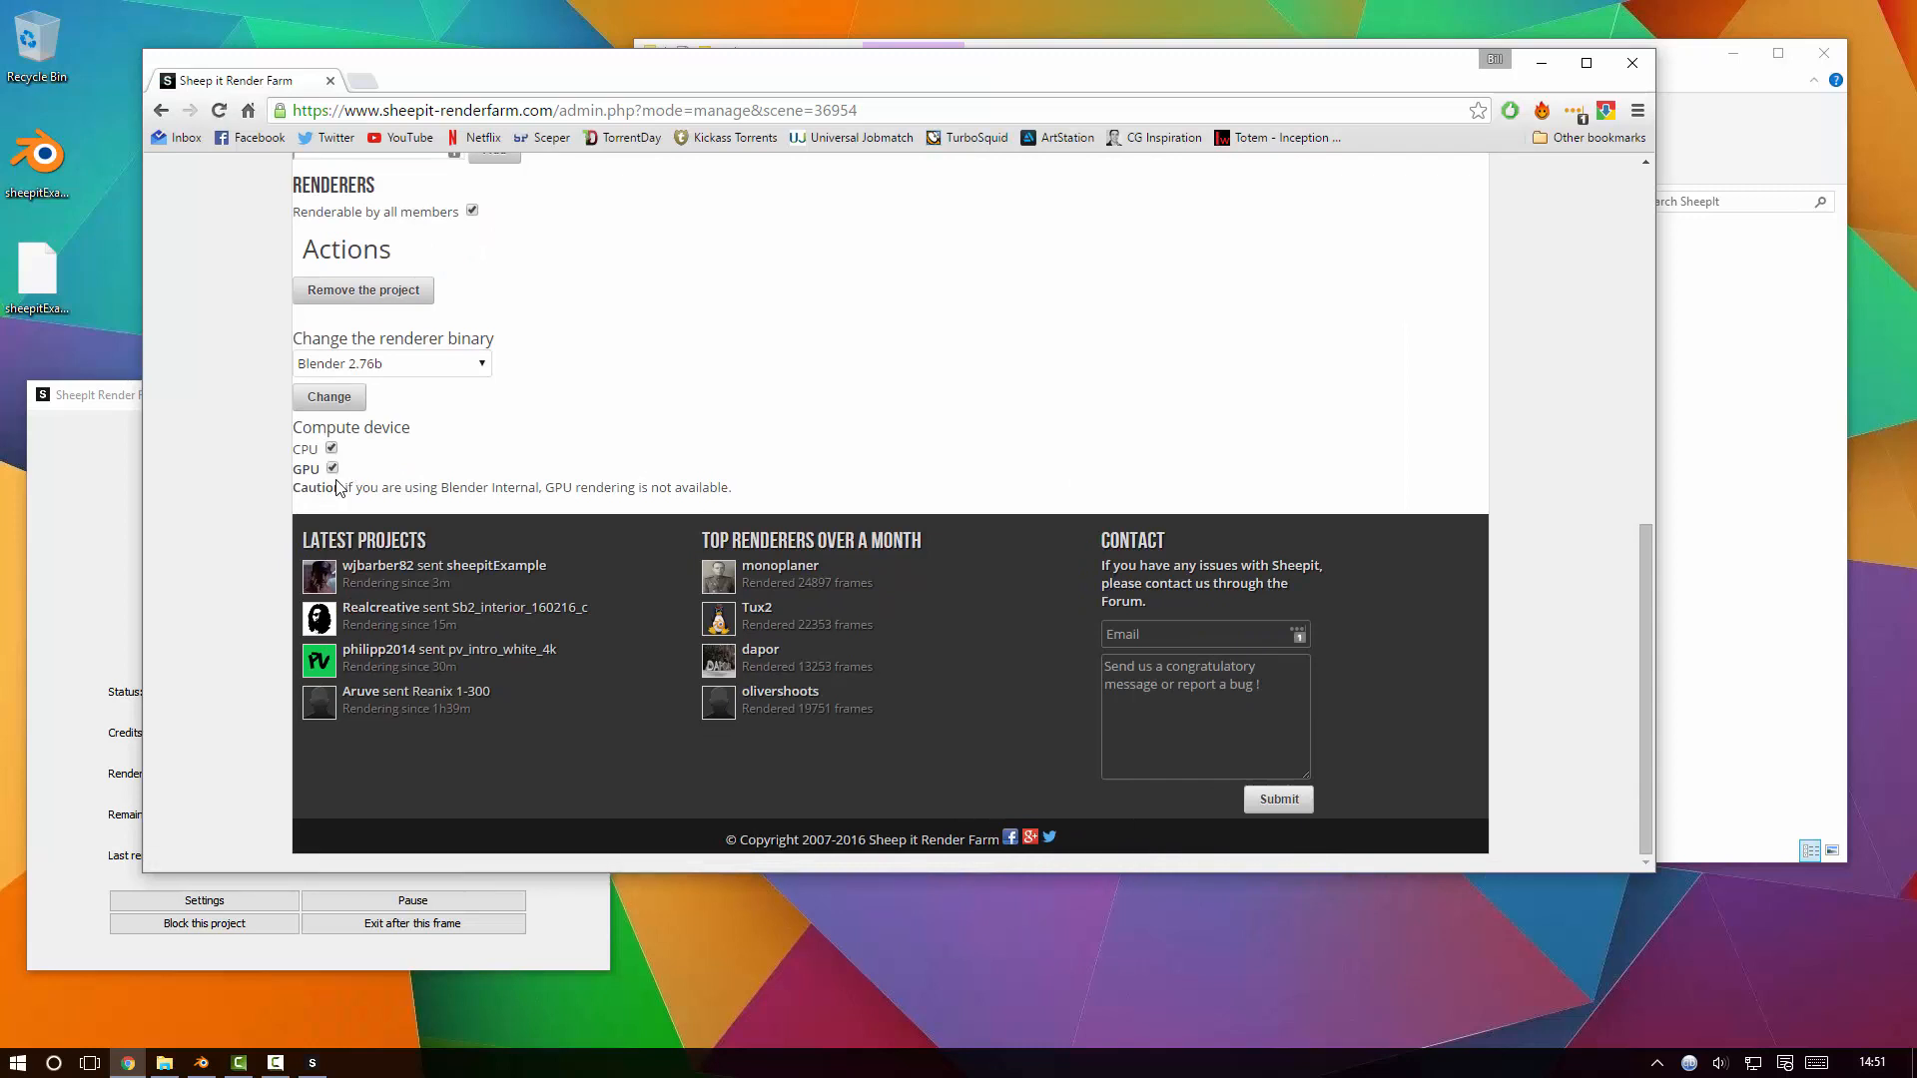
double_click(305, 469)
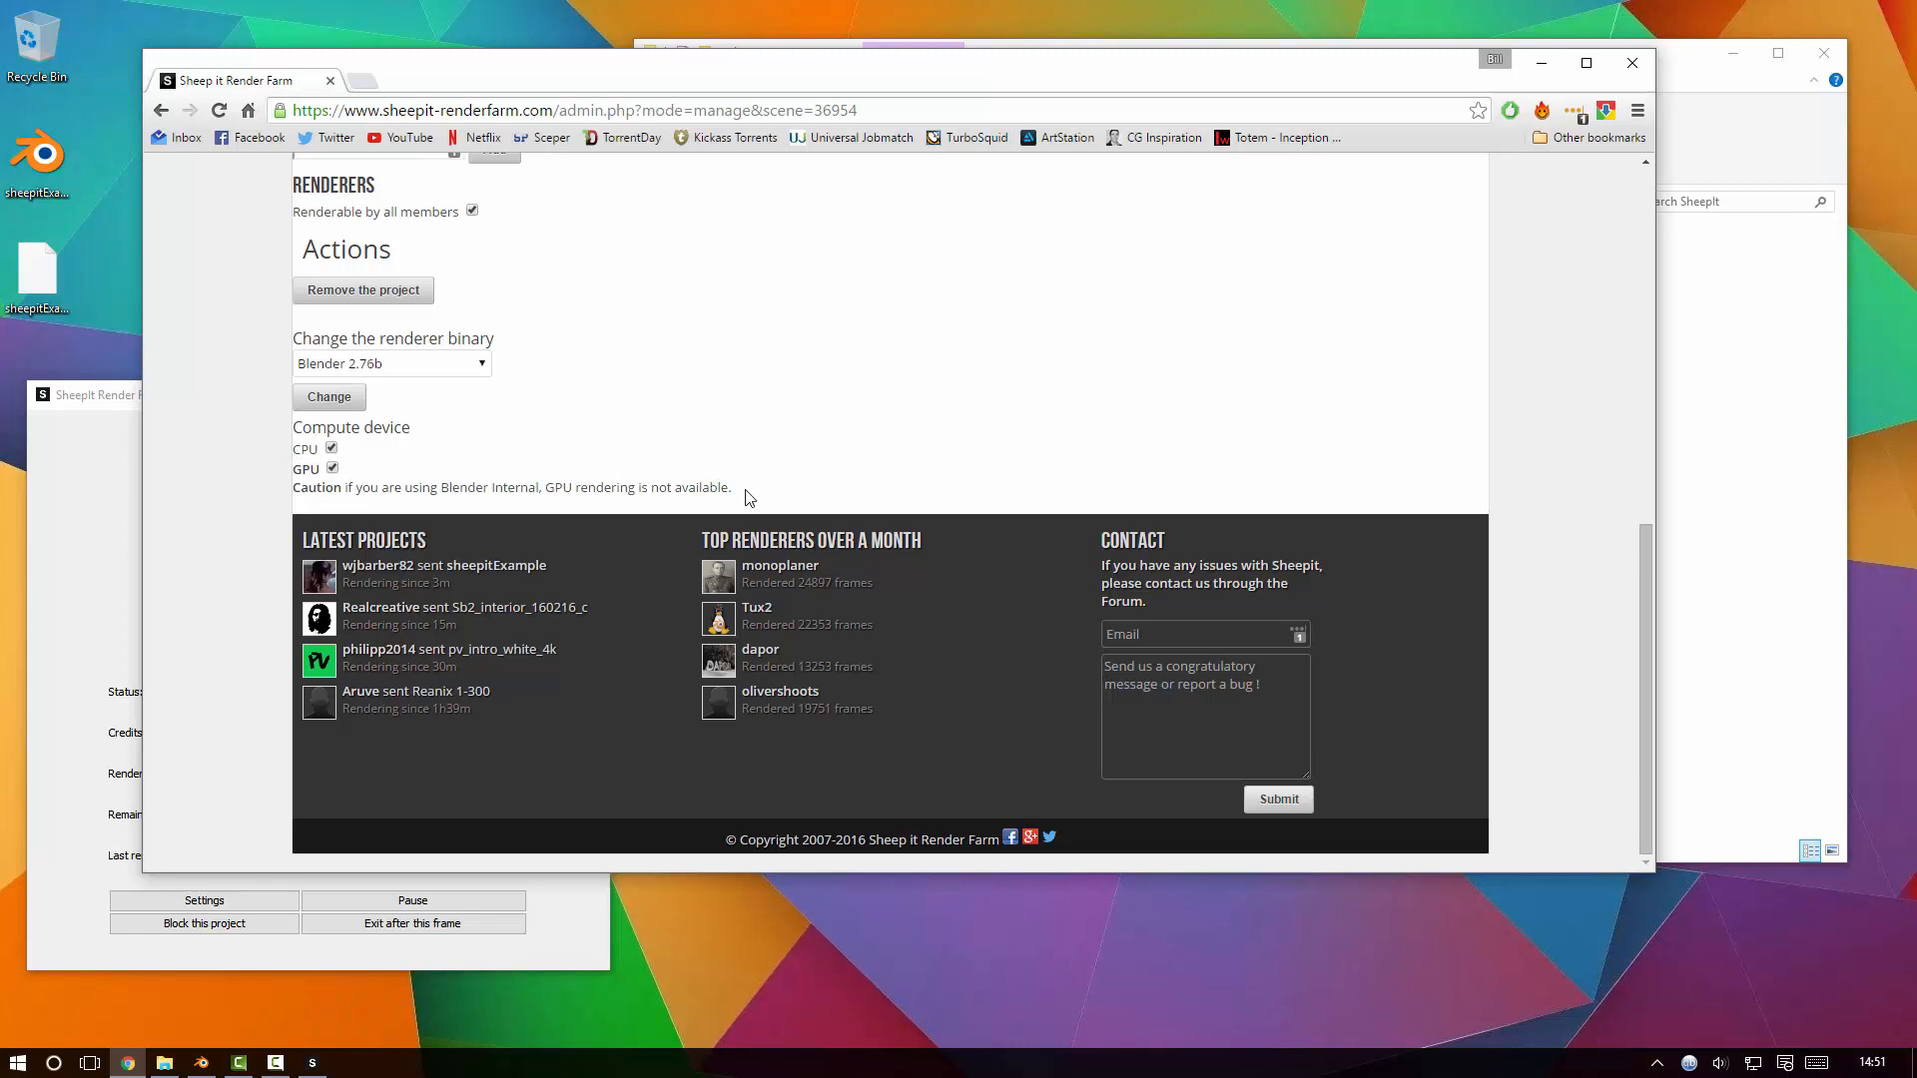
click(332, 469)
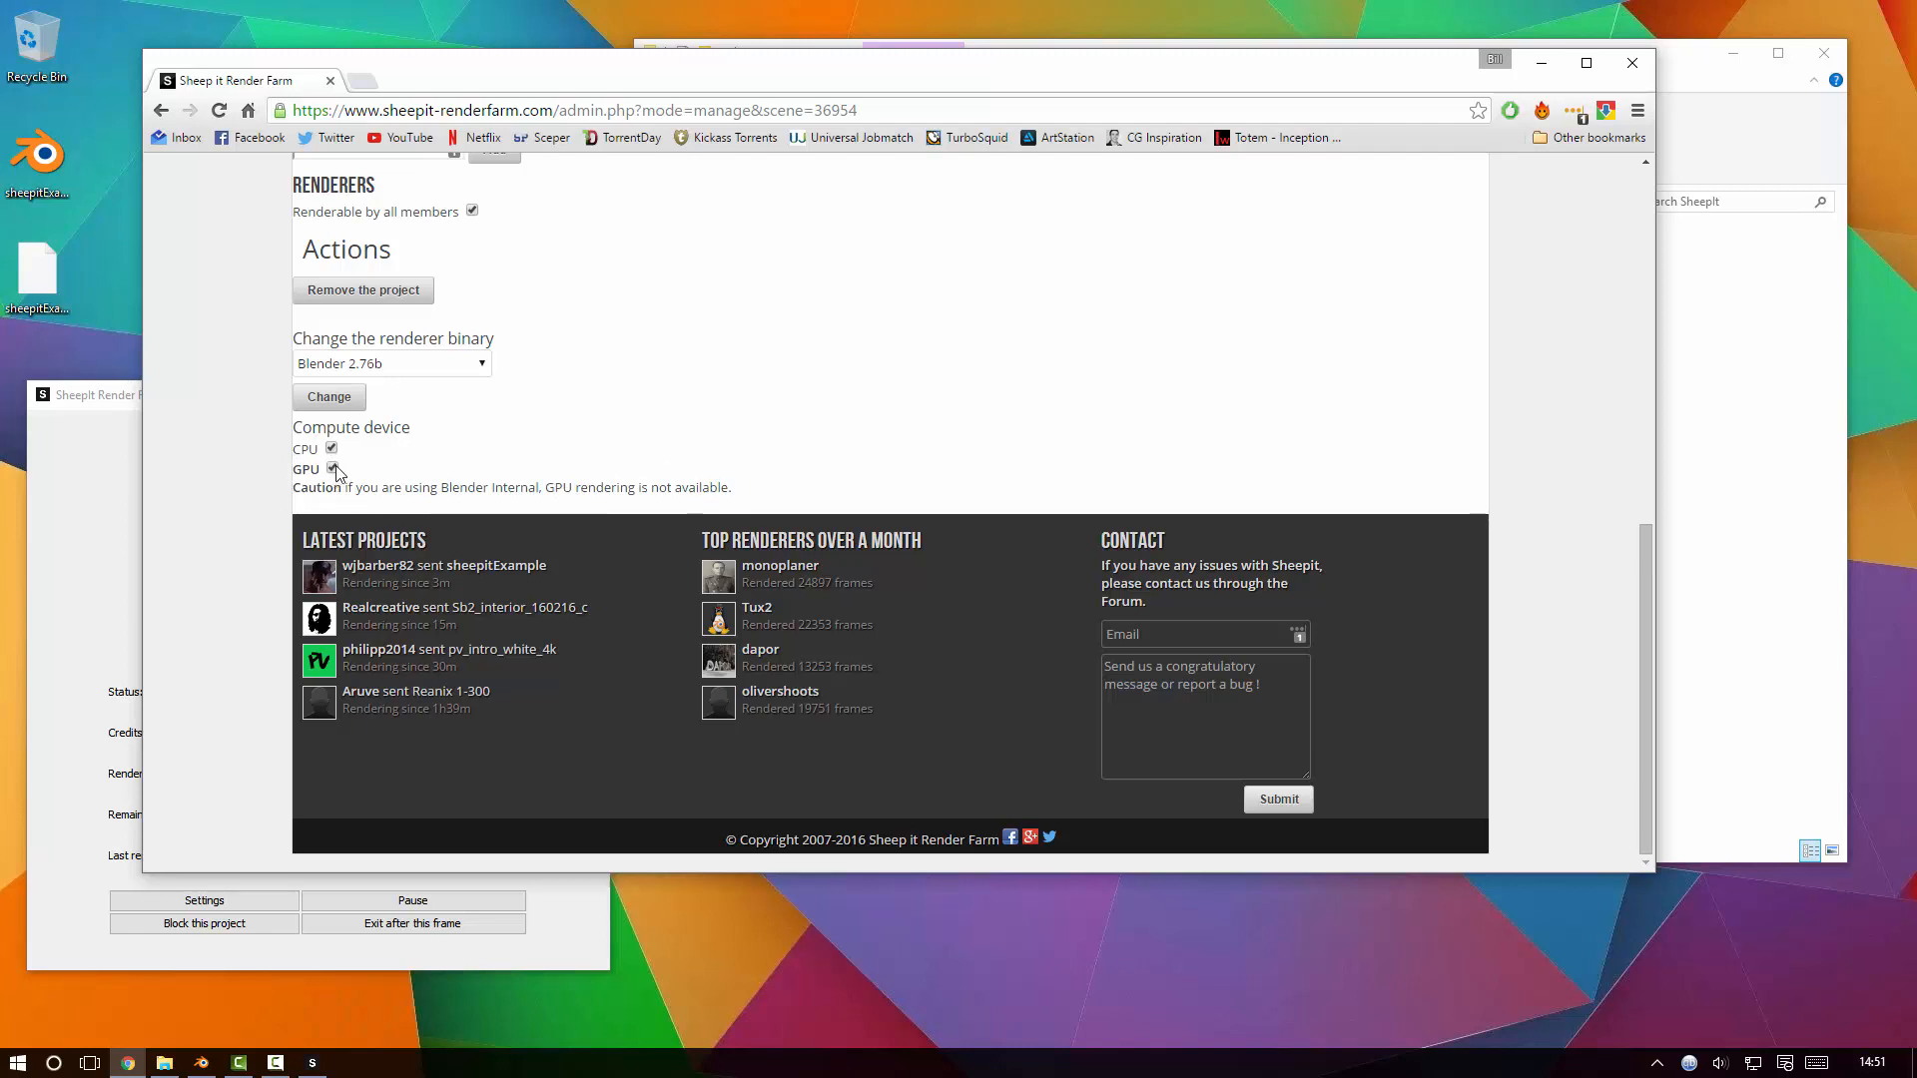
click(331, 468)
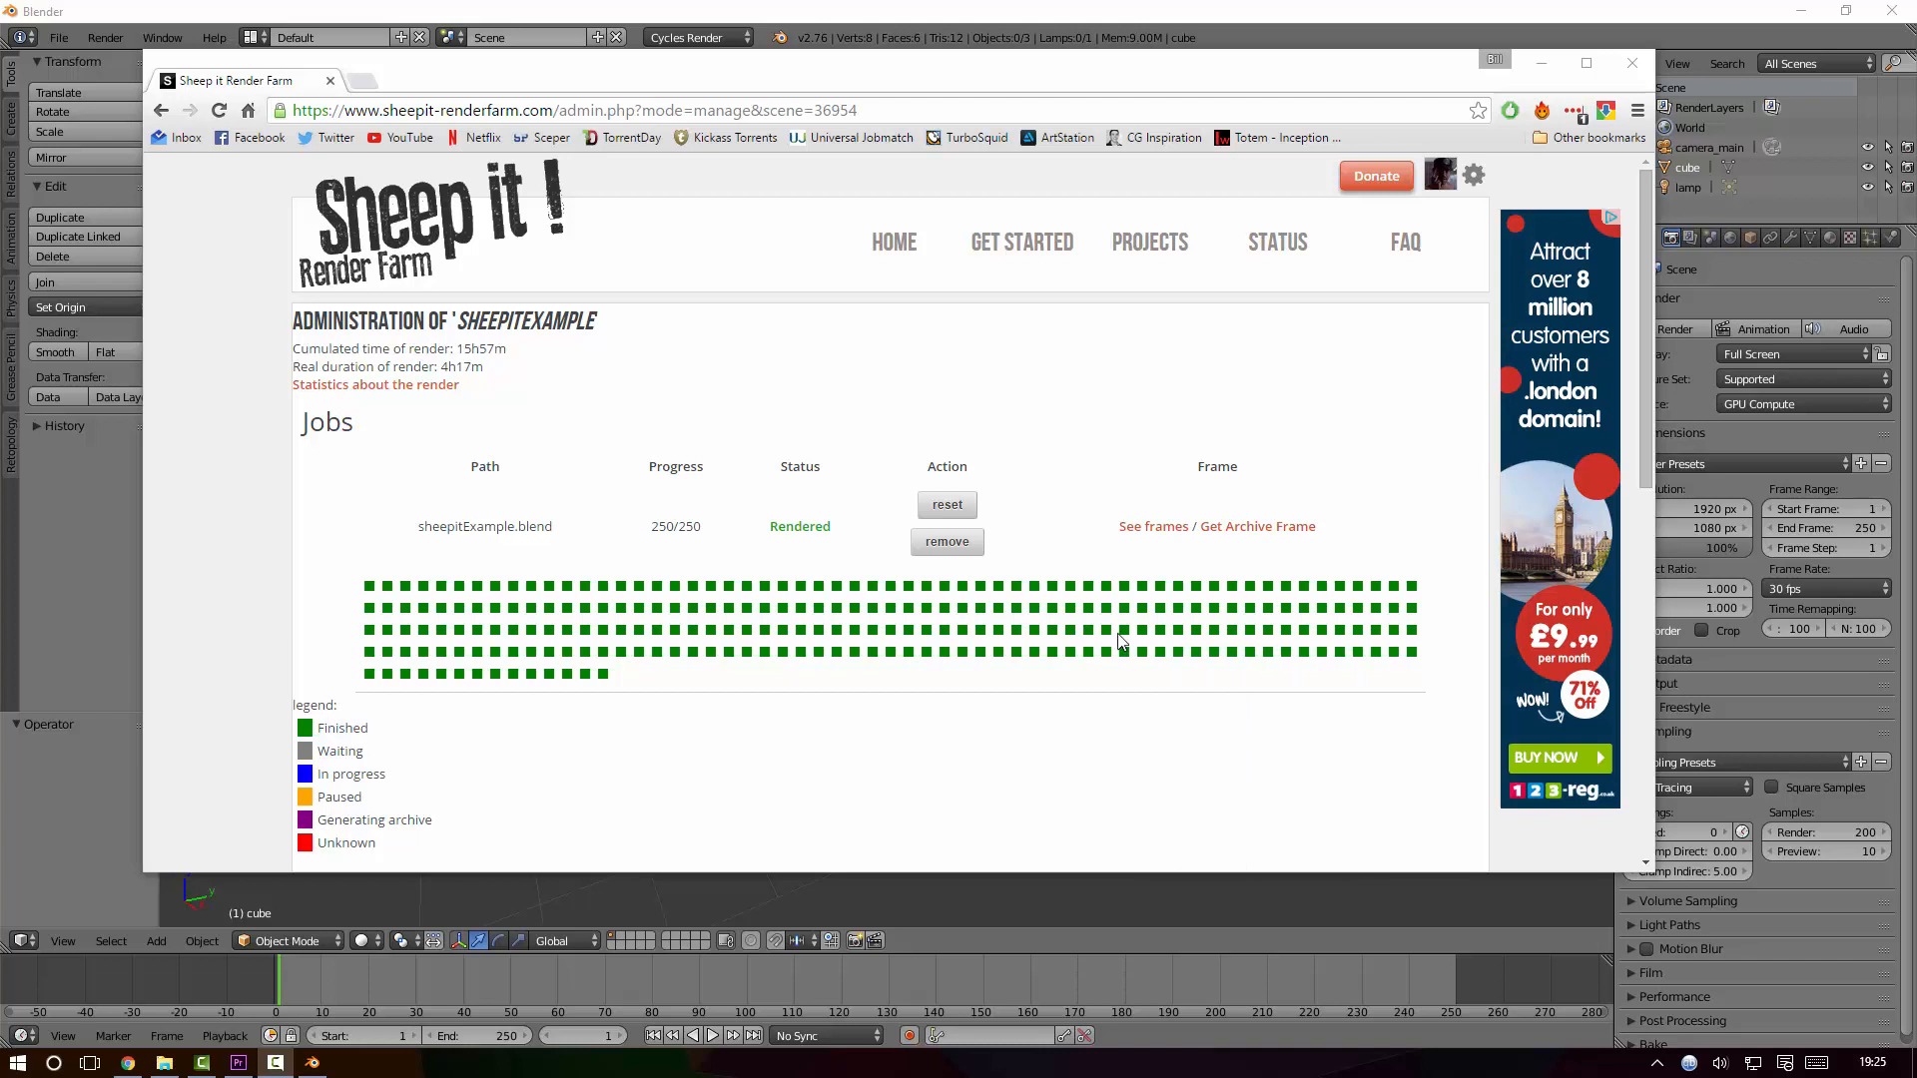
mouse_move(682, 642)
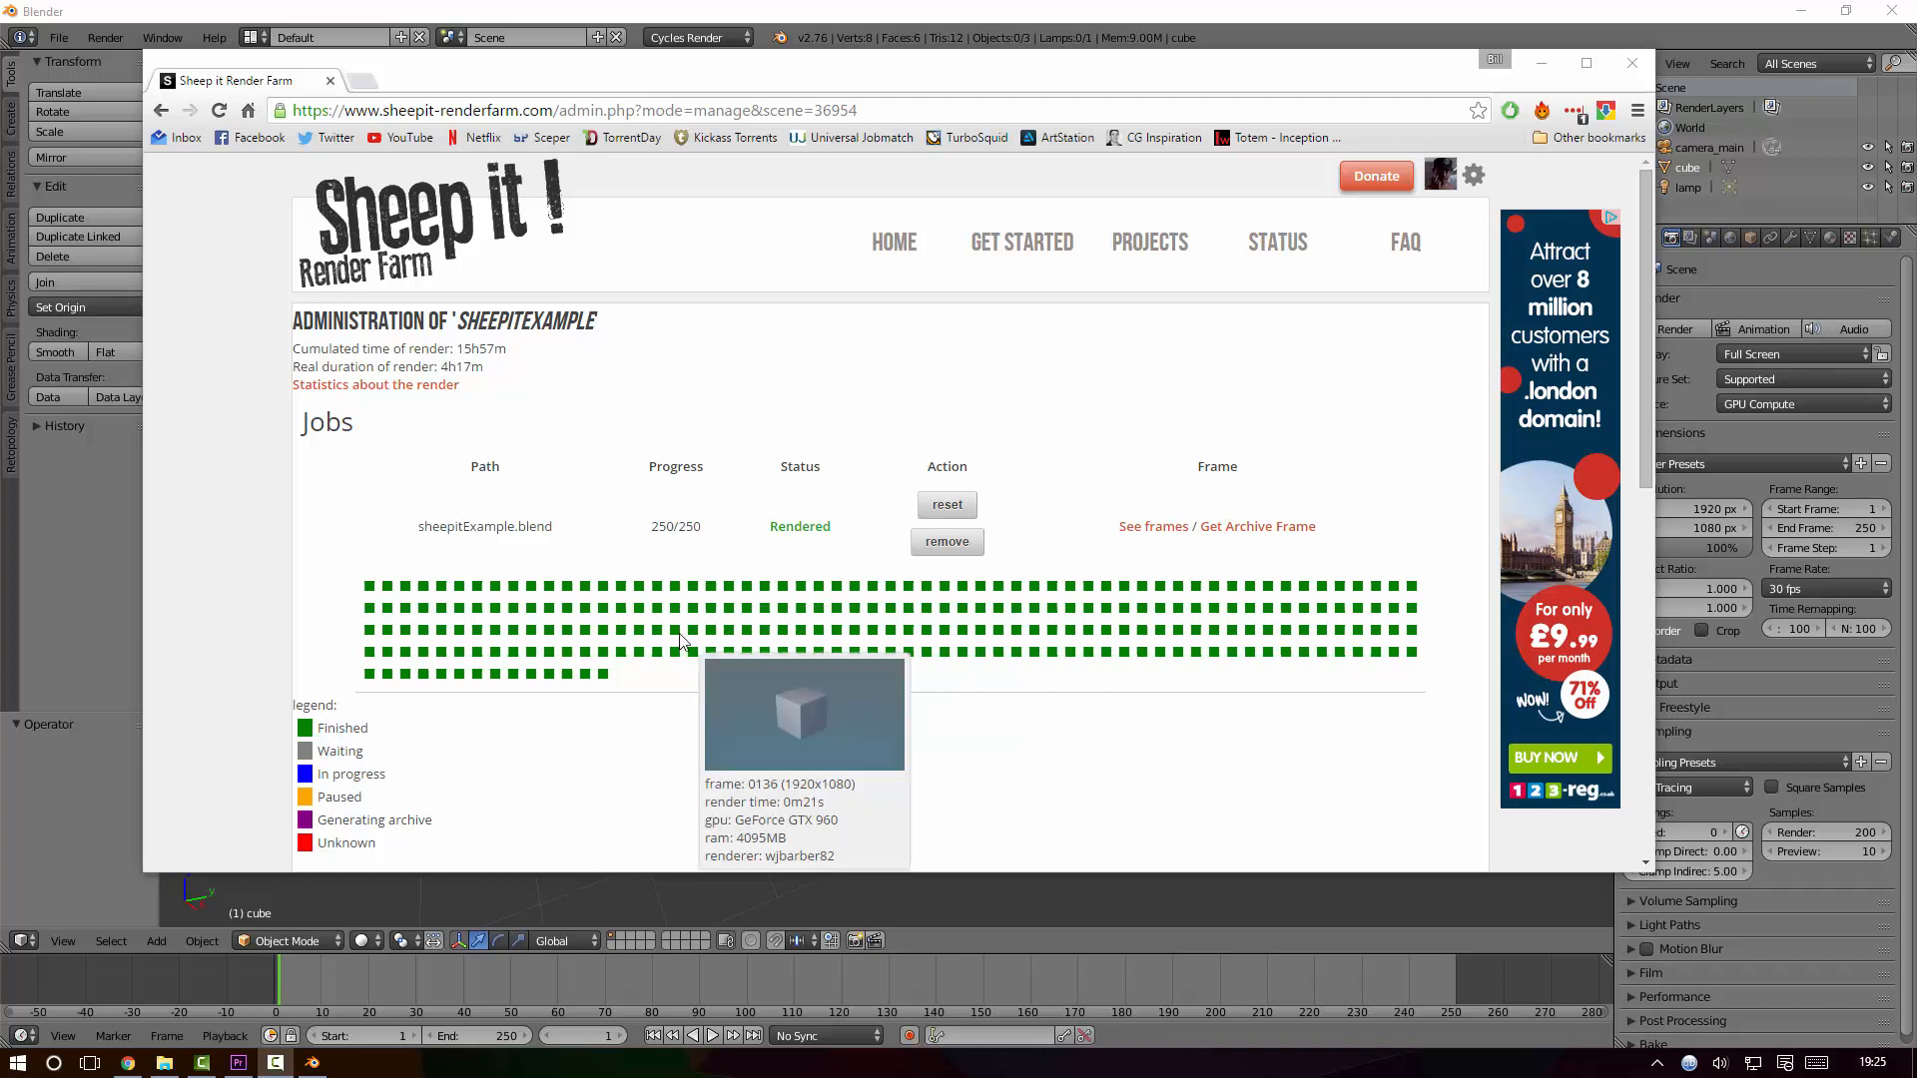
mouse_move(581, 676)
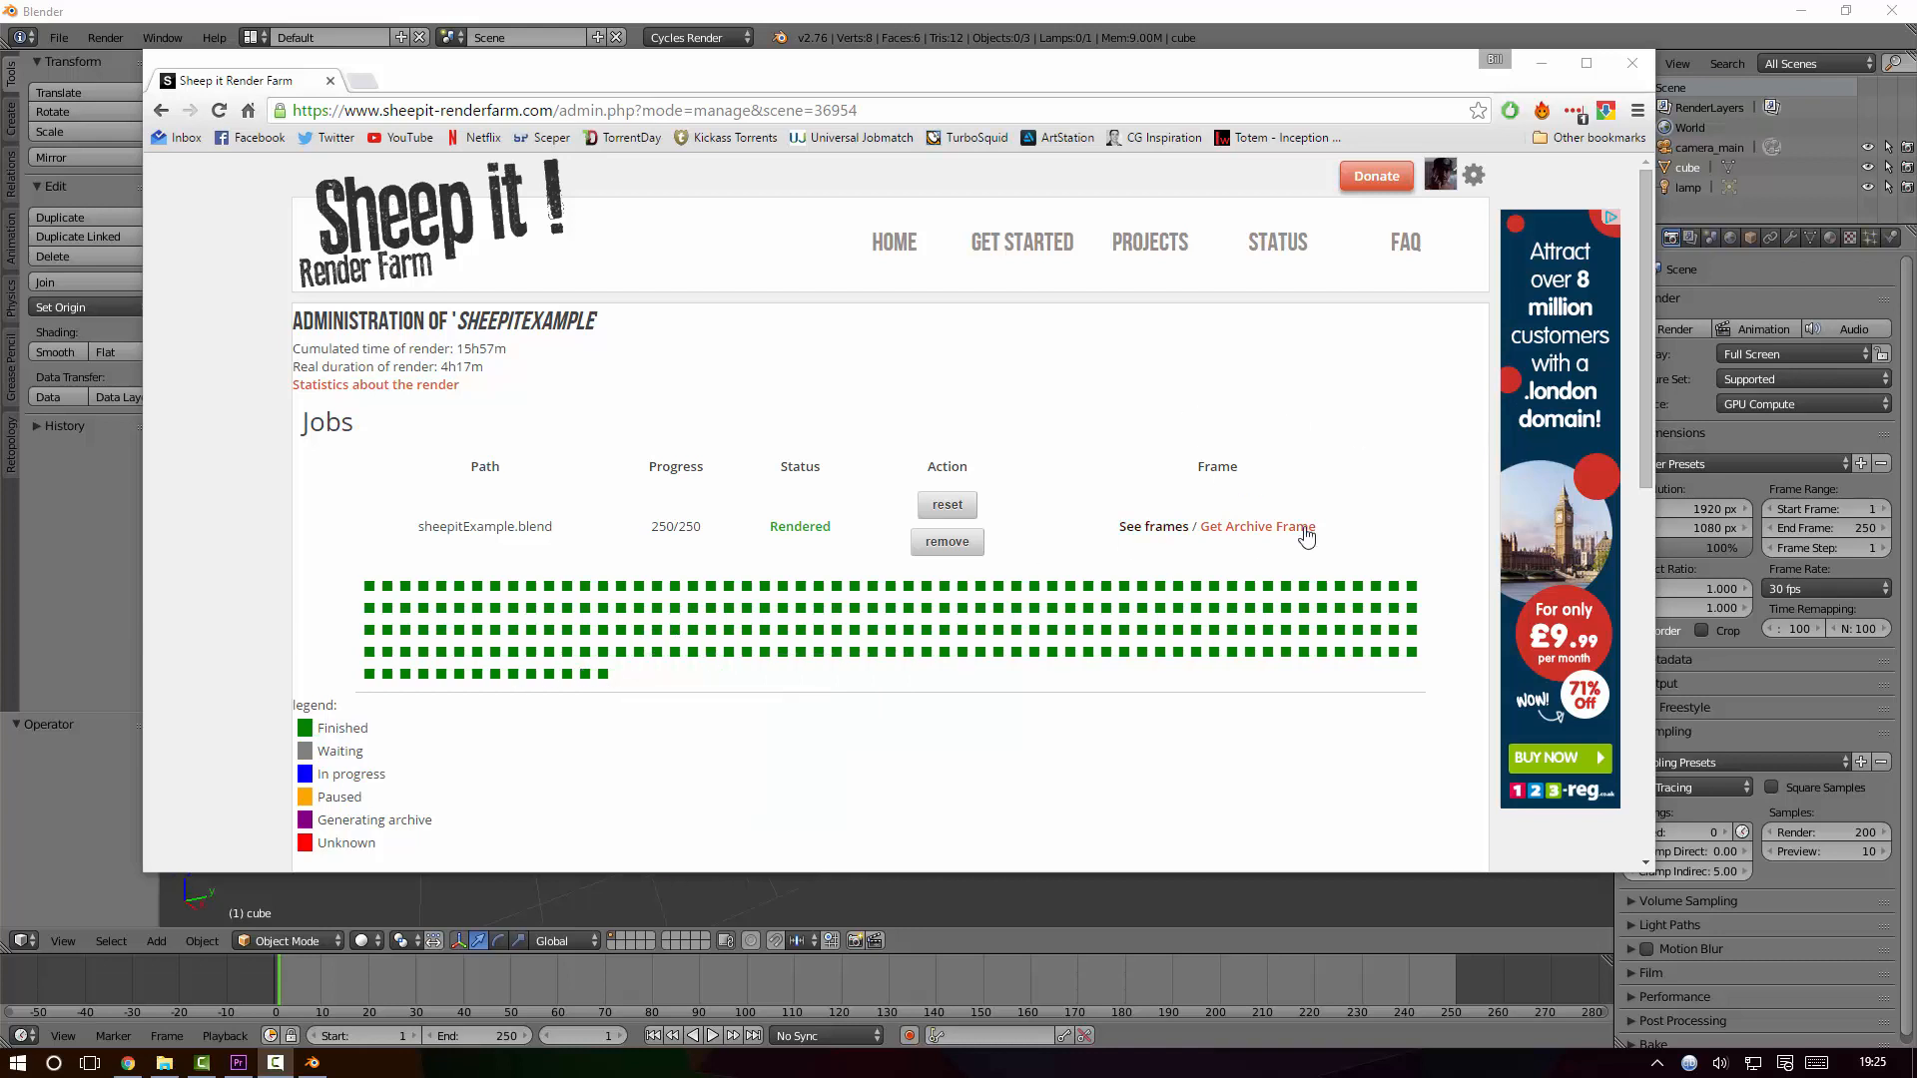
mouse_move(1253, 541)
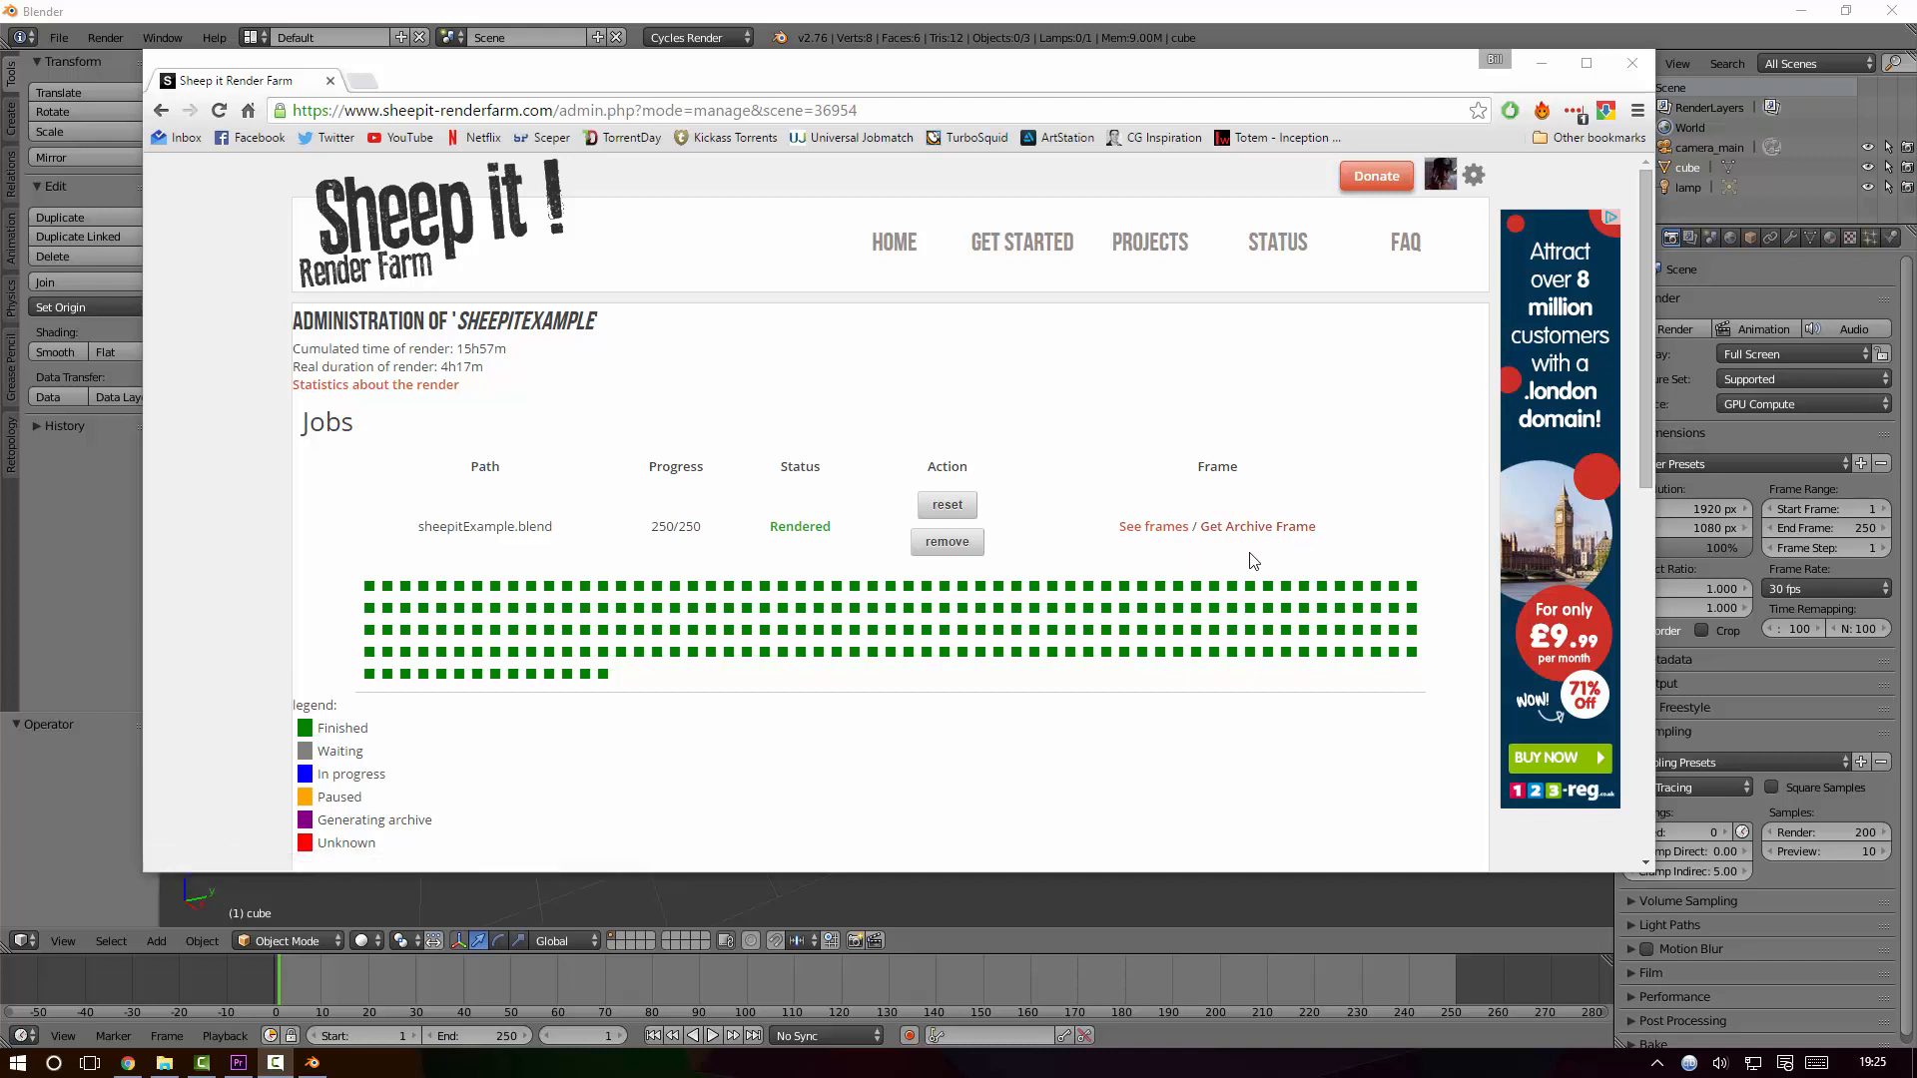
mouse_move(1344, 452)
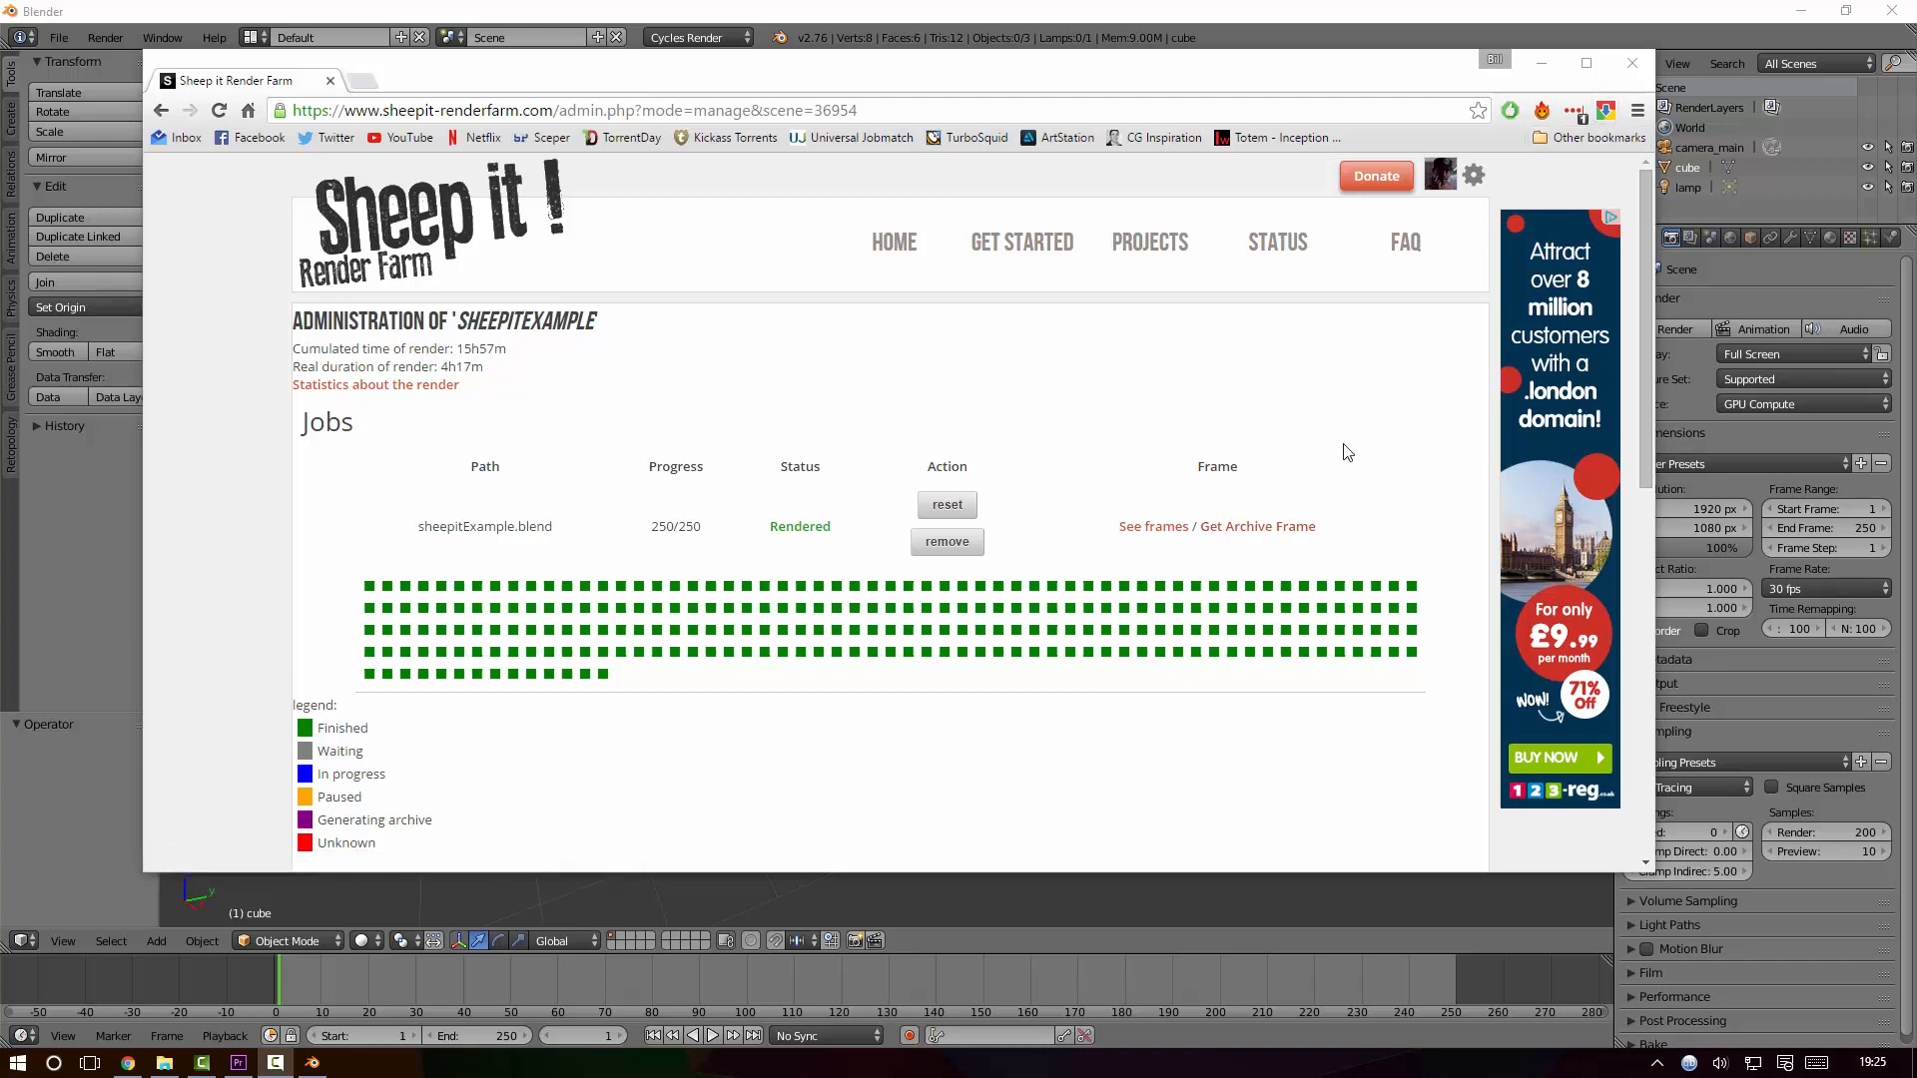
mouse_move(1133, 538)
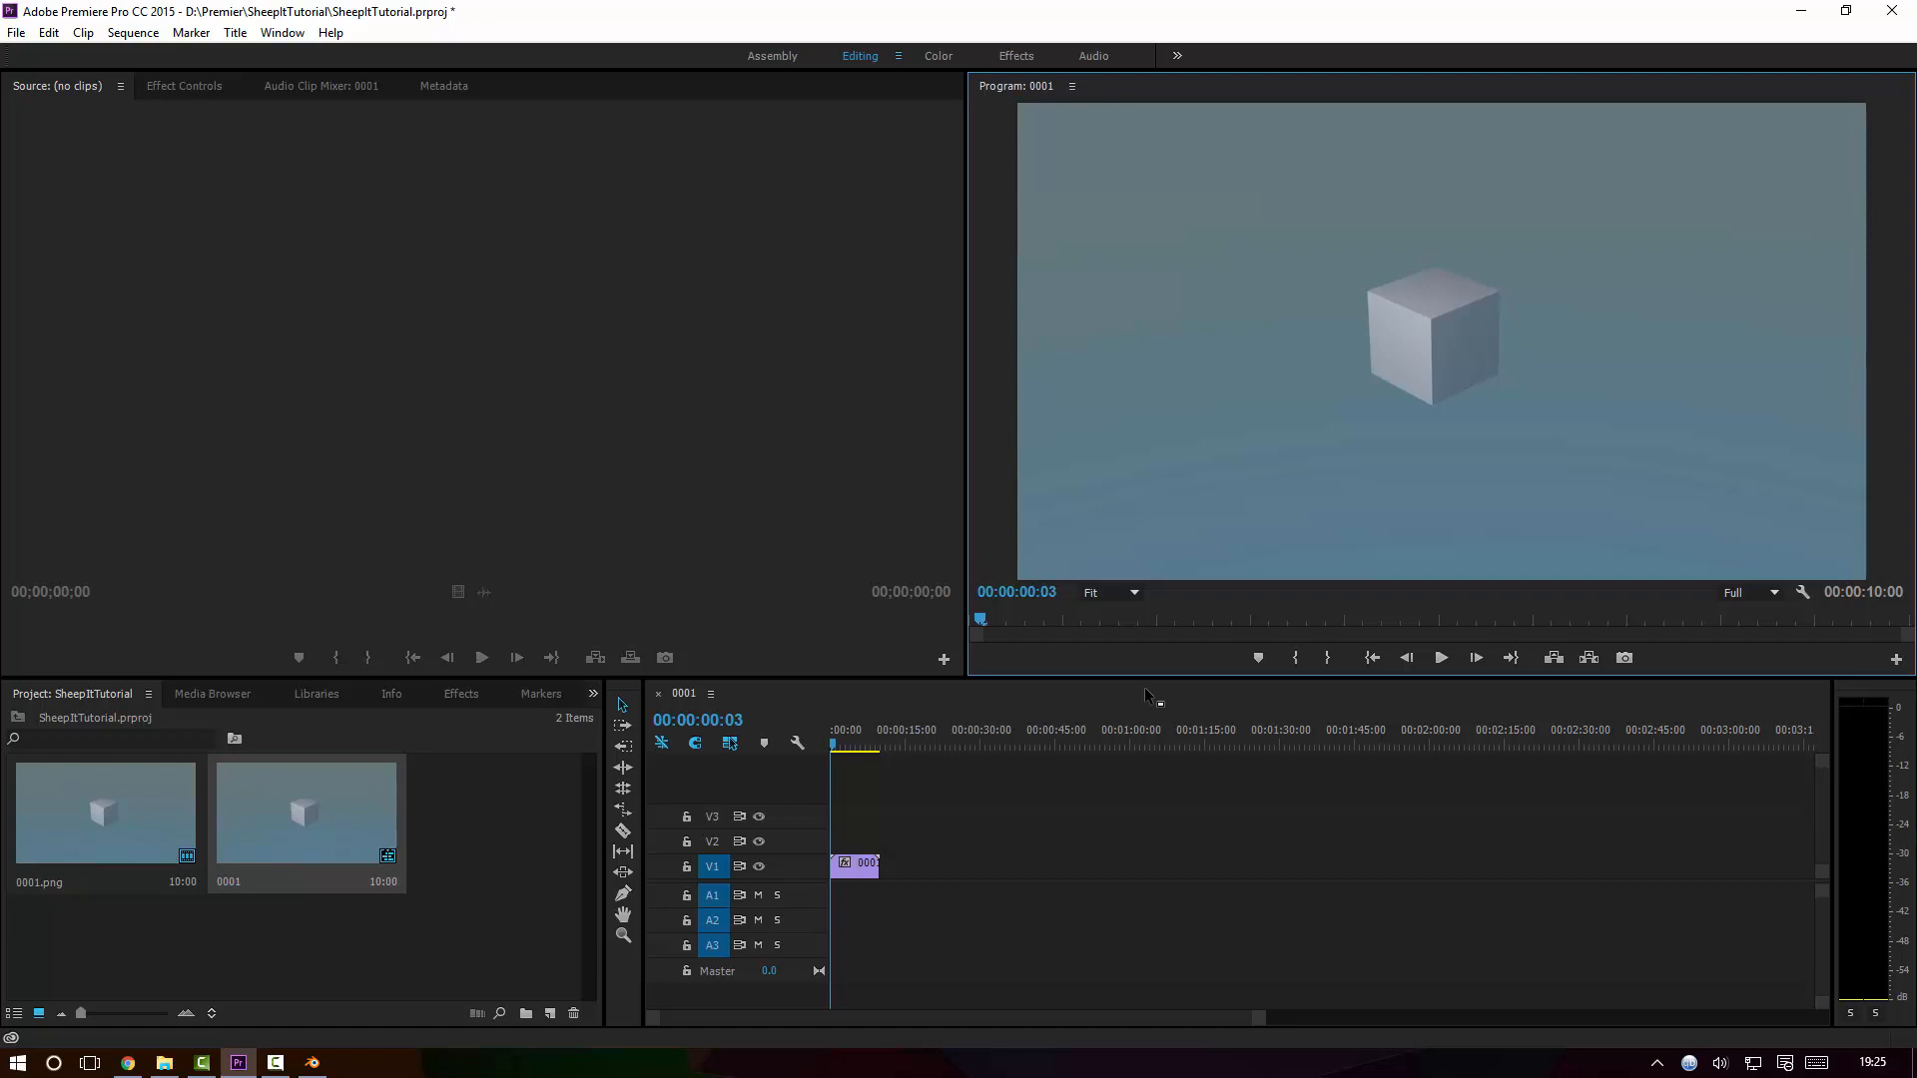
mouse_move(1361, 611)
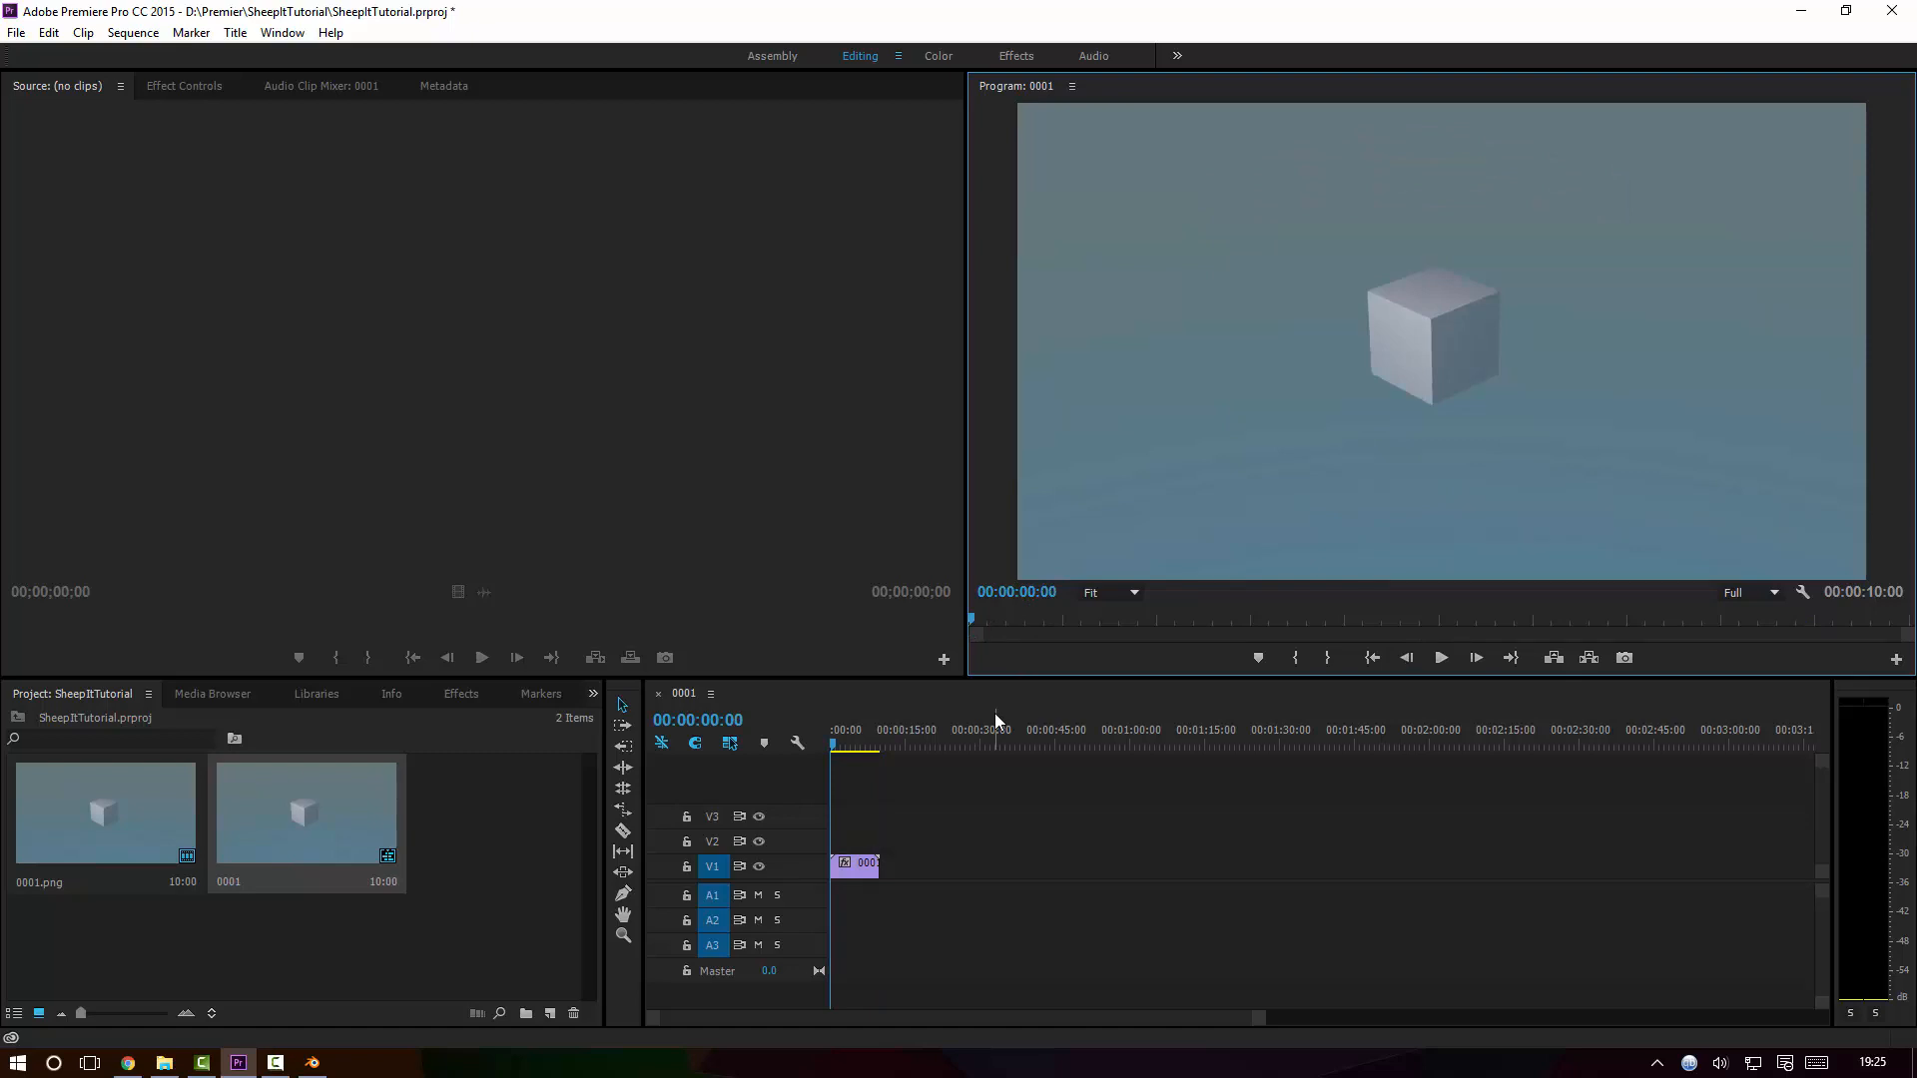
mouse_move(1382, 637)
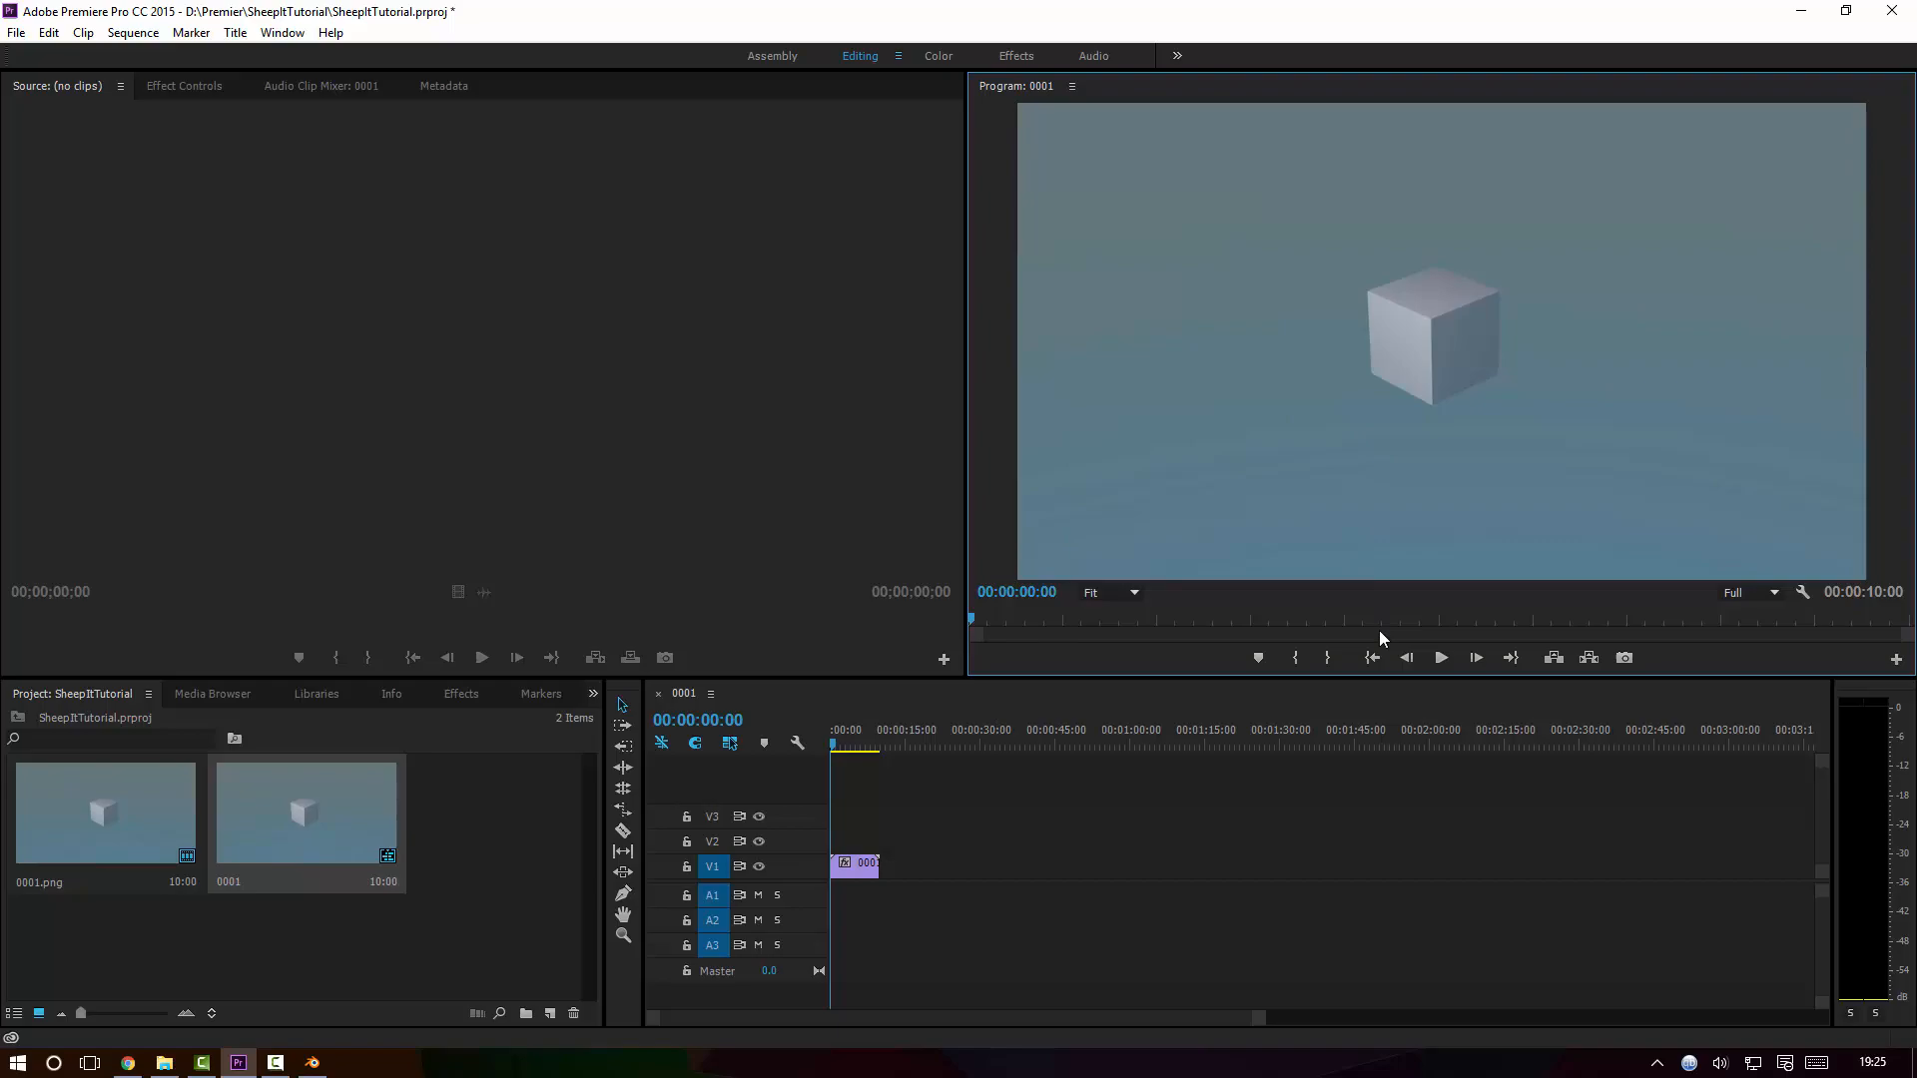